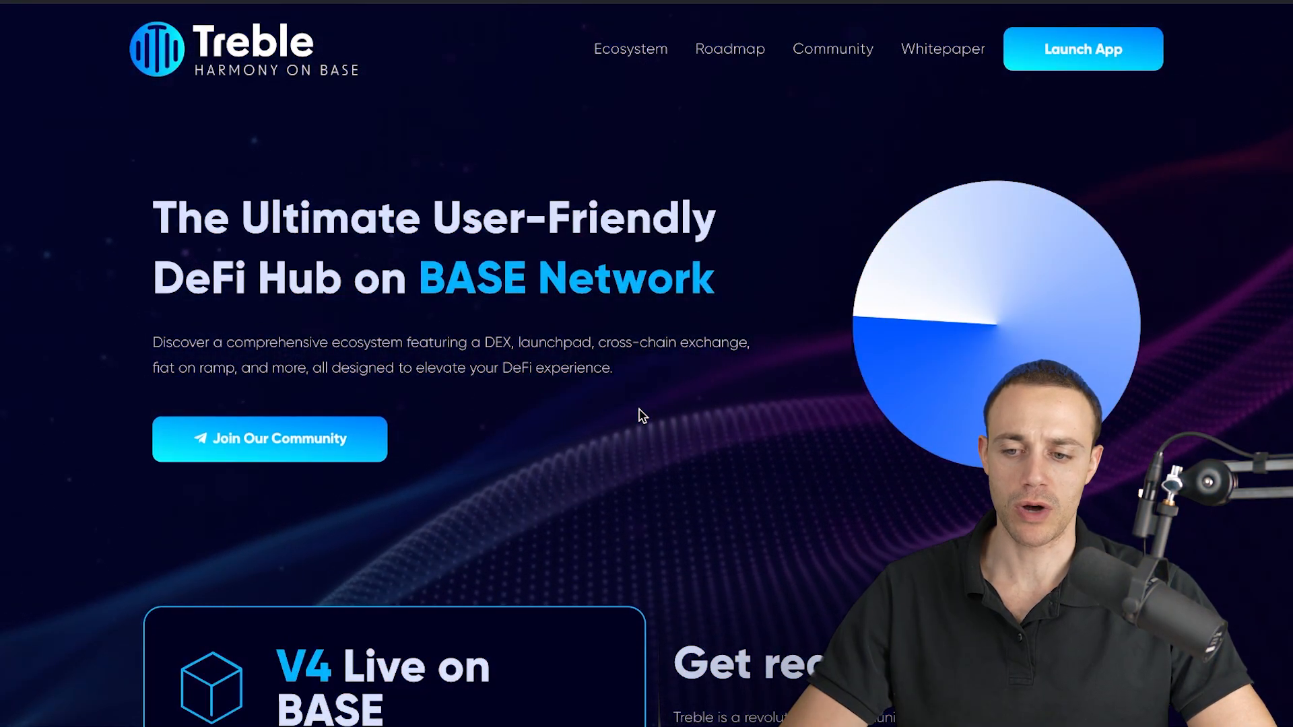
- Switch to Treble's X profile and scroll down to its pinned USDC-TREB airdrop post
scroll(down, 3)
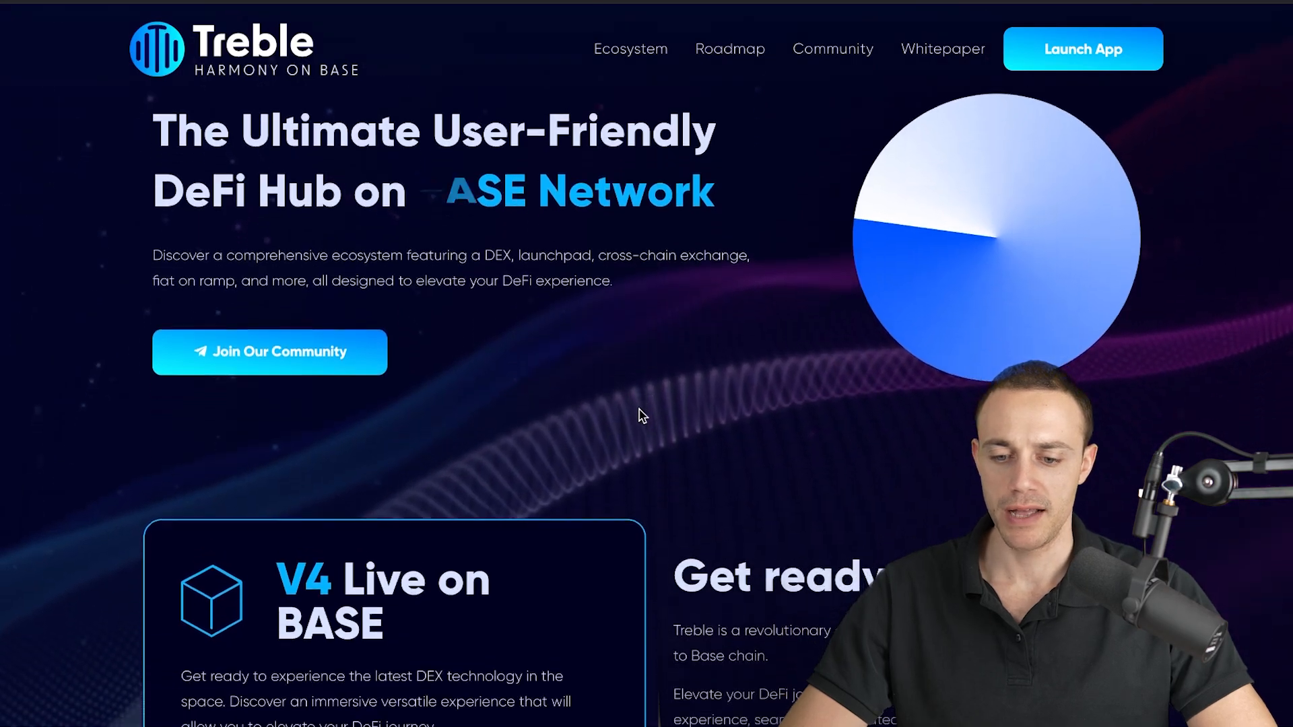
scroll(down, 3)
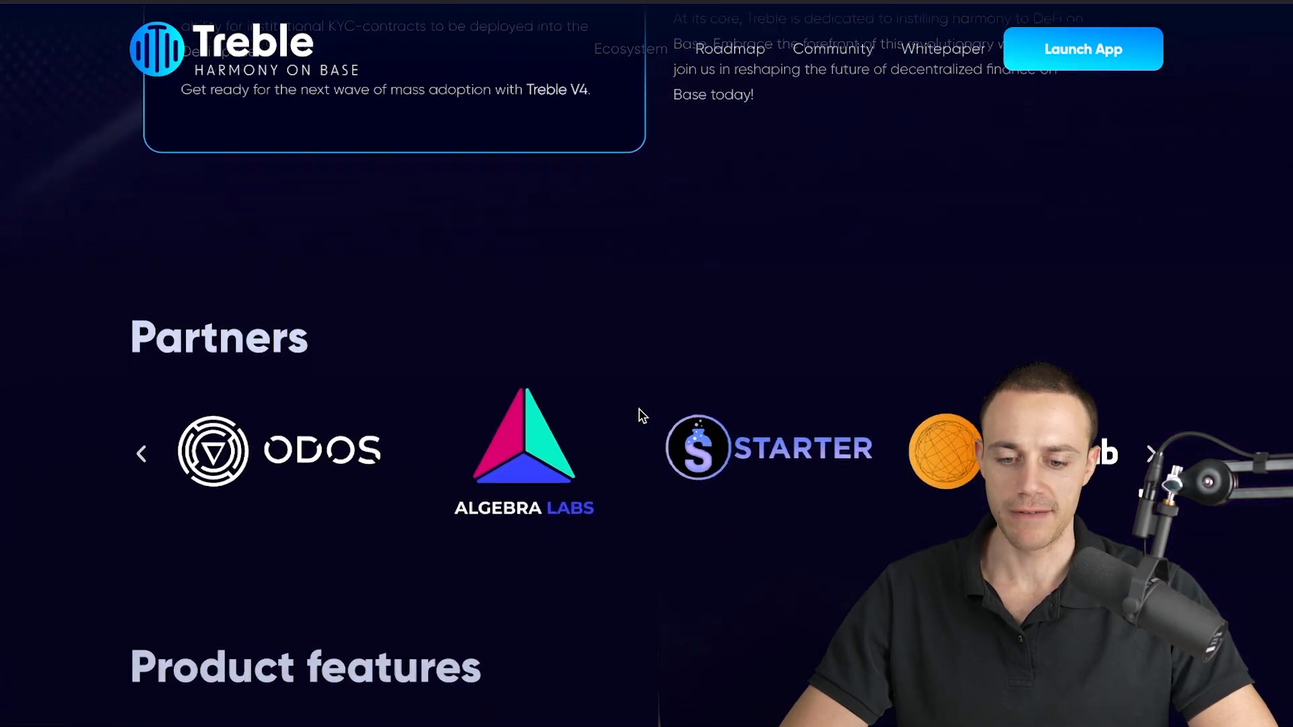
scroll(down, 3)
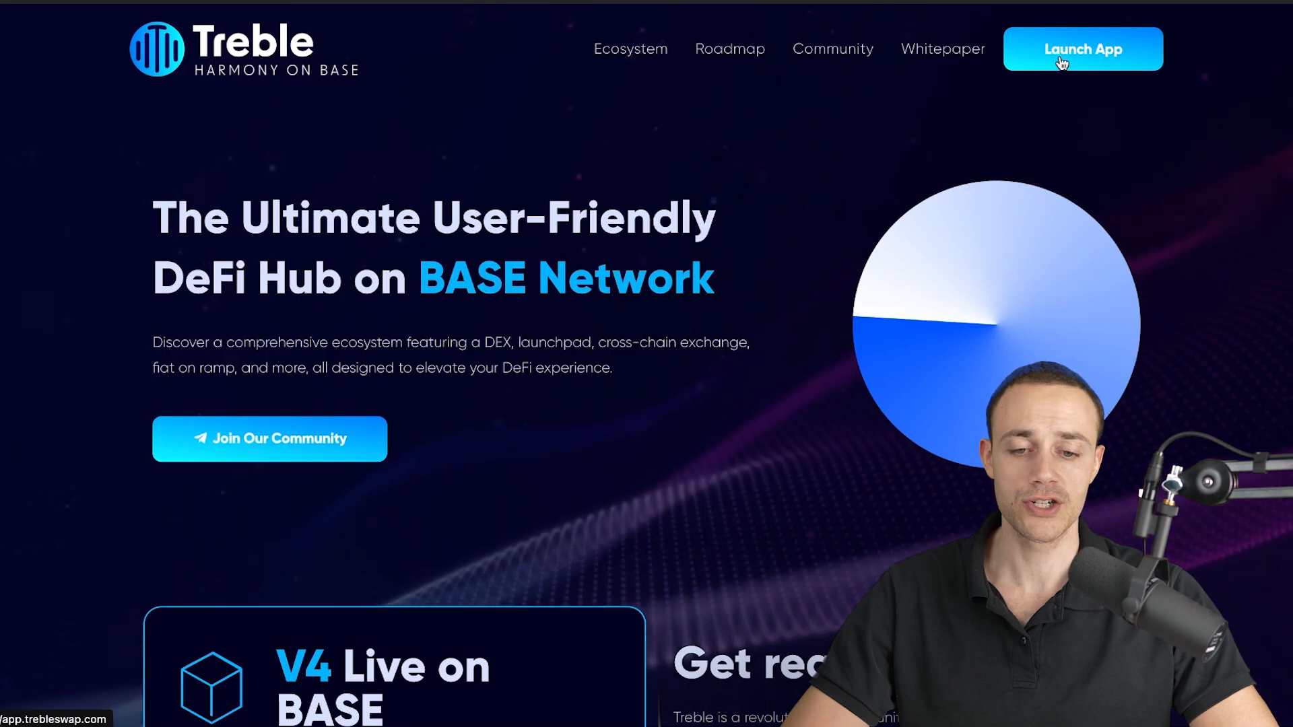
click(1083, 48)
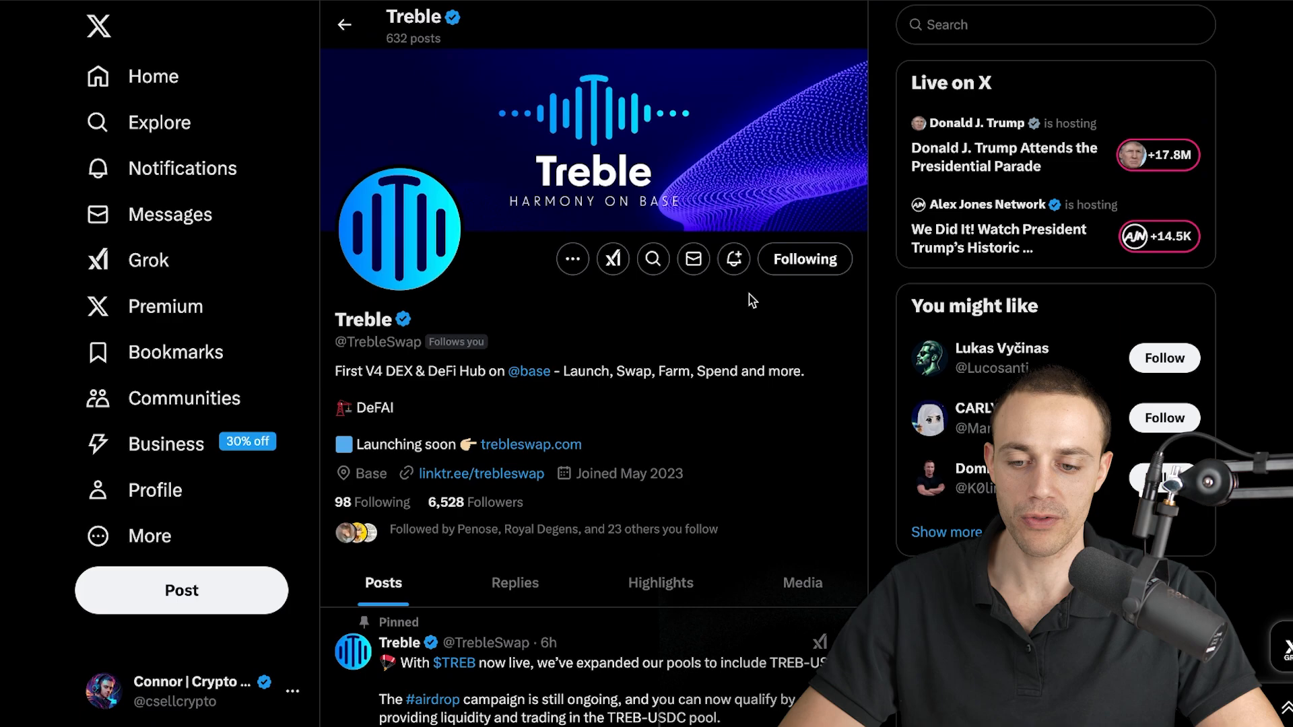
scroll(down, 3)
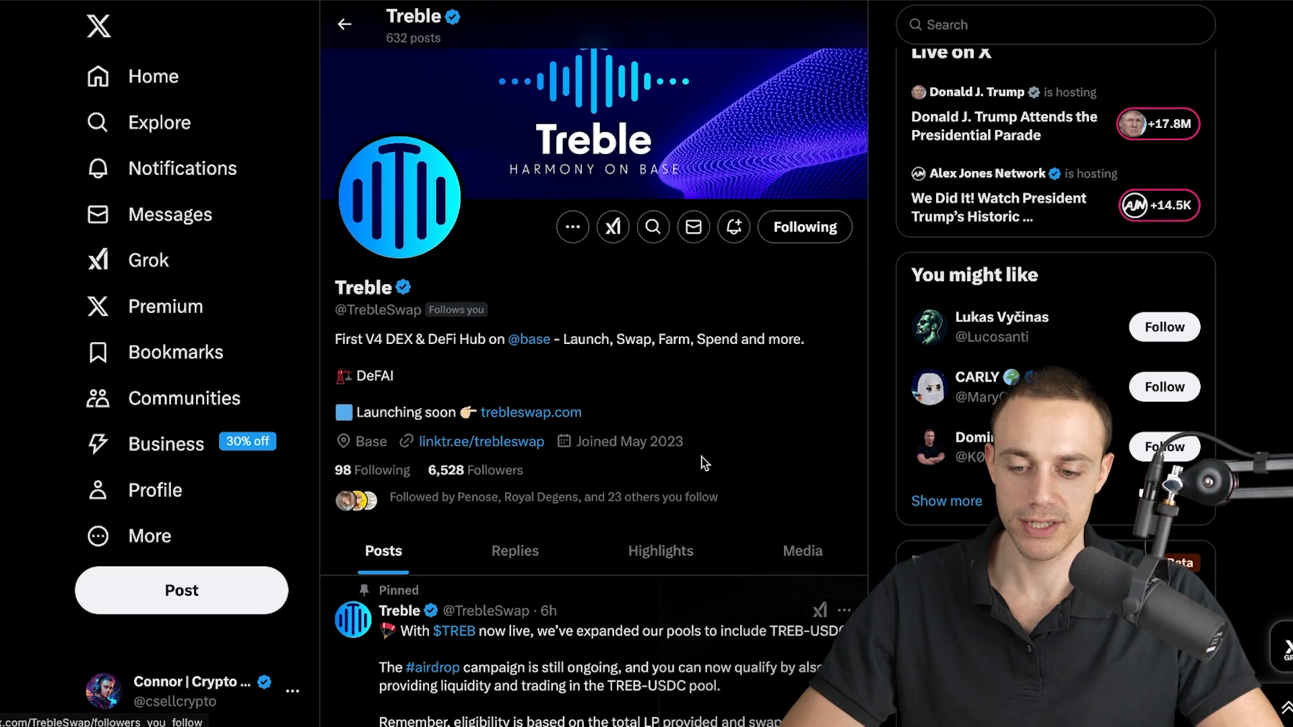
scroll(down, 3)
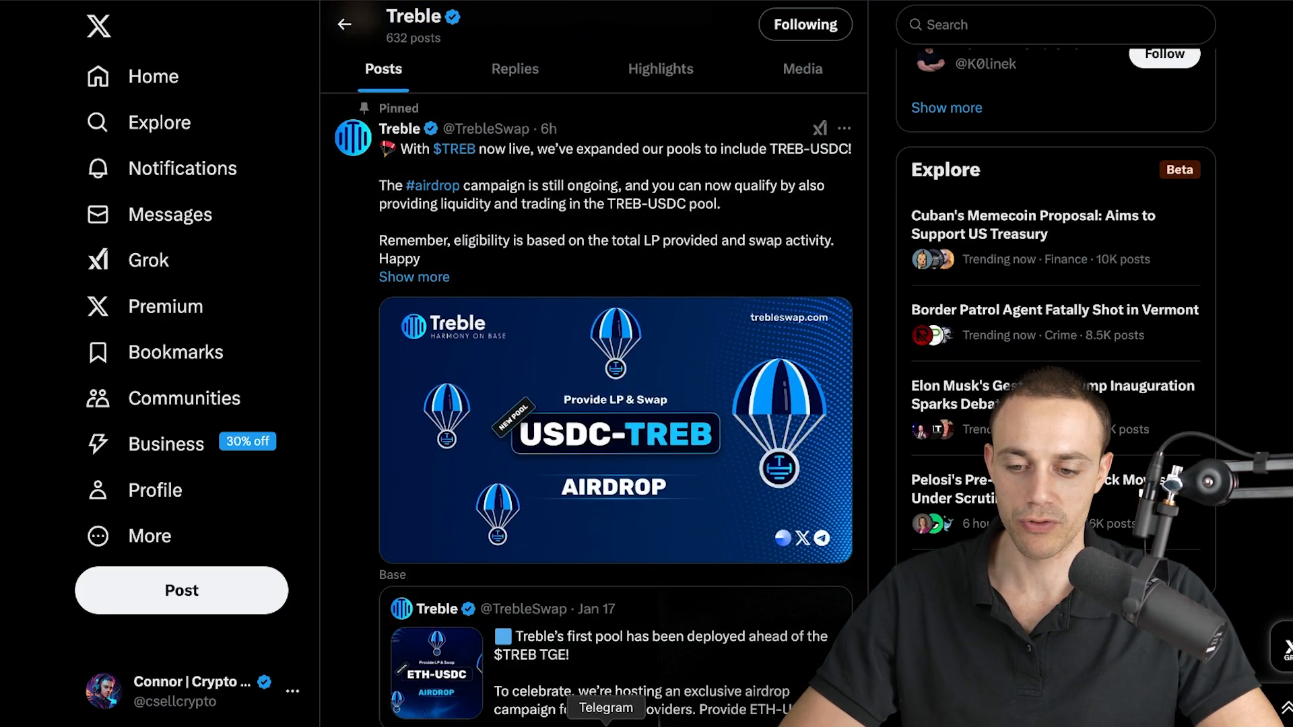
click(605, 708)
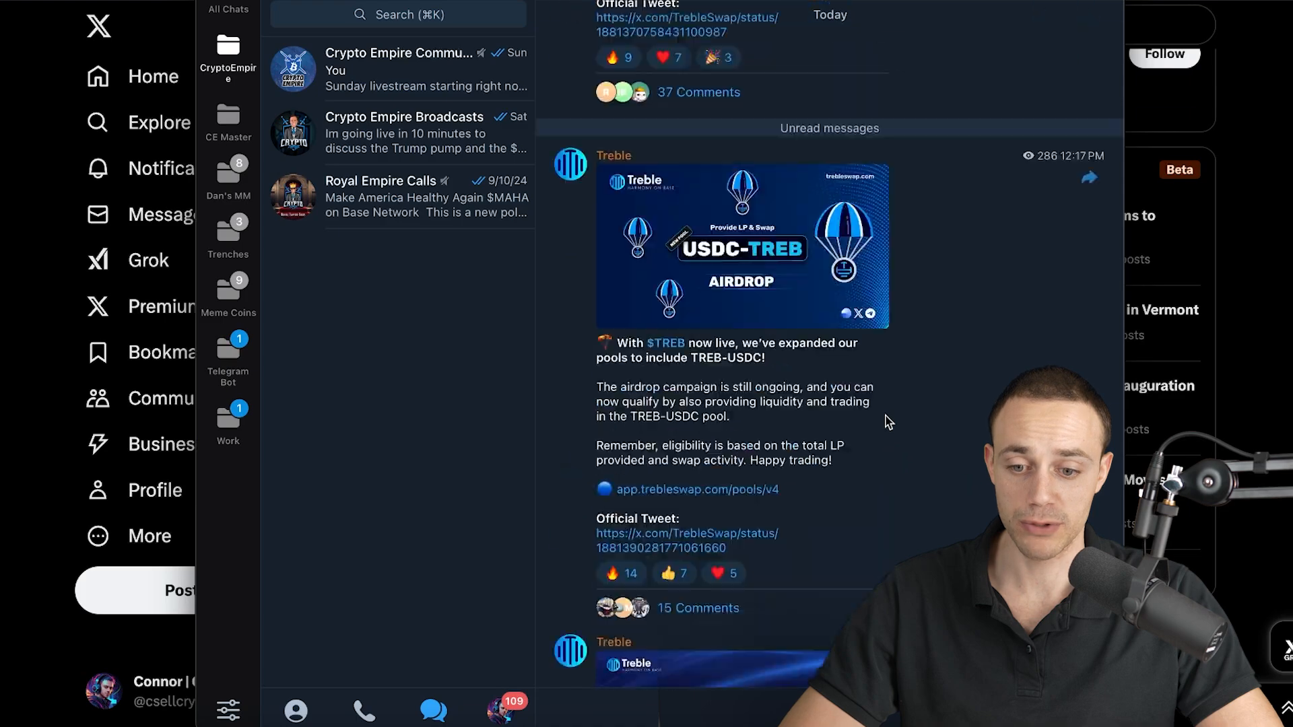
scroll(down, 3)
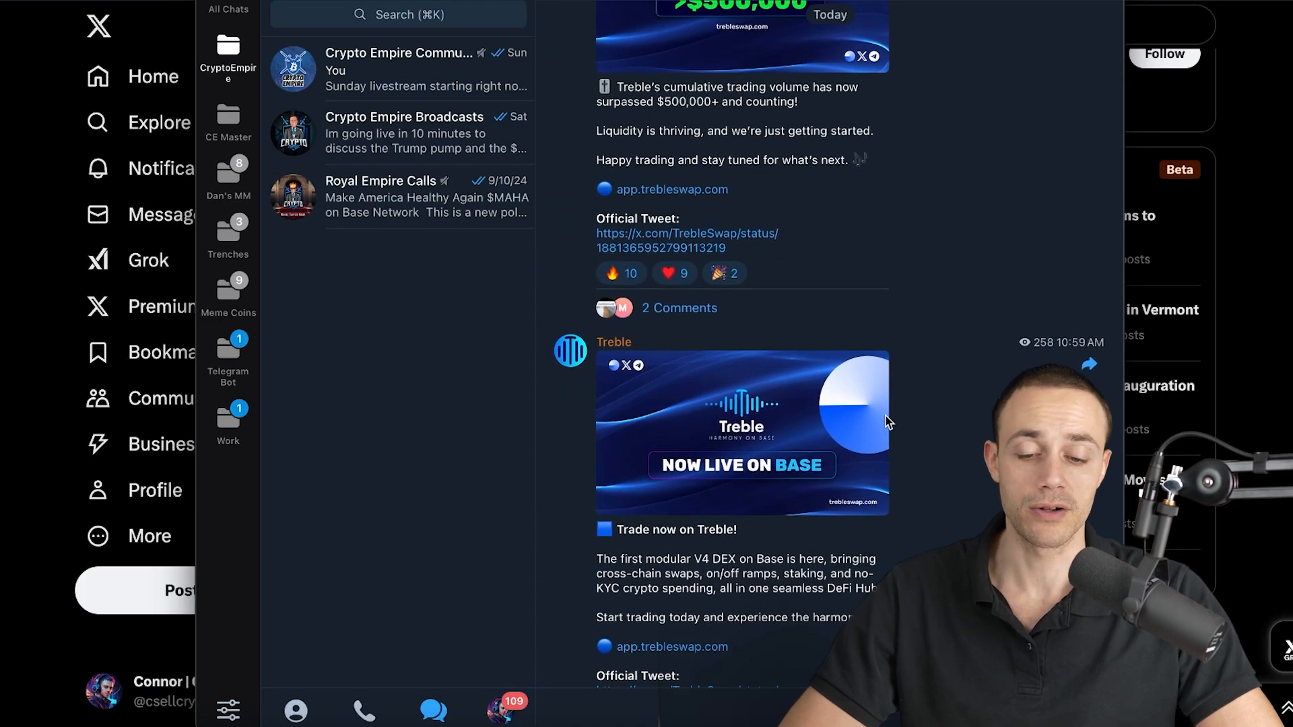
scroll(down, 3)
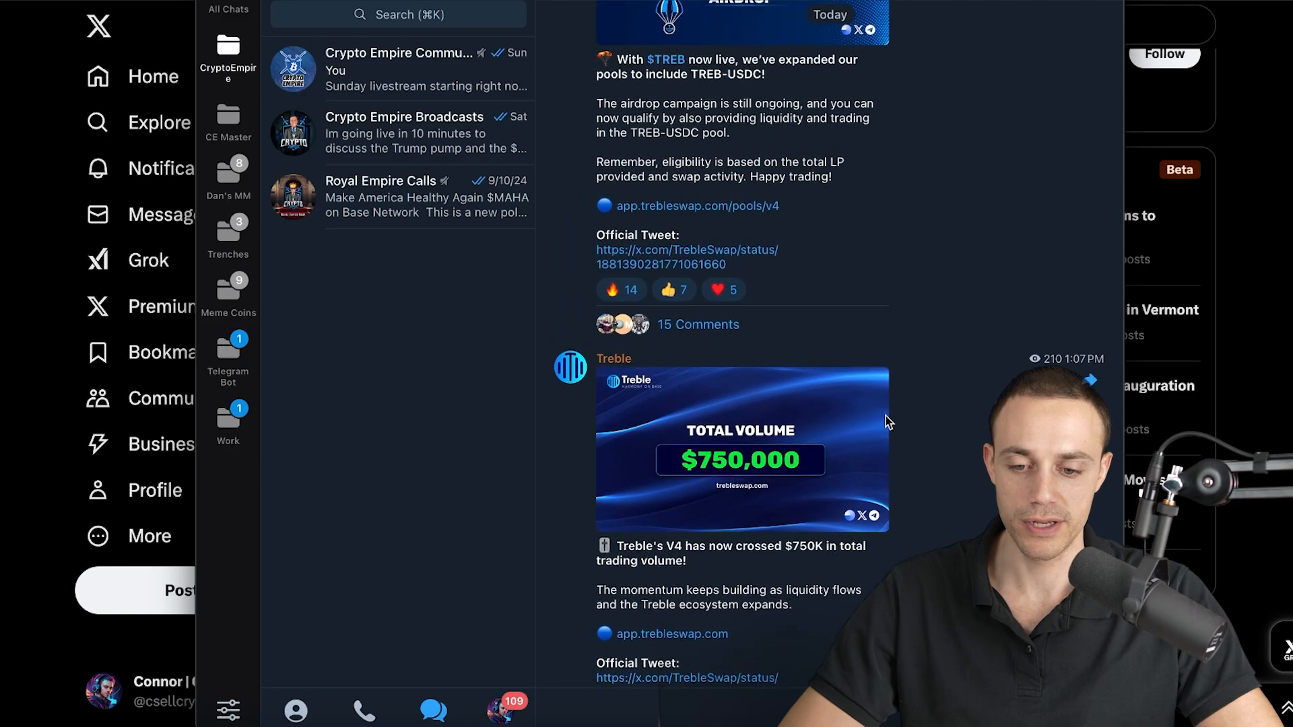
scroll(down, 3)
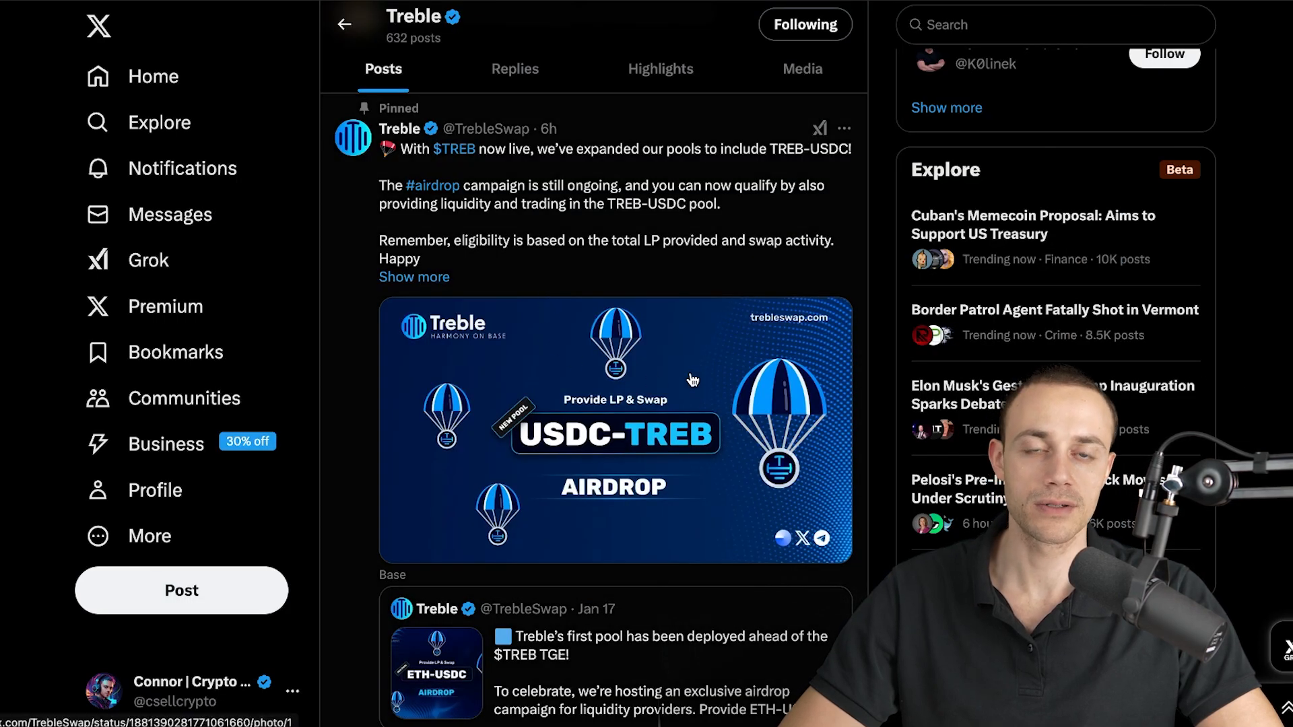
- Highlight the pinned post's sentence about the TREB-USDC pool airdrop campaign
scroll(up, 3)
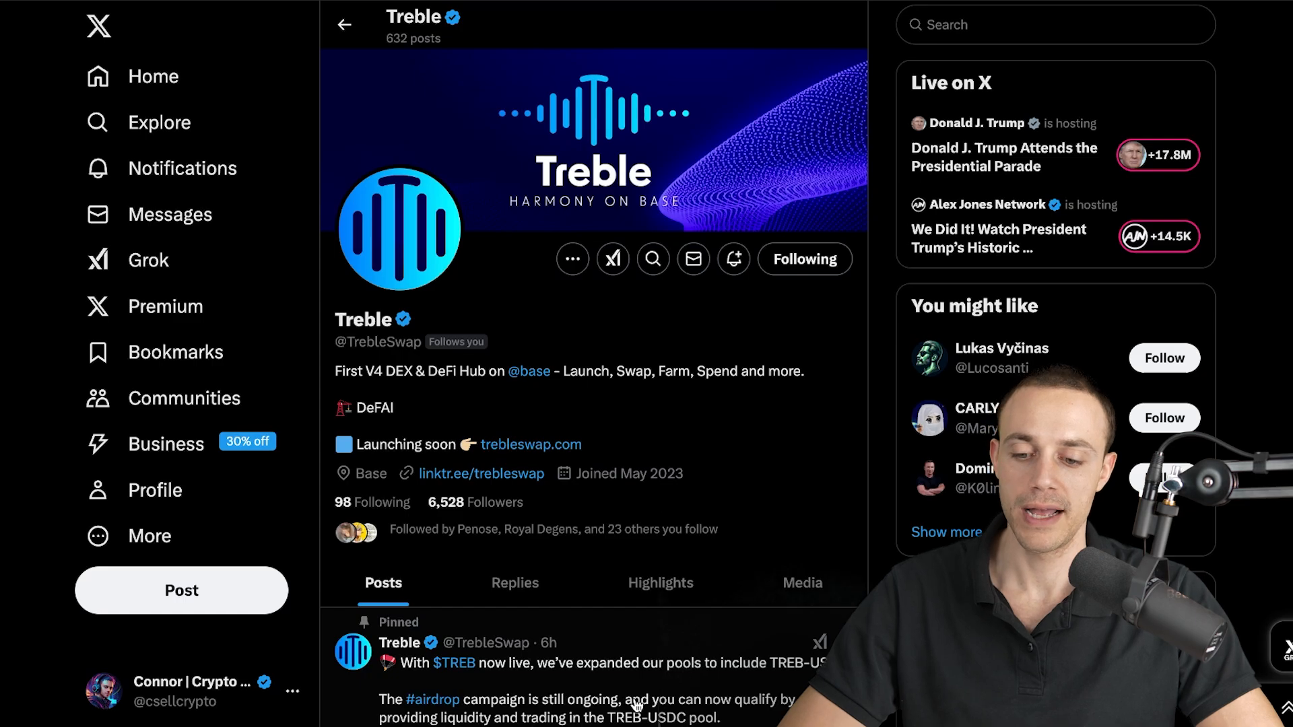
scroll(down, 3)
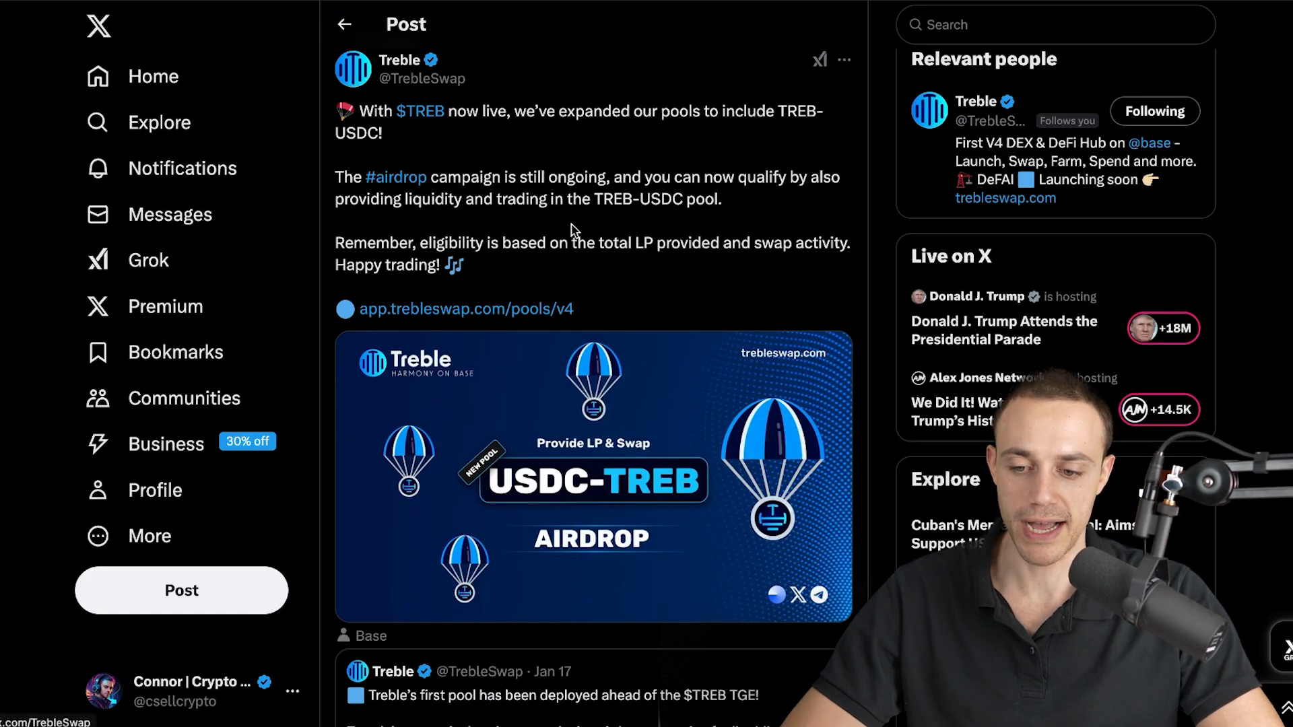
drag(456, 177, 534, 176)
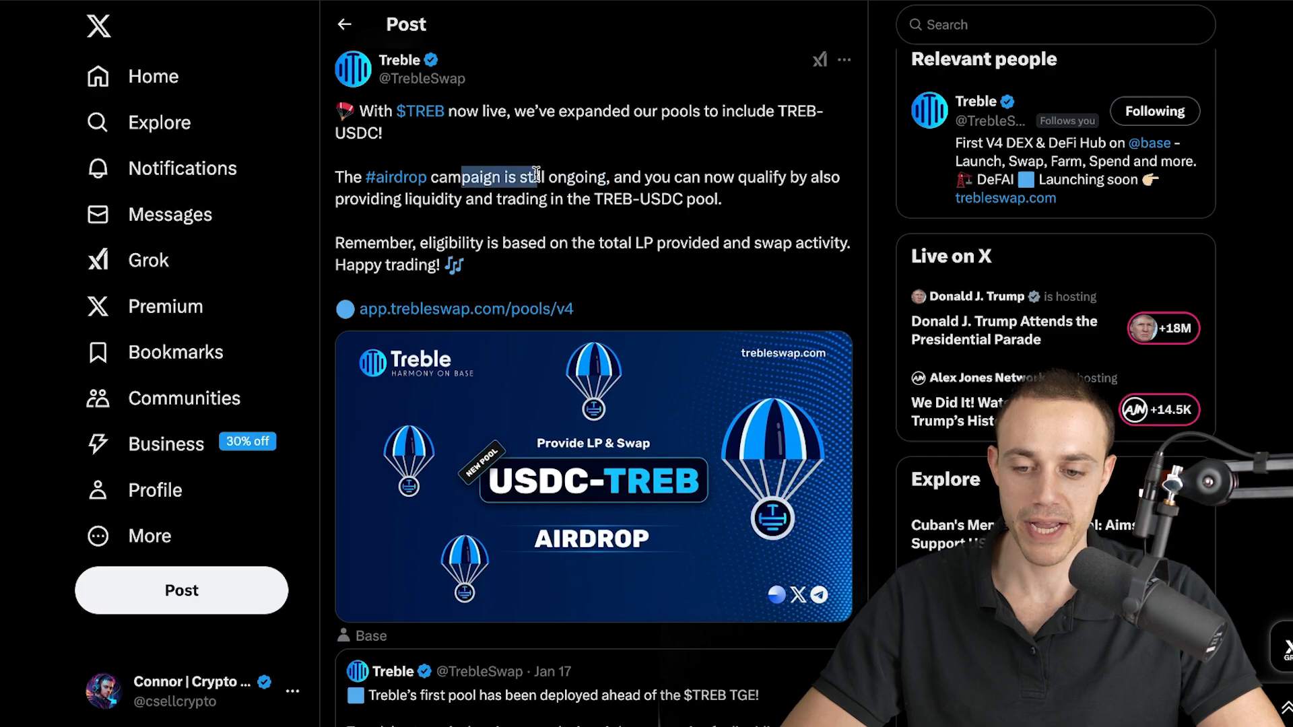
drag(536, 176, 603, 177)
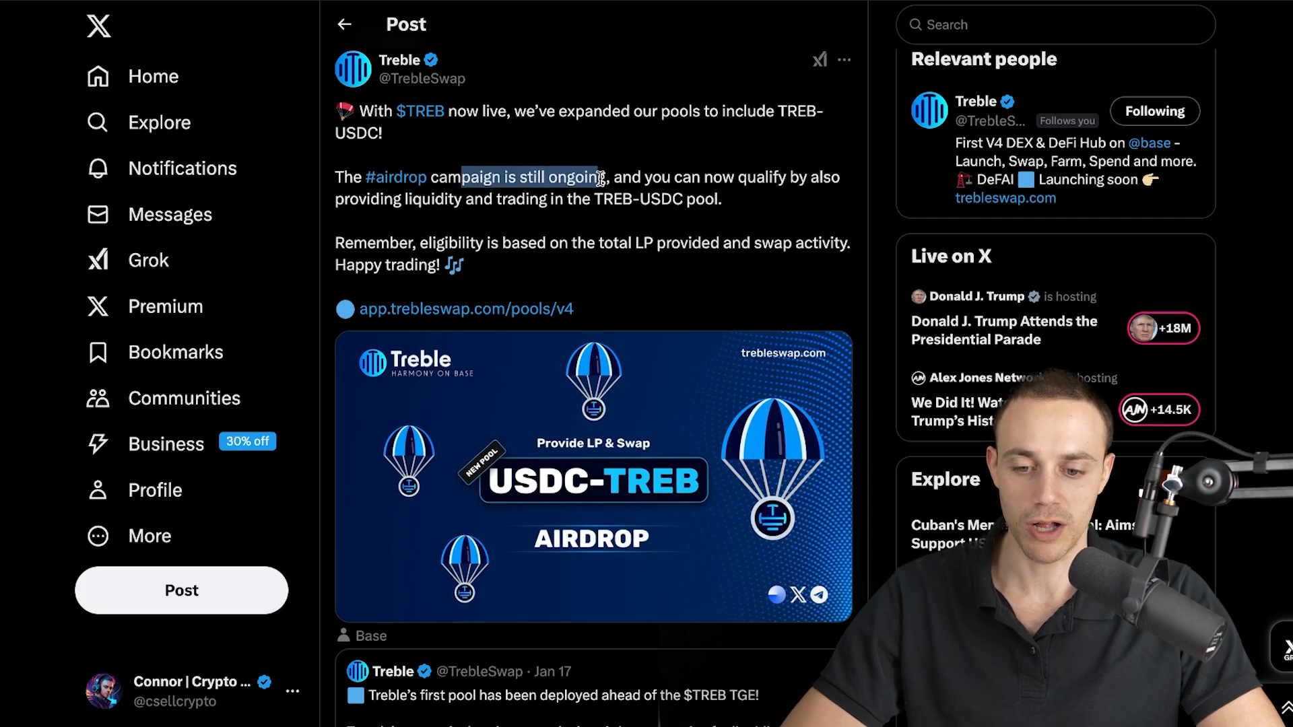
drag(602, 178, 643, 198)
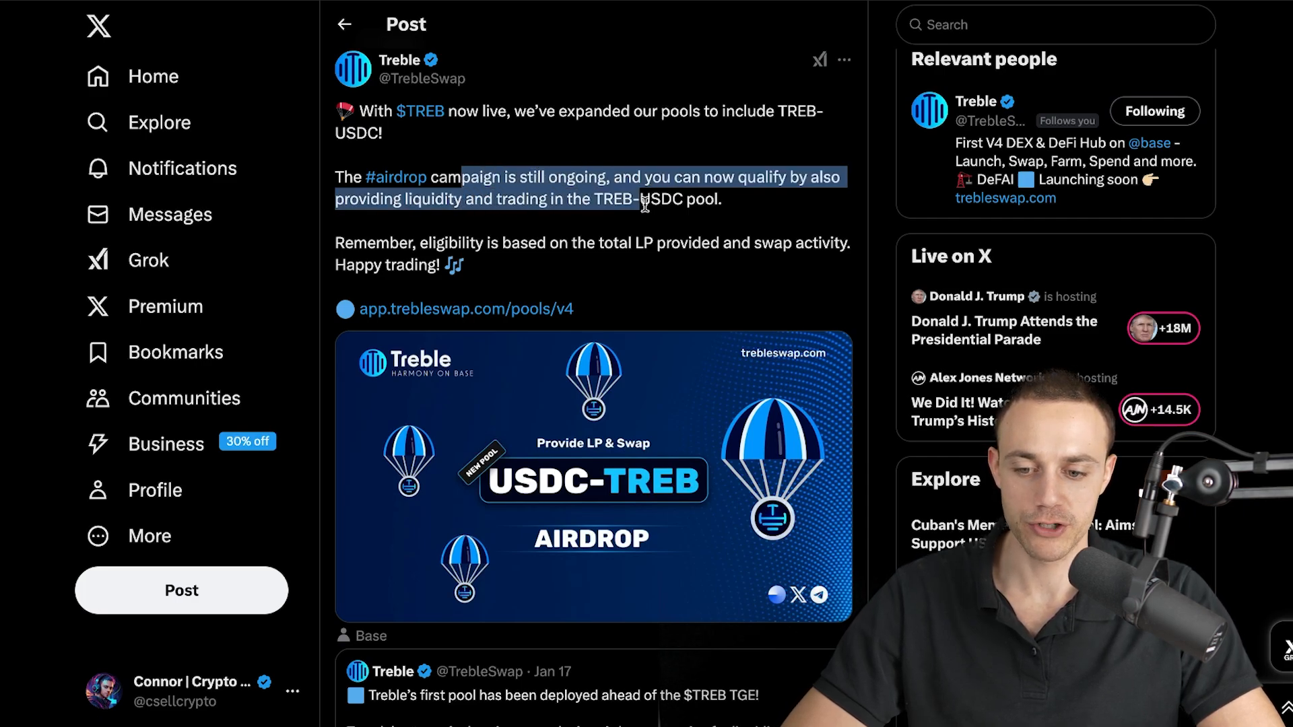
click(623, 257)
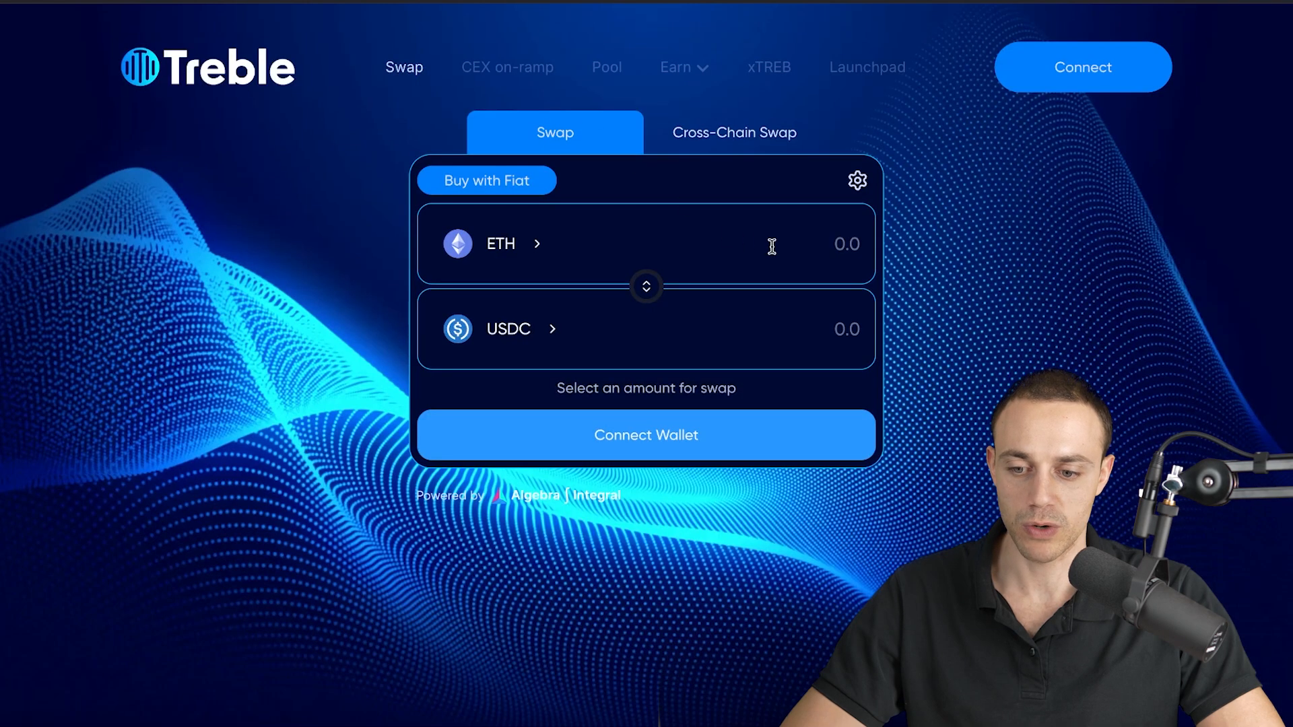
mouse_move(1084, 151)
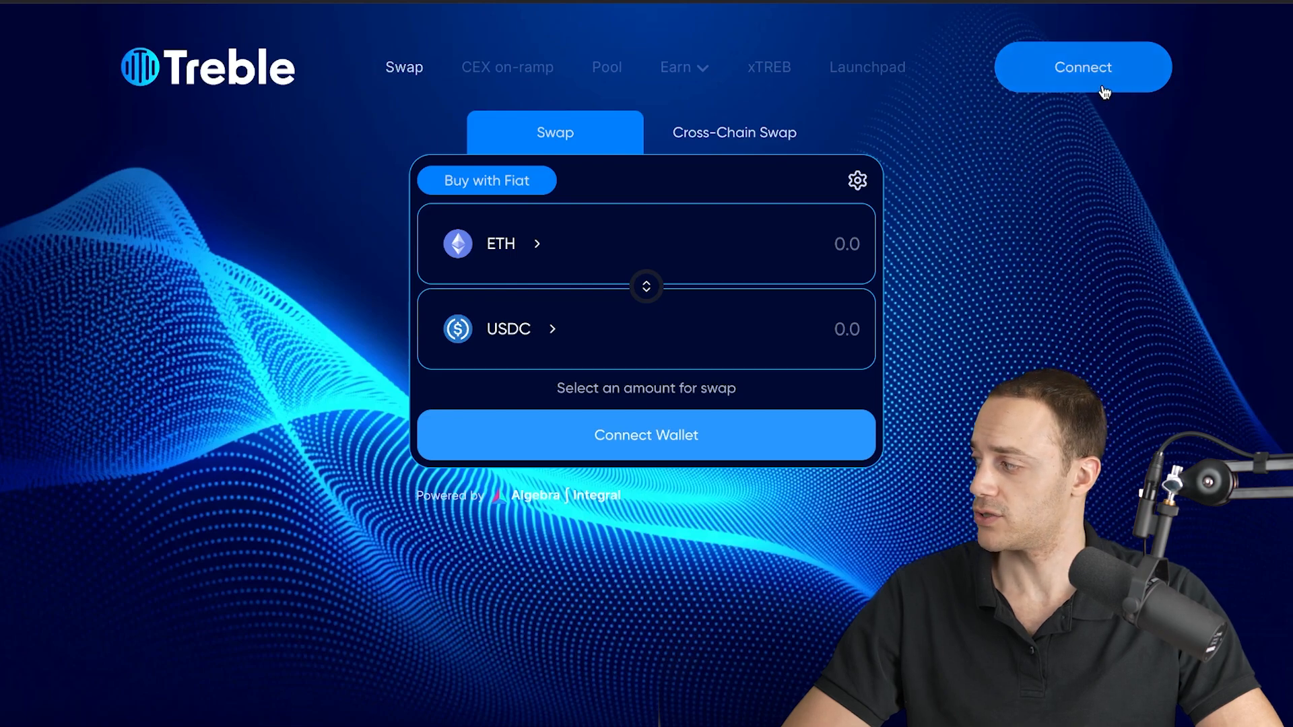
- Open TrebleSwap's Connect a Wallet dialog listing Rabby, MetaMask and Coinbase Wallet
click(1083, 67)
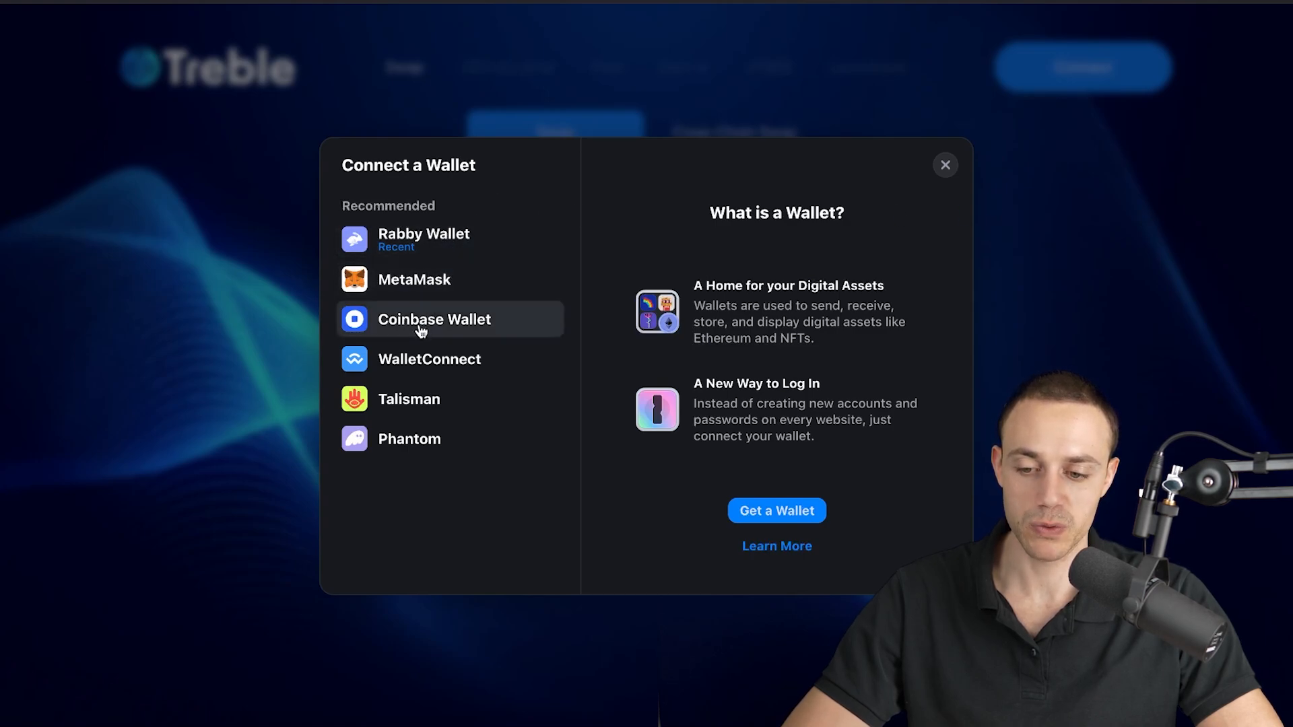
mouse_move(443, 259)
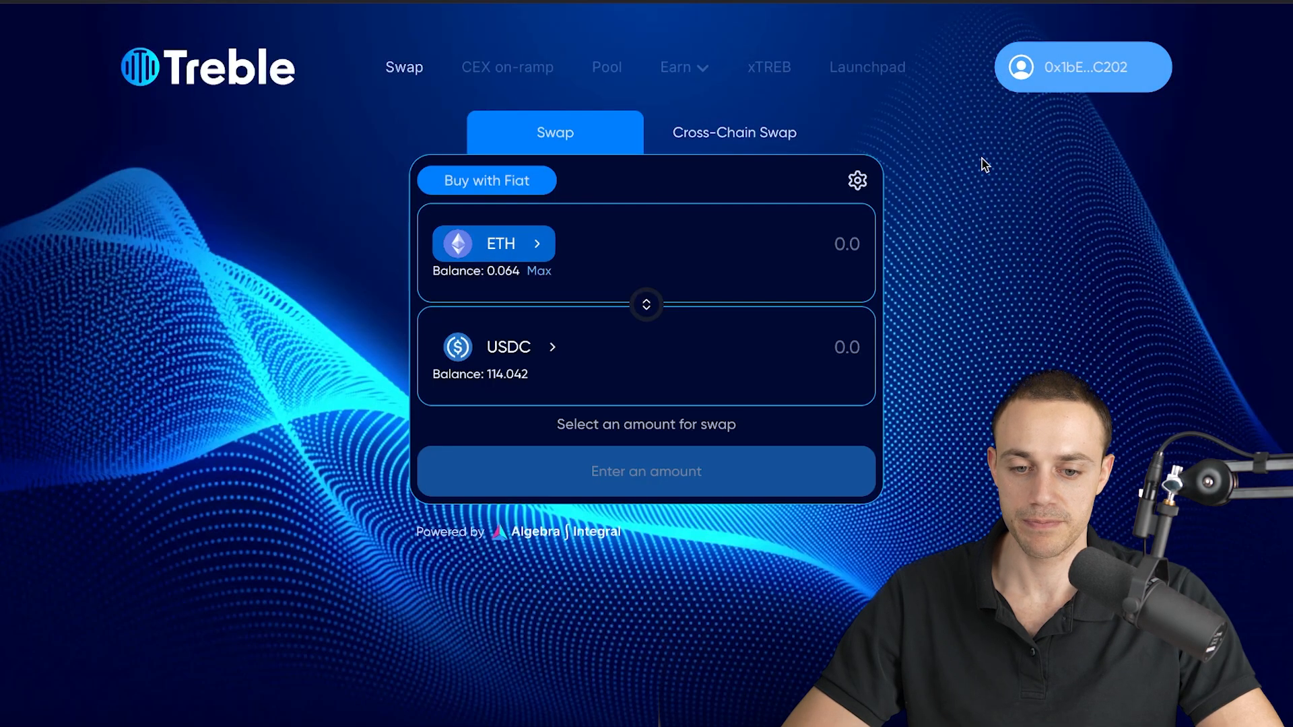
mouse_move(1064, 121)
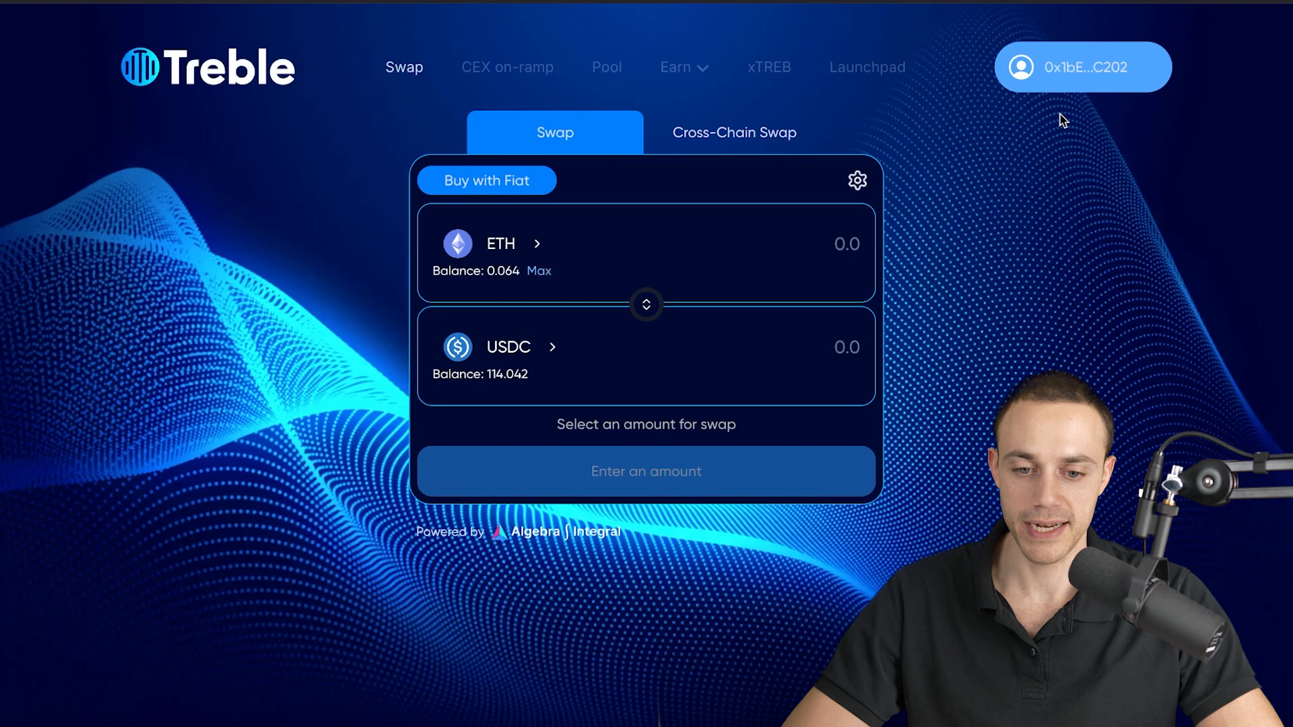
mouse_move(903, 346)
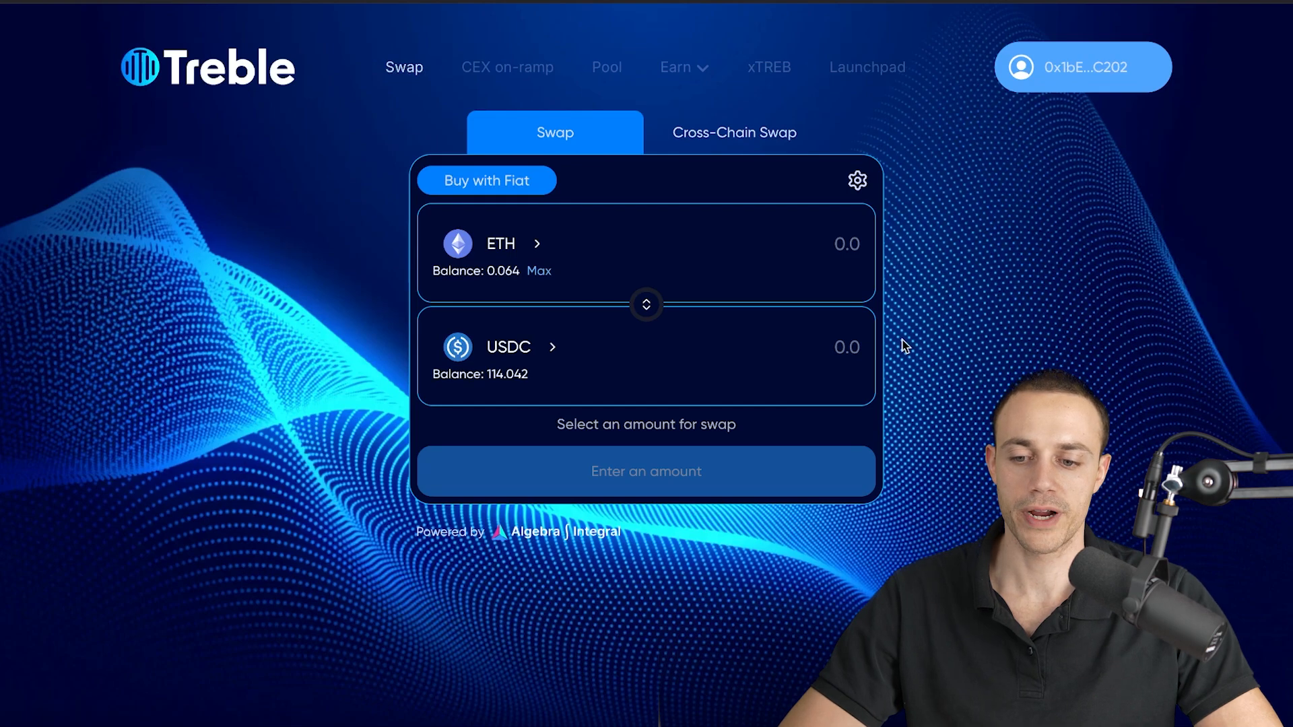
mouse_move(598, 136)
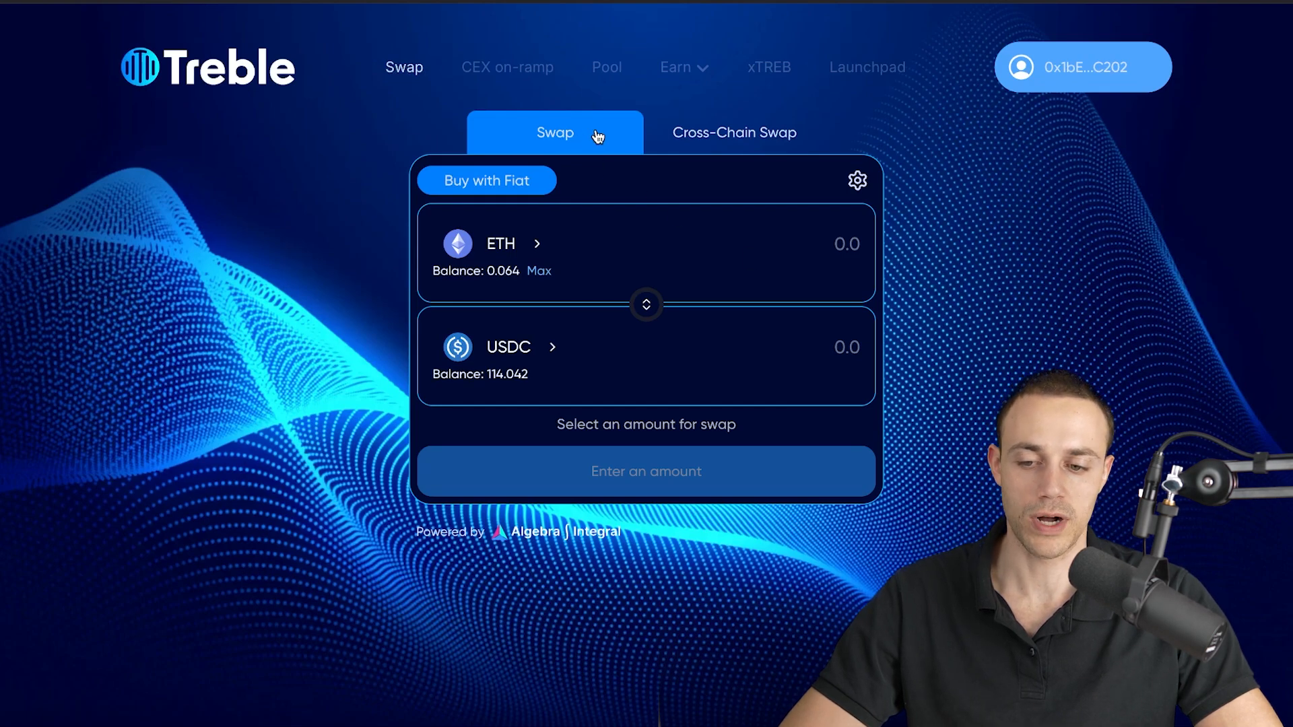
mouse_move(657, 168)
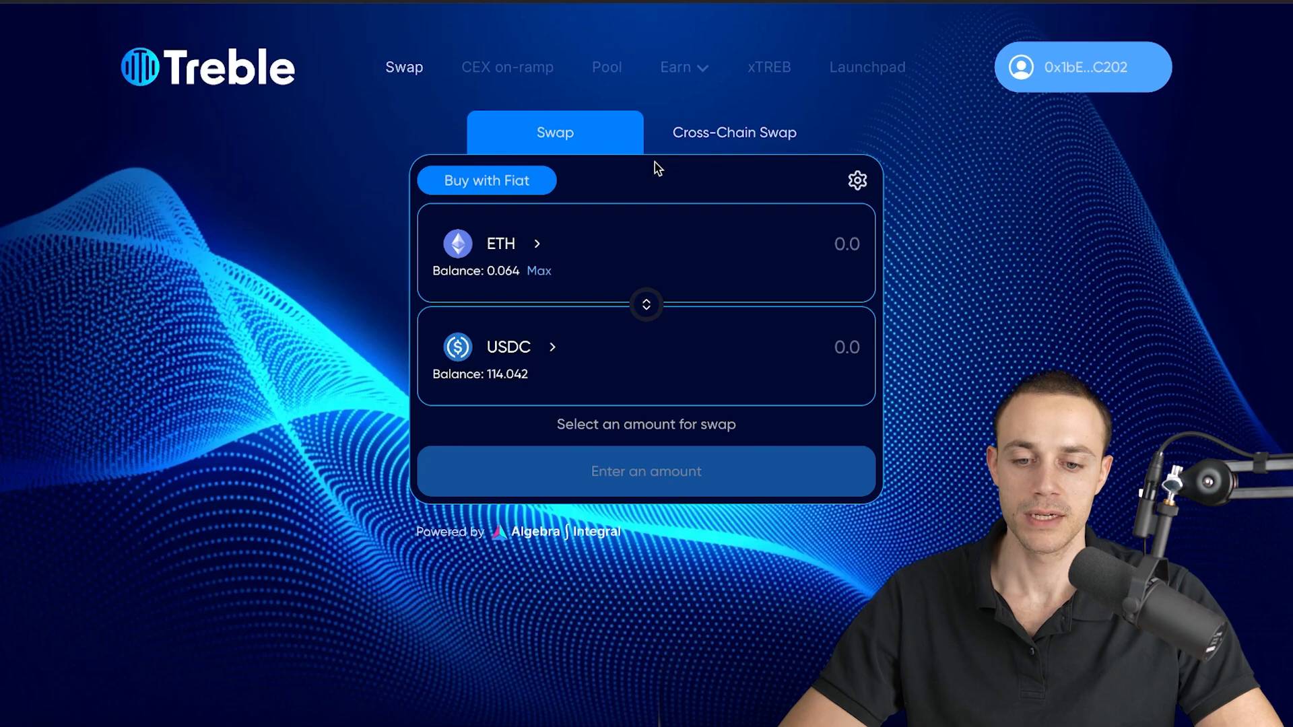
mouse_move(687, 160)
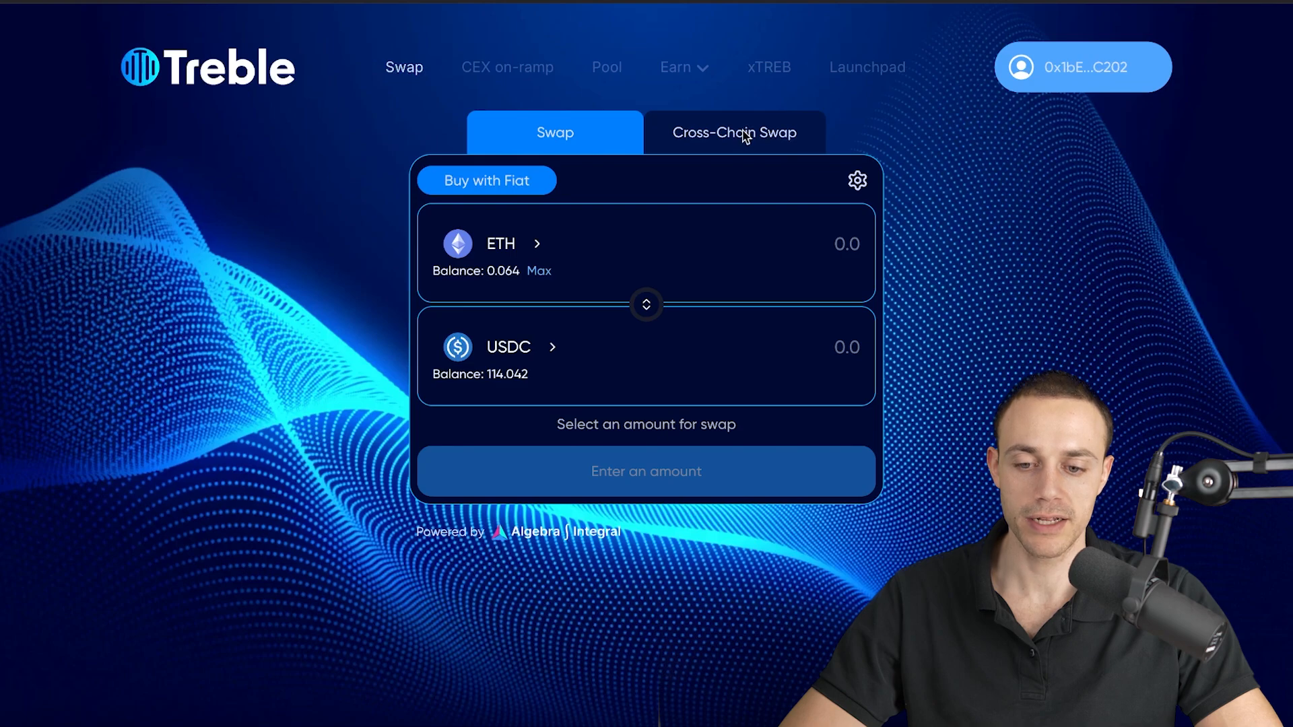
- On the Cross-Chain Swap tab, set the sending token to ETH on Base
click(733, 132)
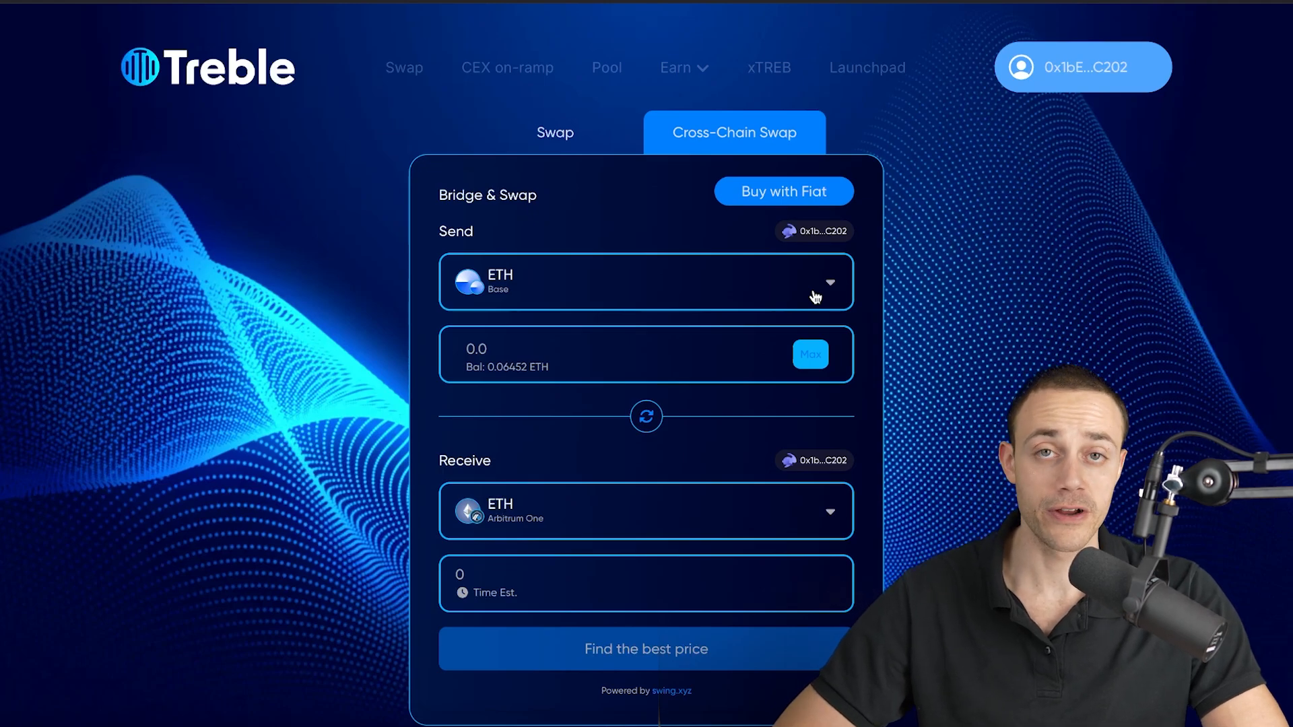
click(646, 283)
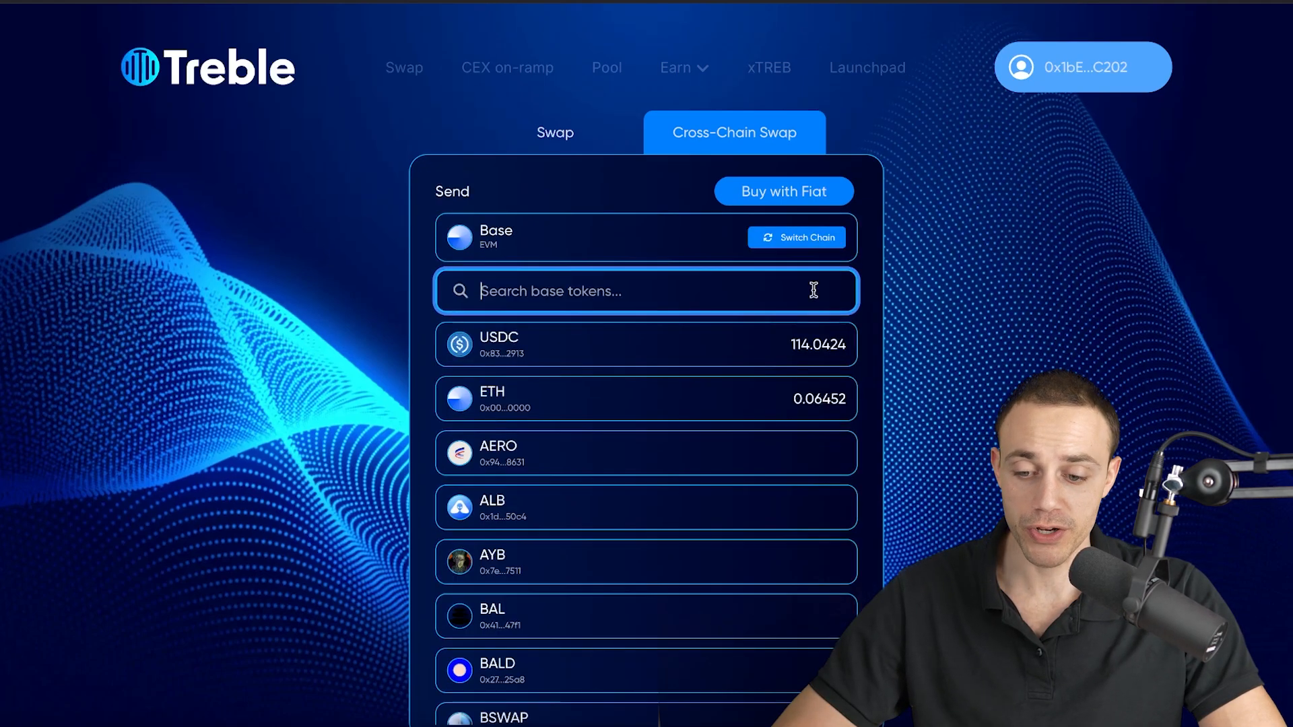
text(eth)
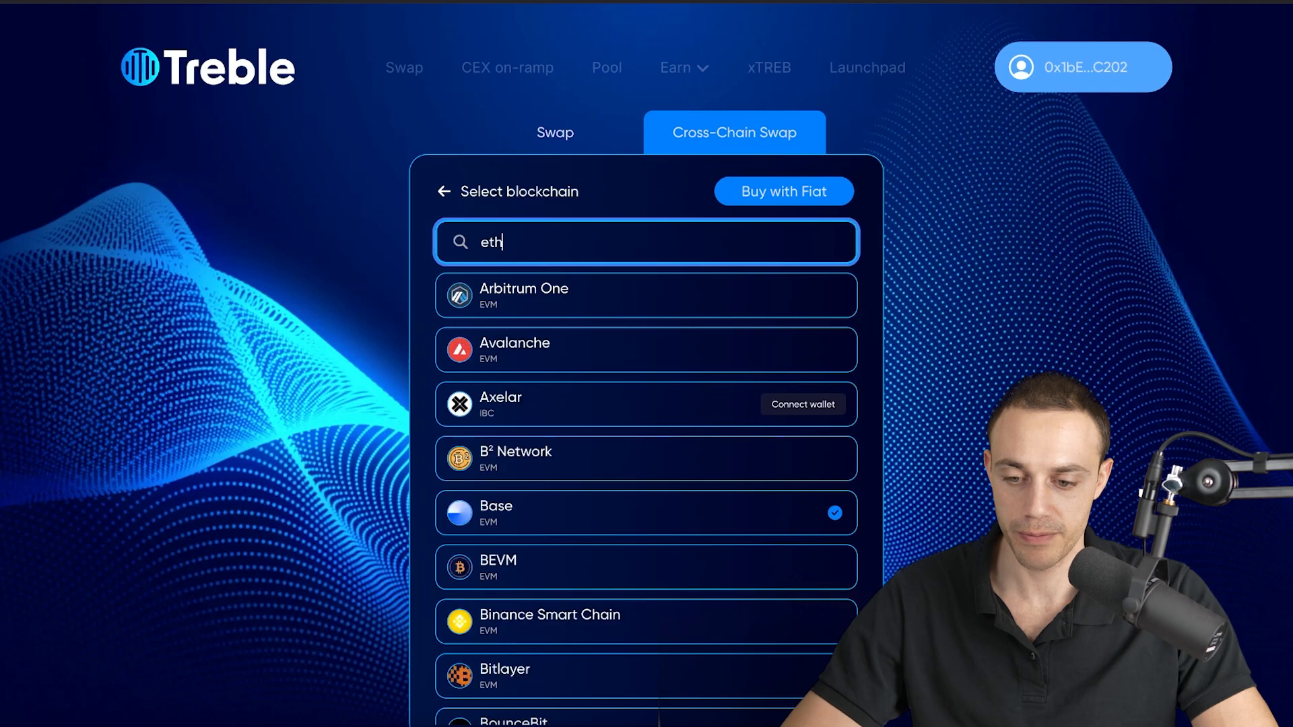
click(645, 512)
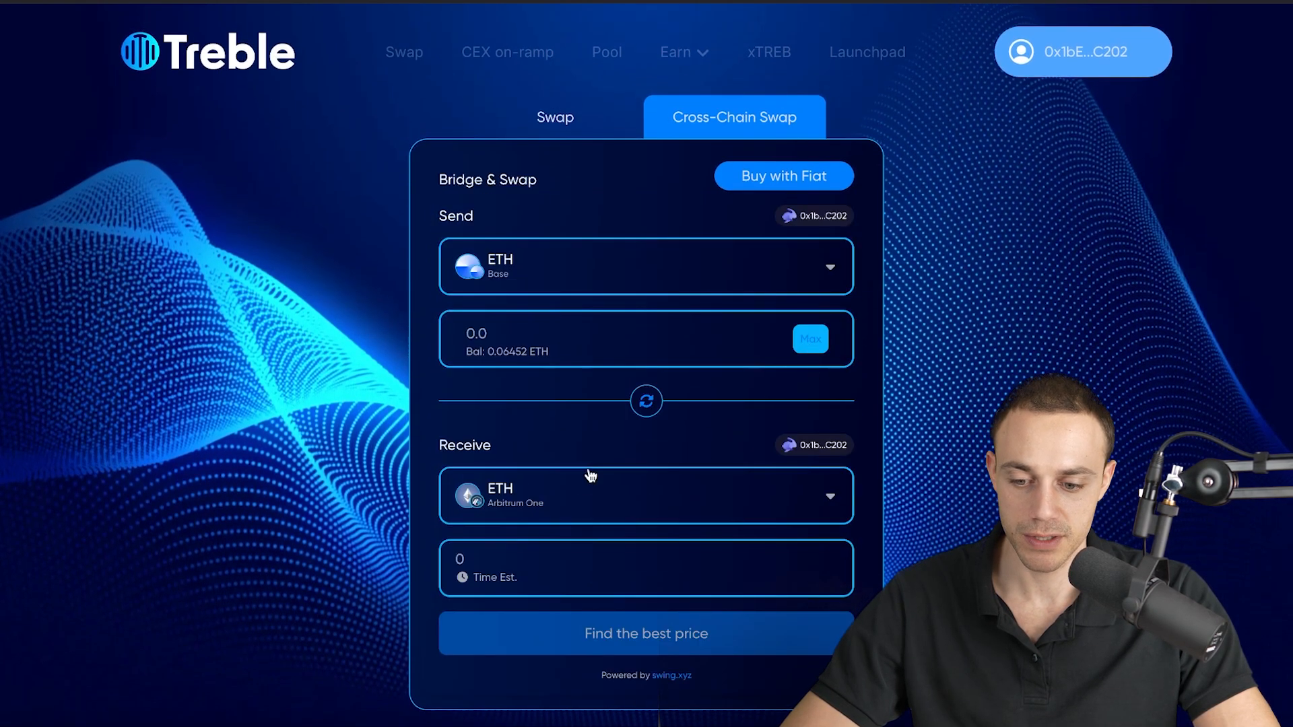
text(bas)
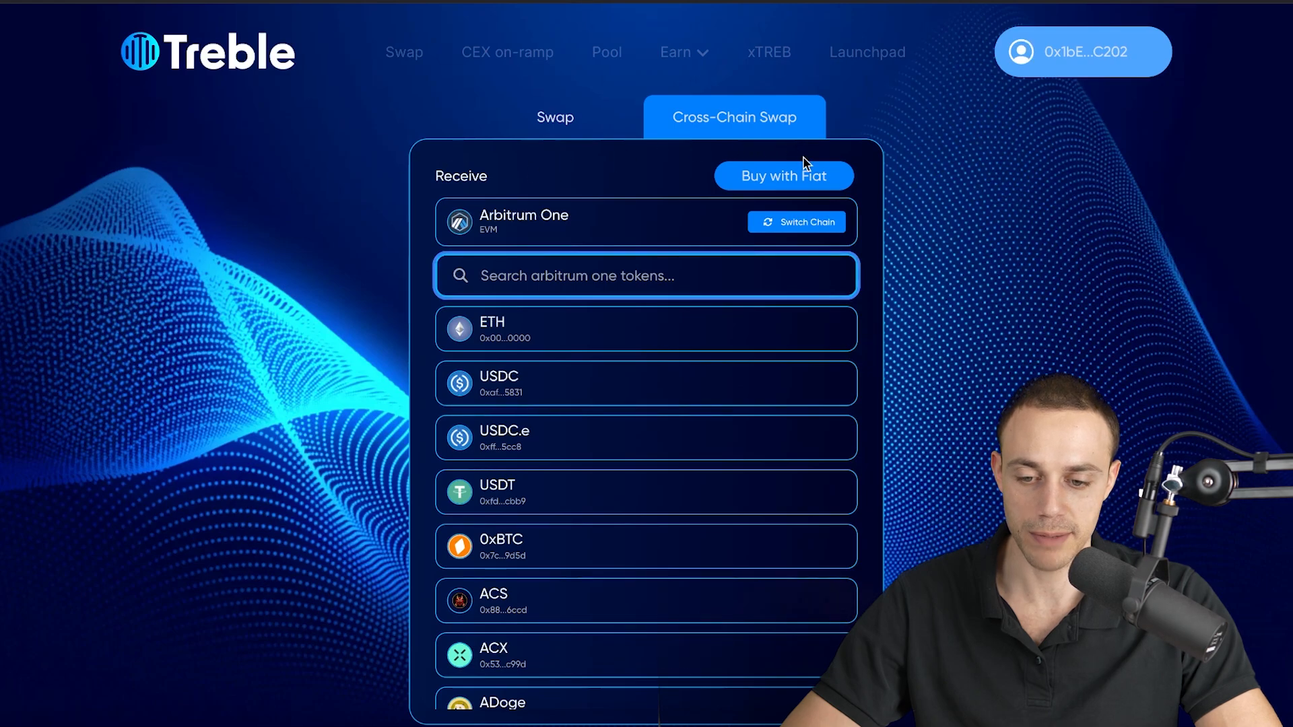
mouse_move(978, 253)
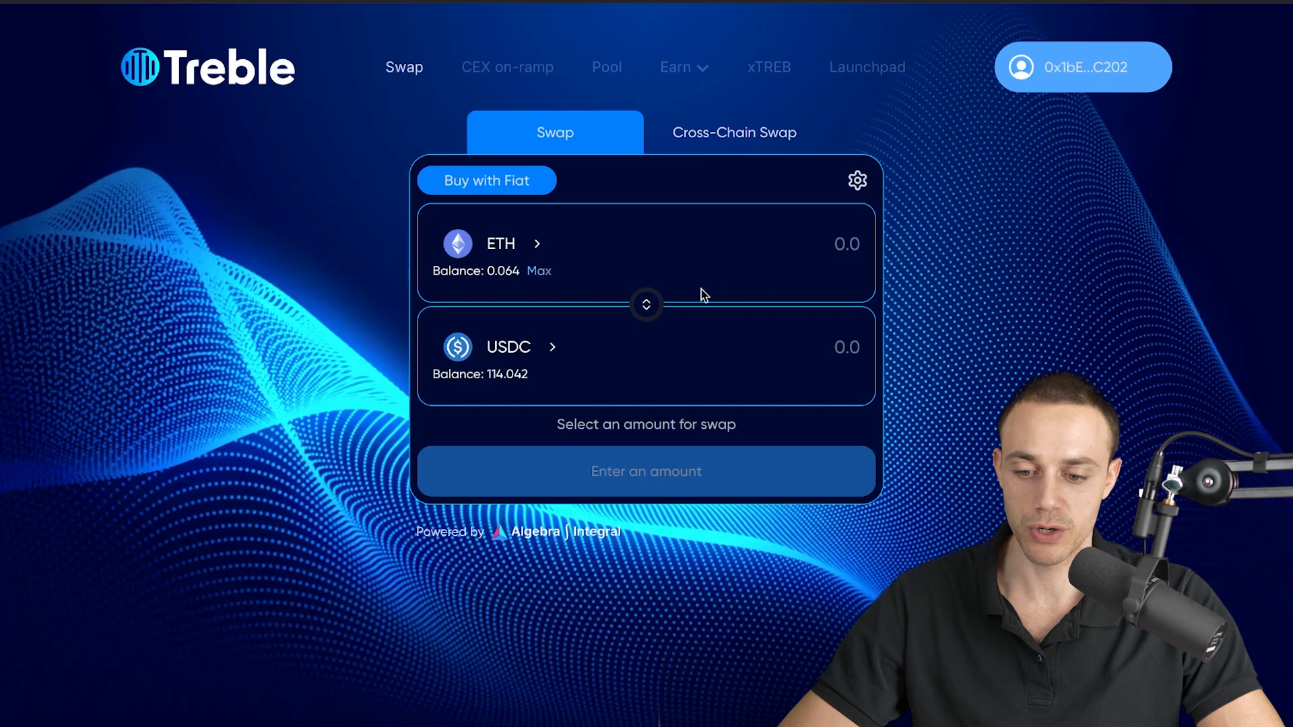
- Set up a USDC-to-TREB swap with an amount of 100 USDC
click(500, 243)
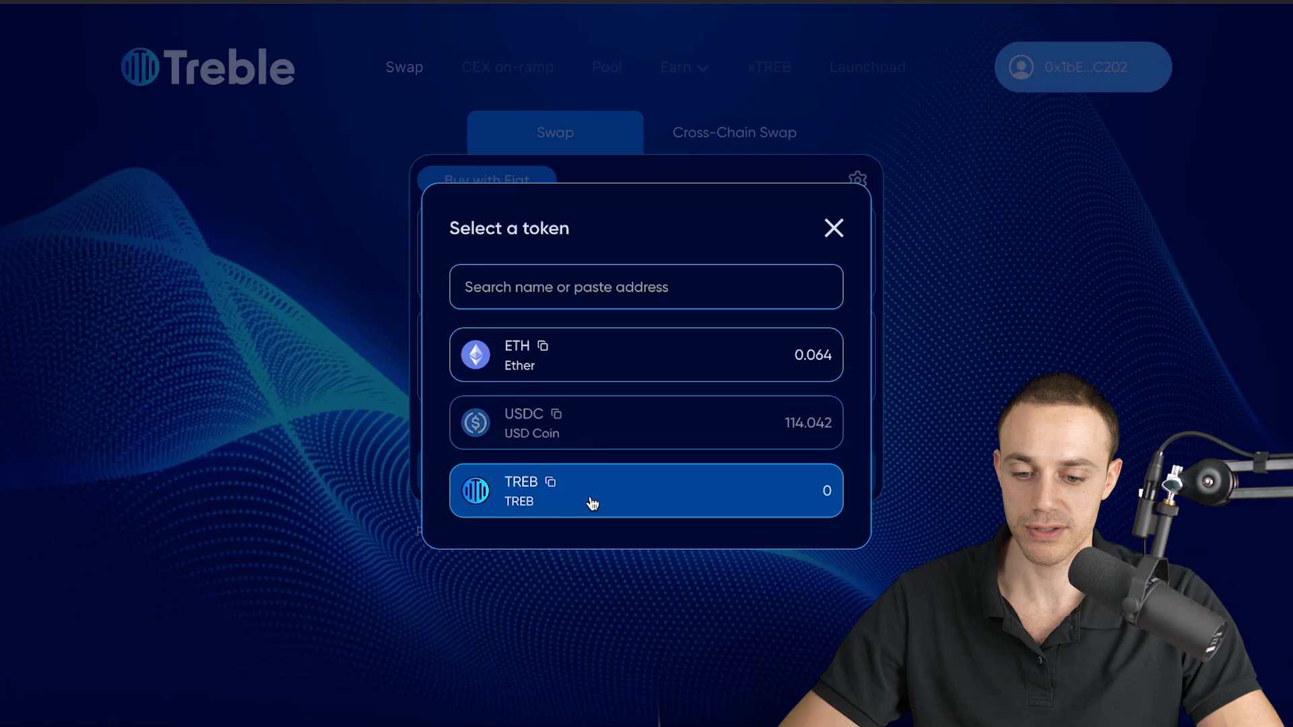
click(646, 490)
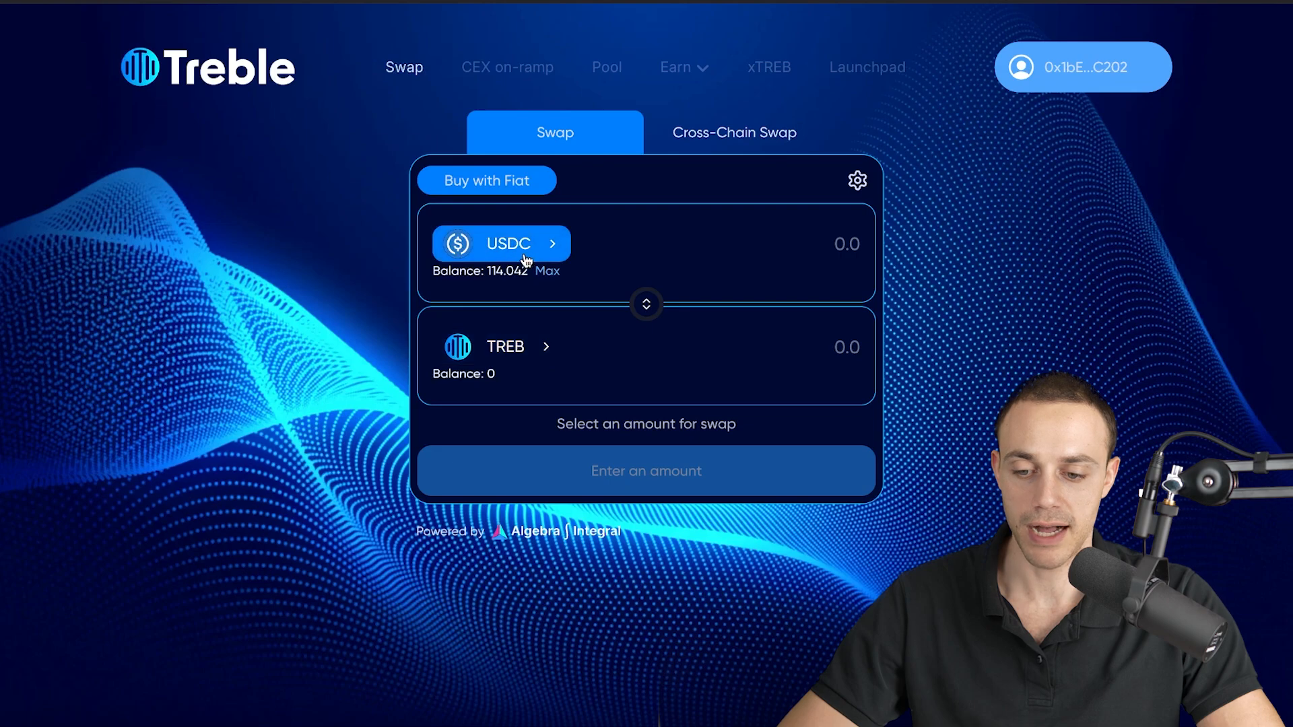
mouse_move(526, 269)
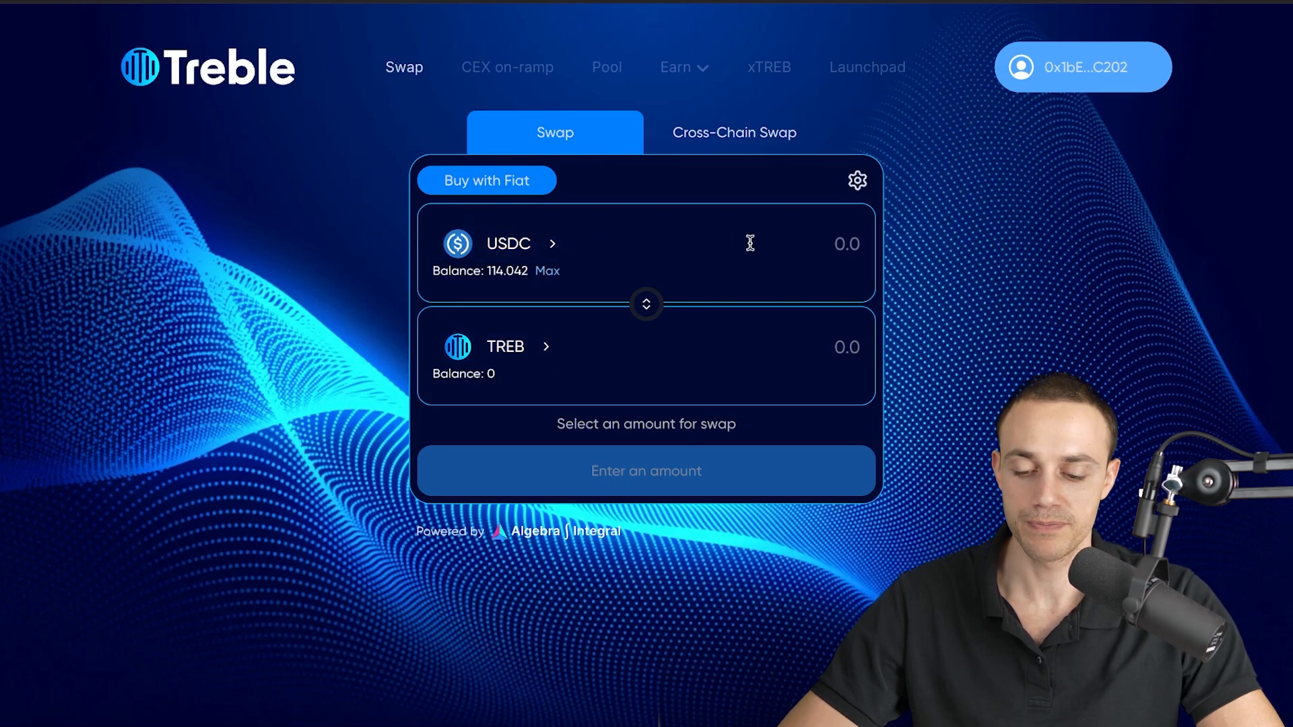
mouse_move(550, 275)
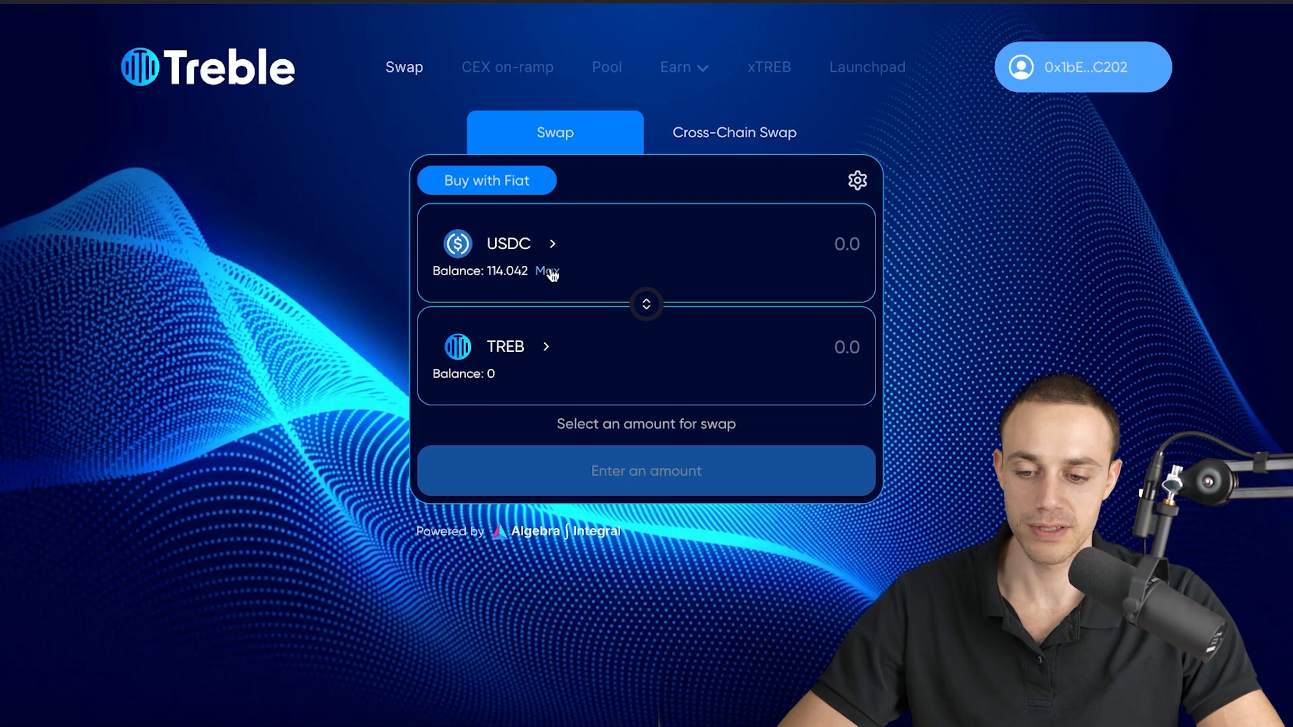
click(546, 272)
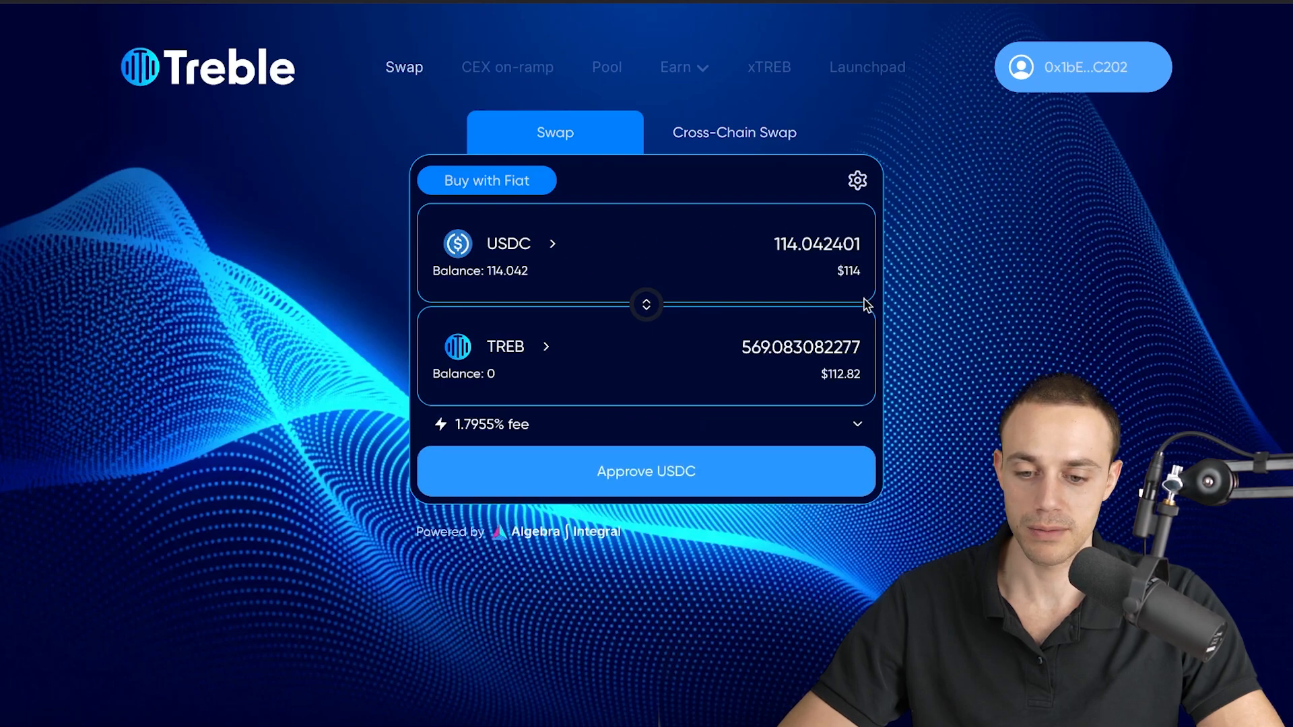
triple_click(816, 244)
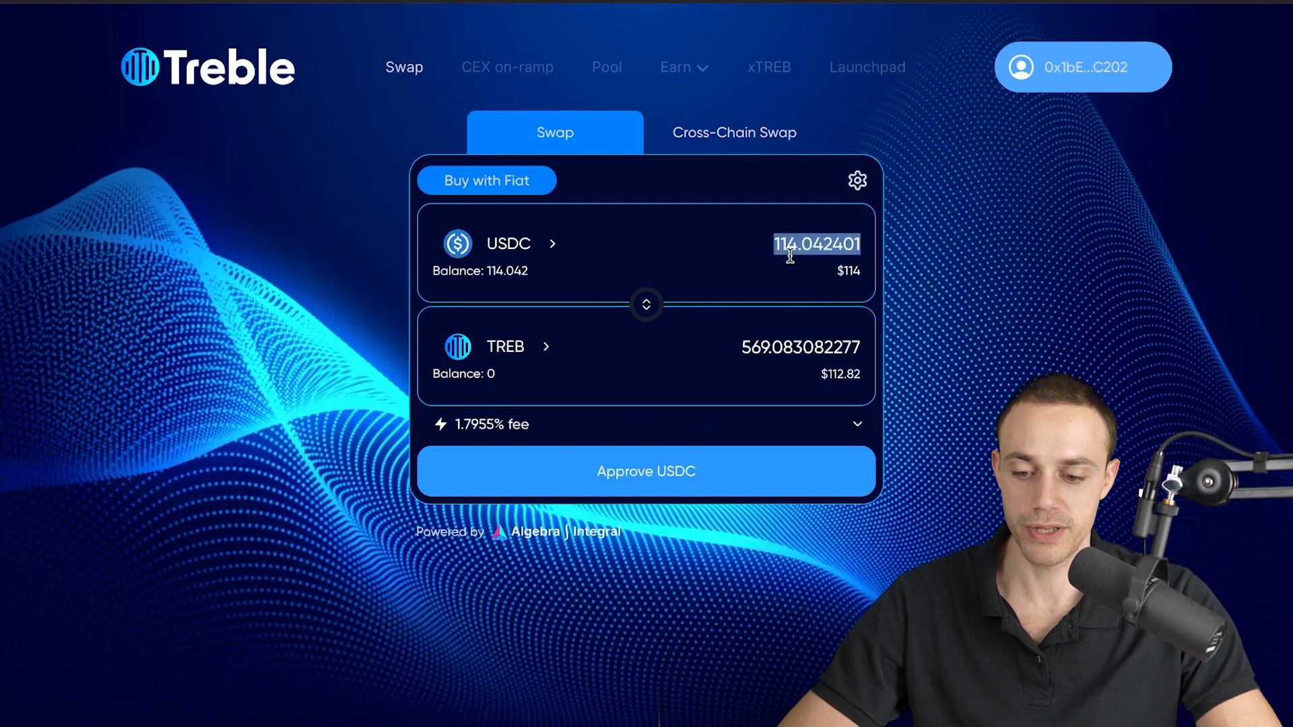
text(100)
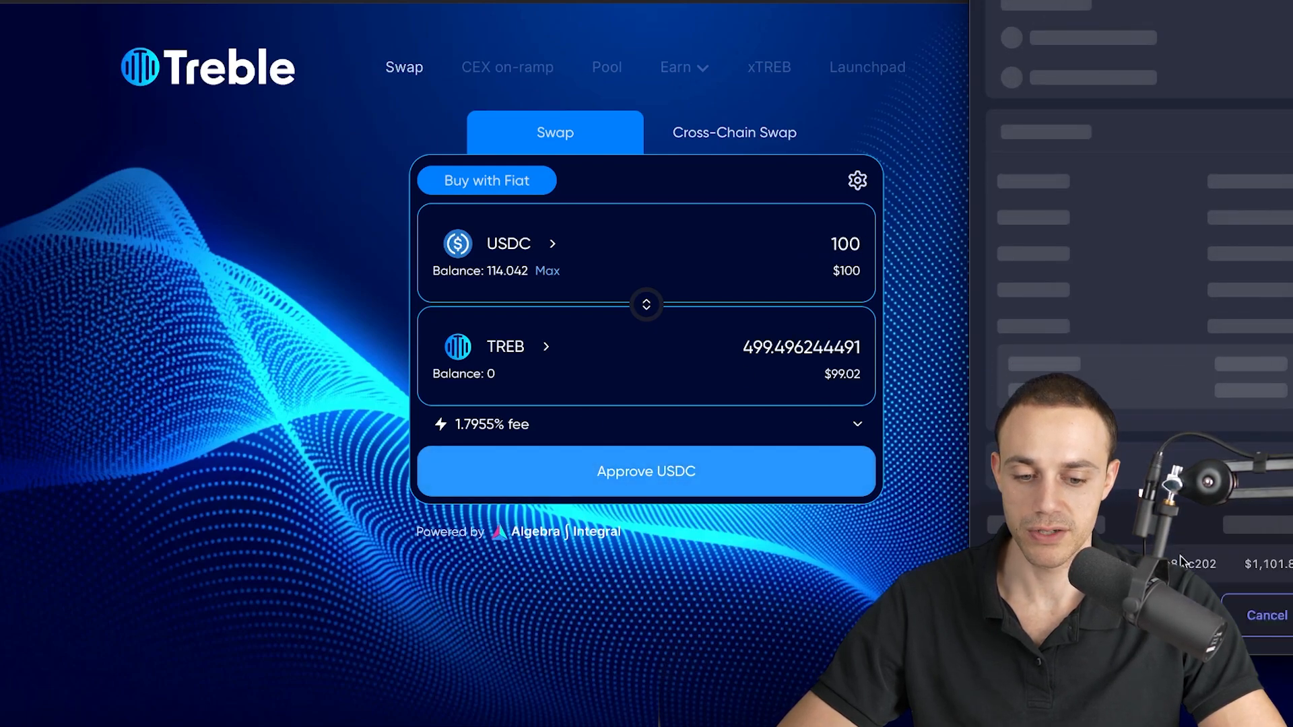
- Approve USDC spending and confirm the swap, receiving about 499.5 TREB
click(646, 471)
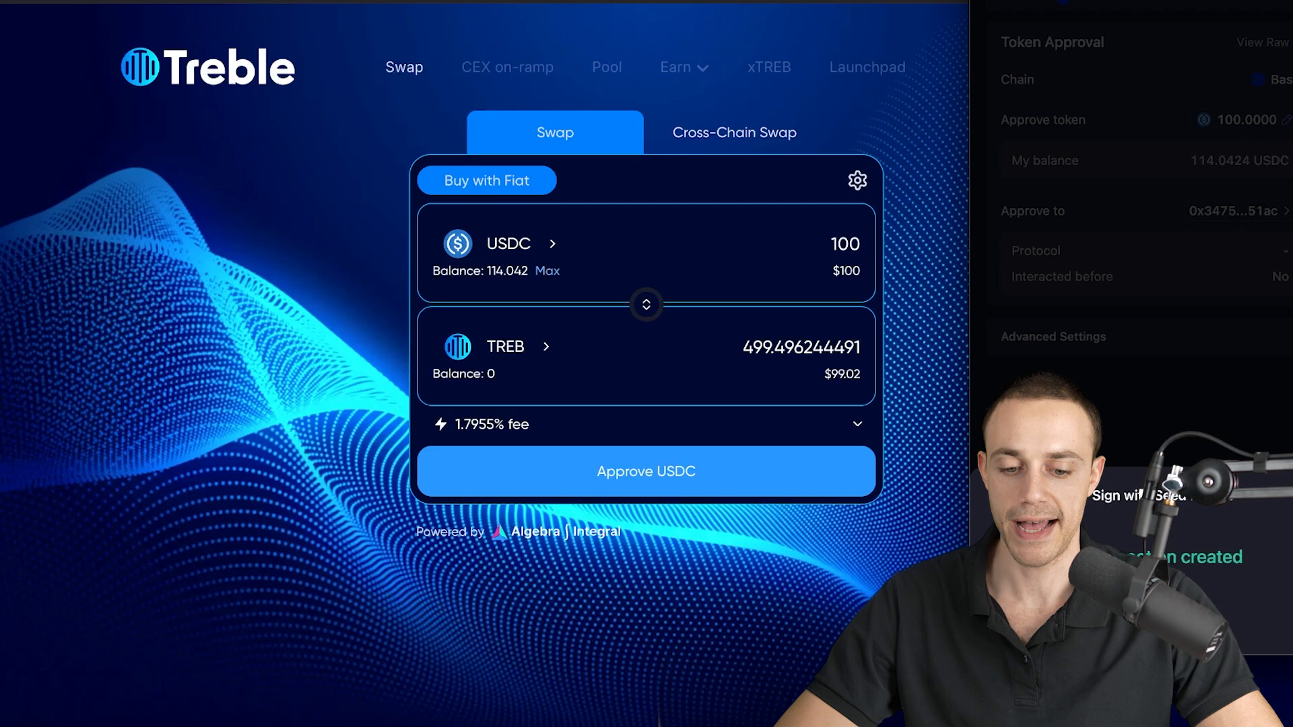
click(646, 471)
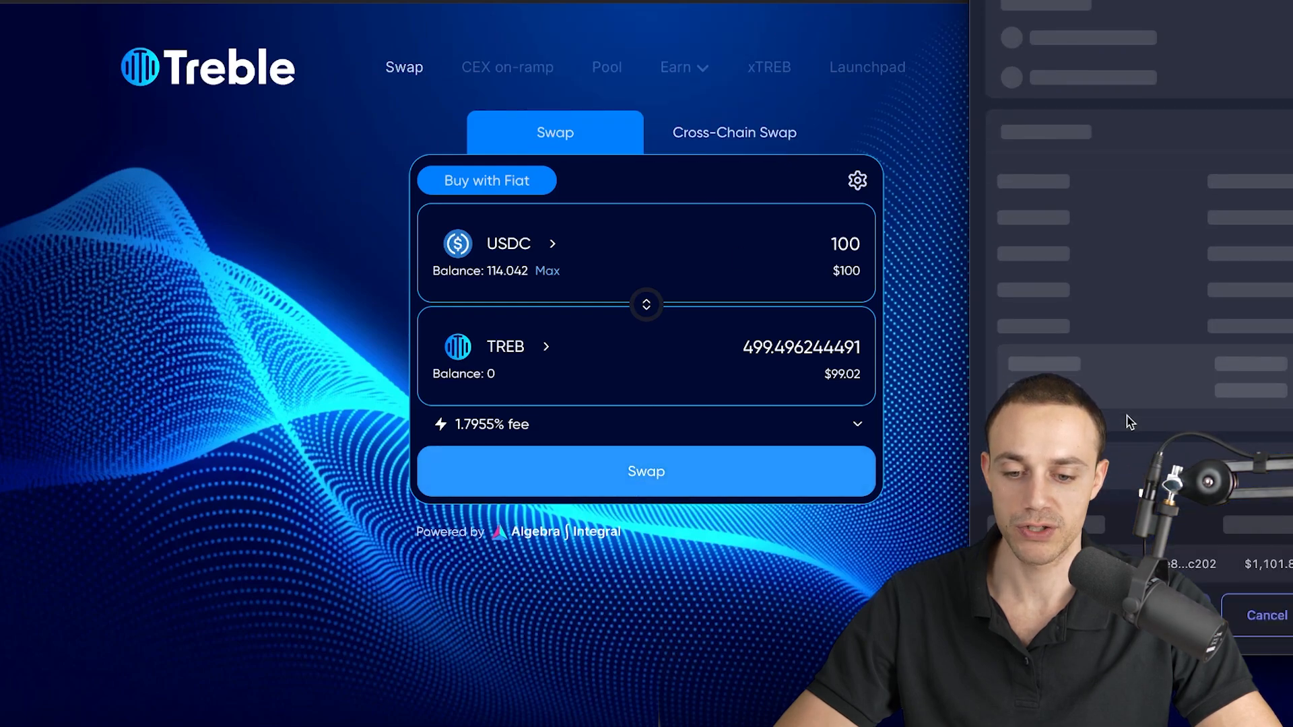
click(646, 471)
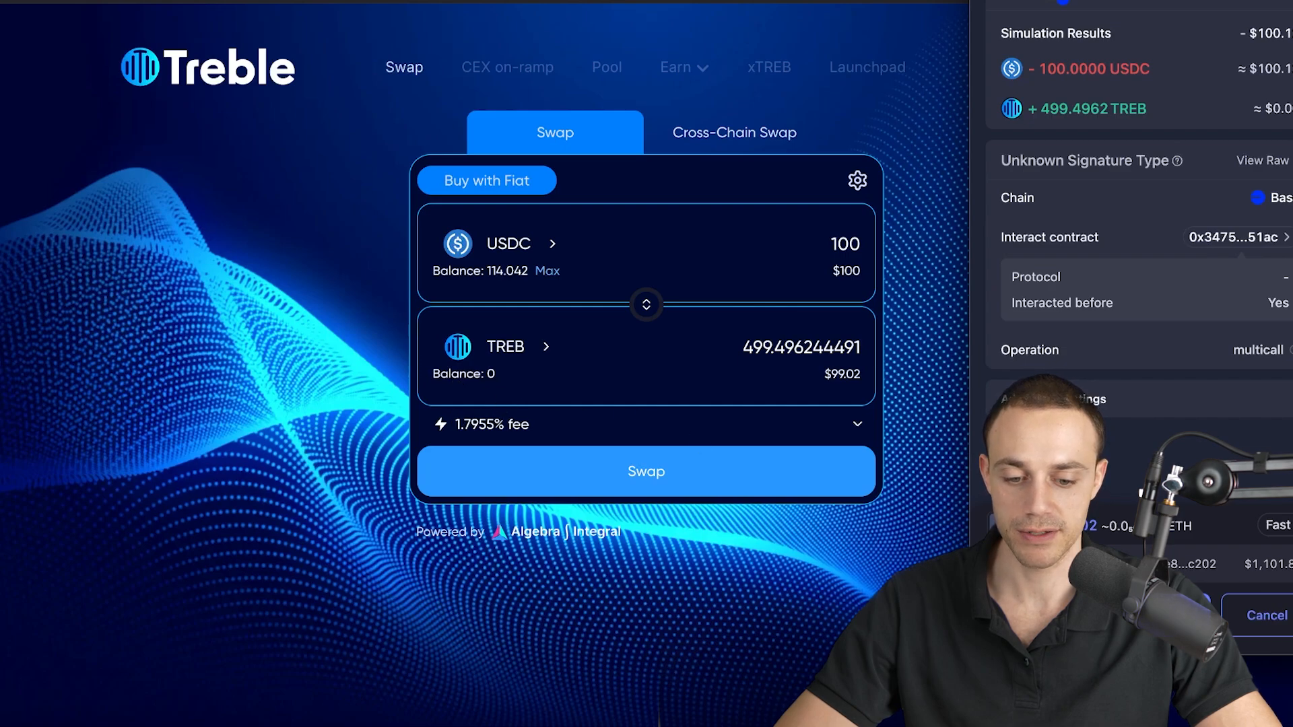
click(646, 471)
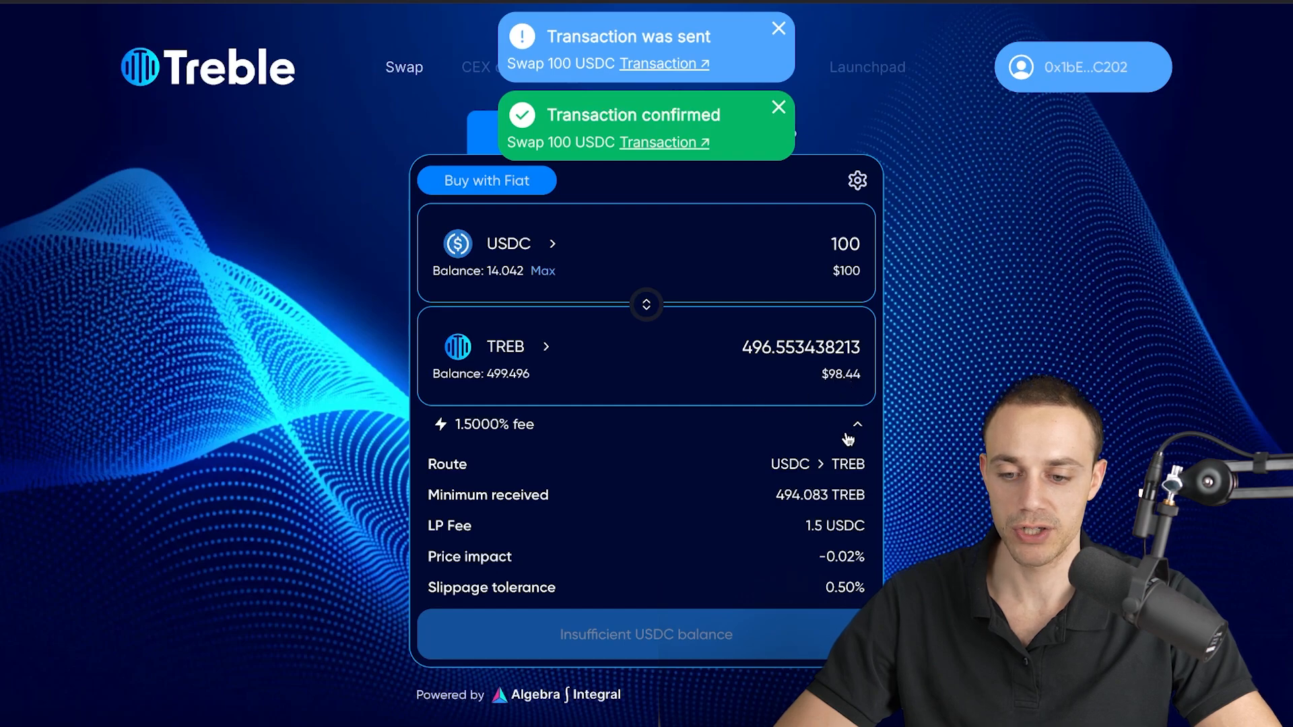
click(857, 424)
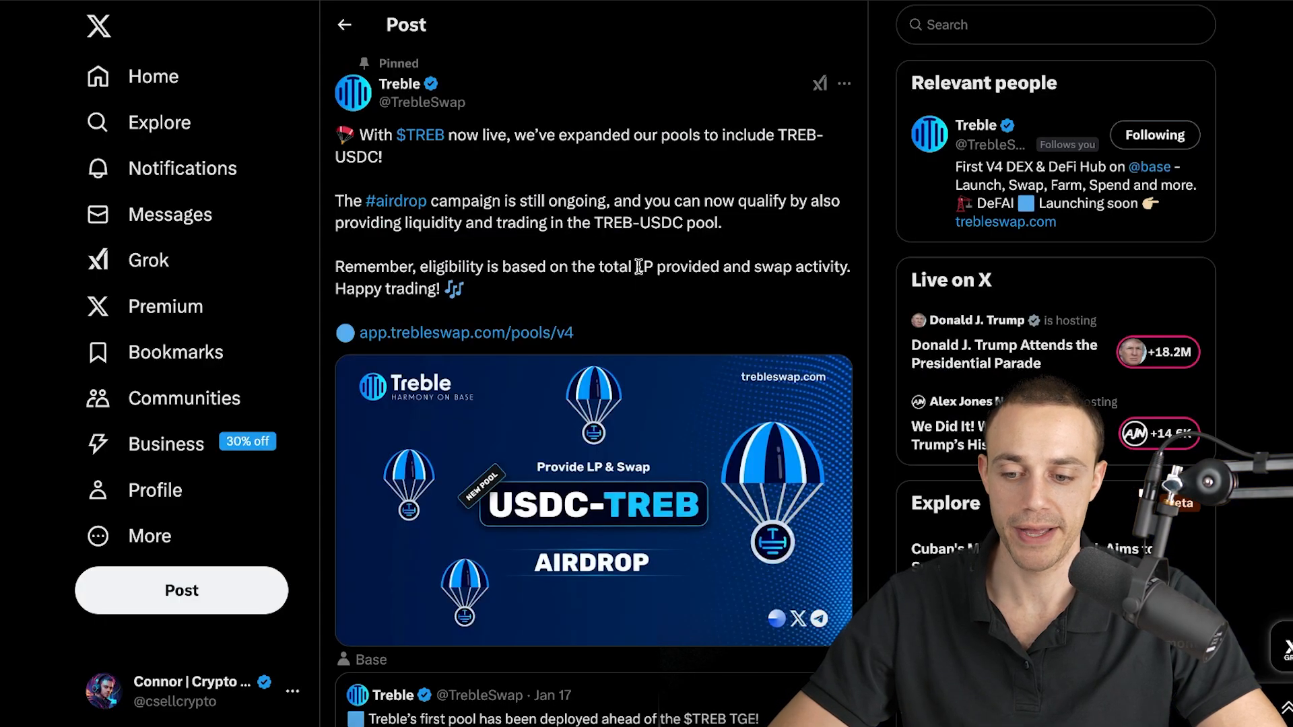
mouse_move(641, 287)
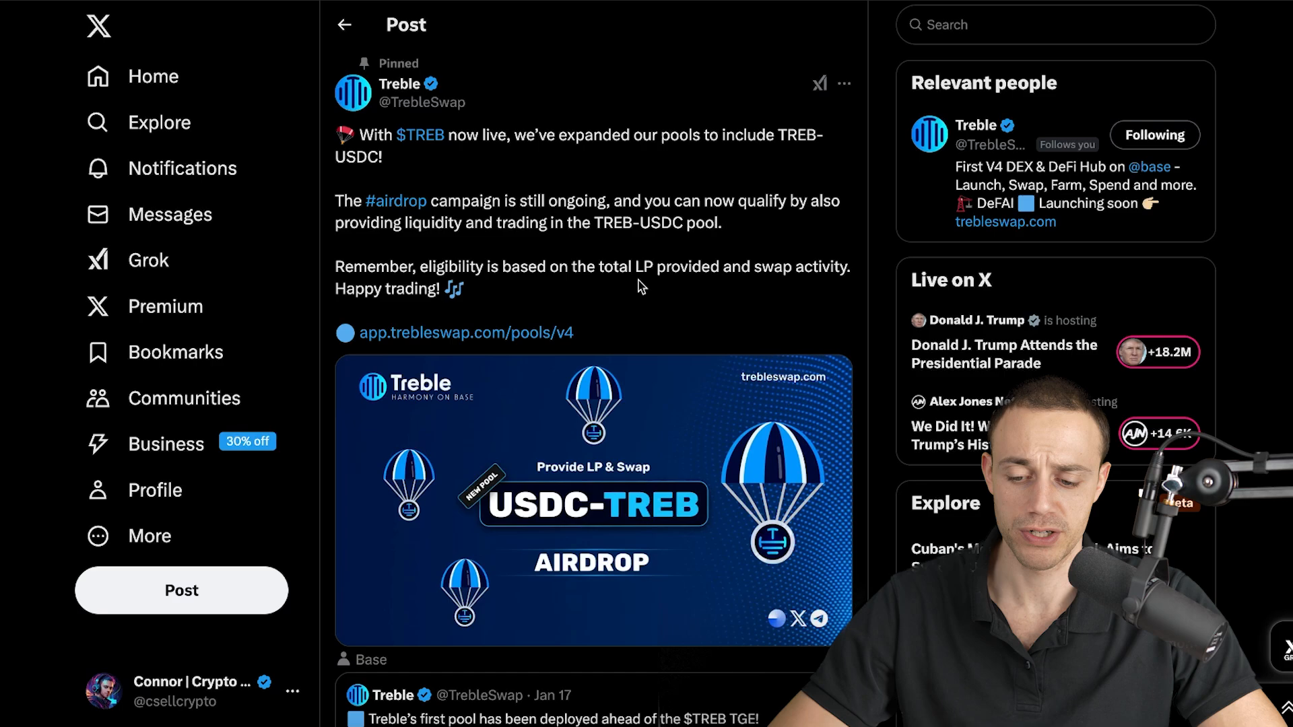
mouse_move(679, 256)
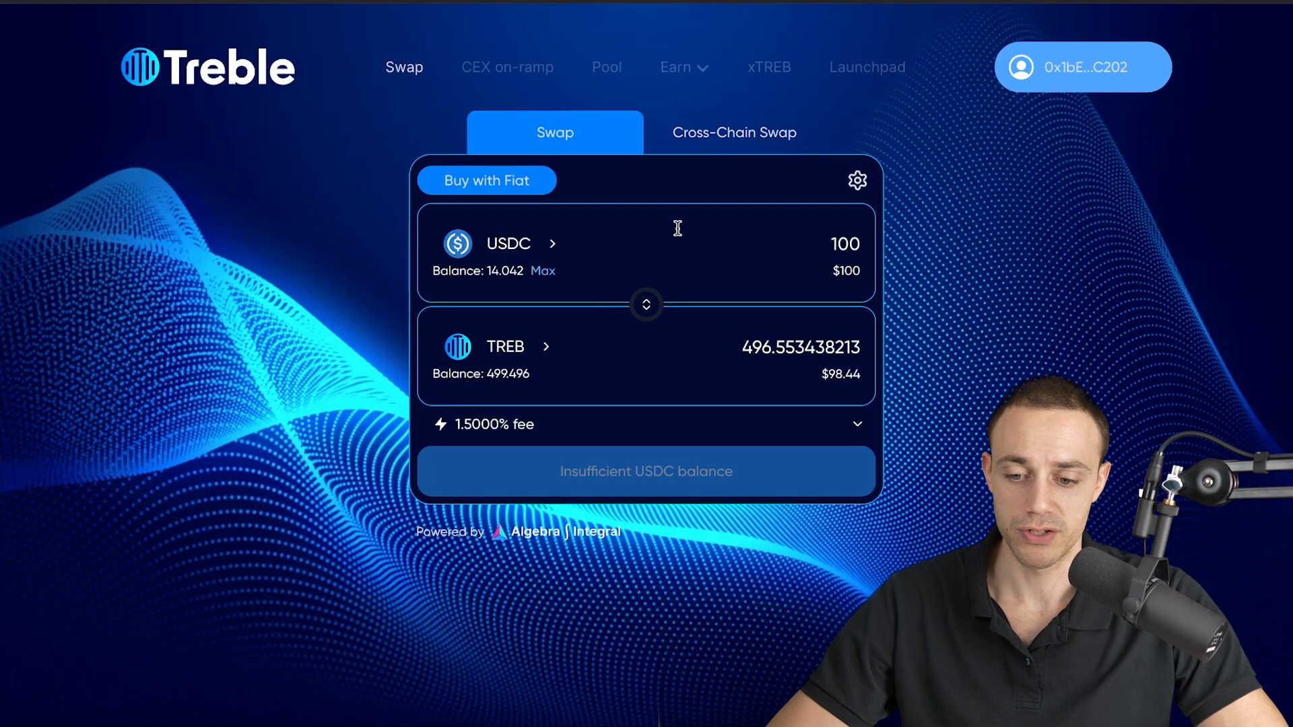
mouse_move(826, 328)
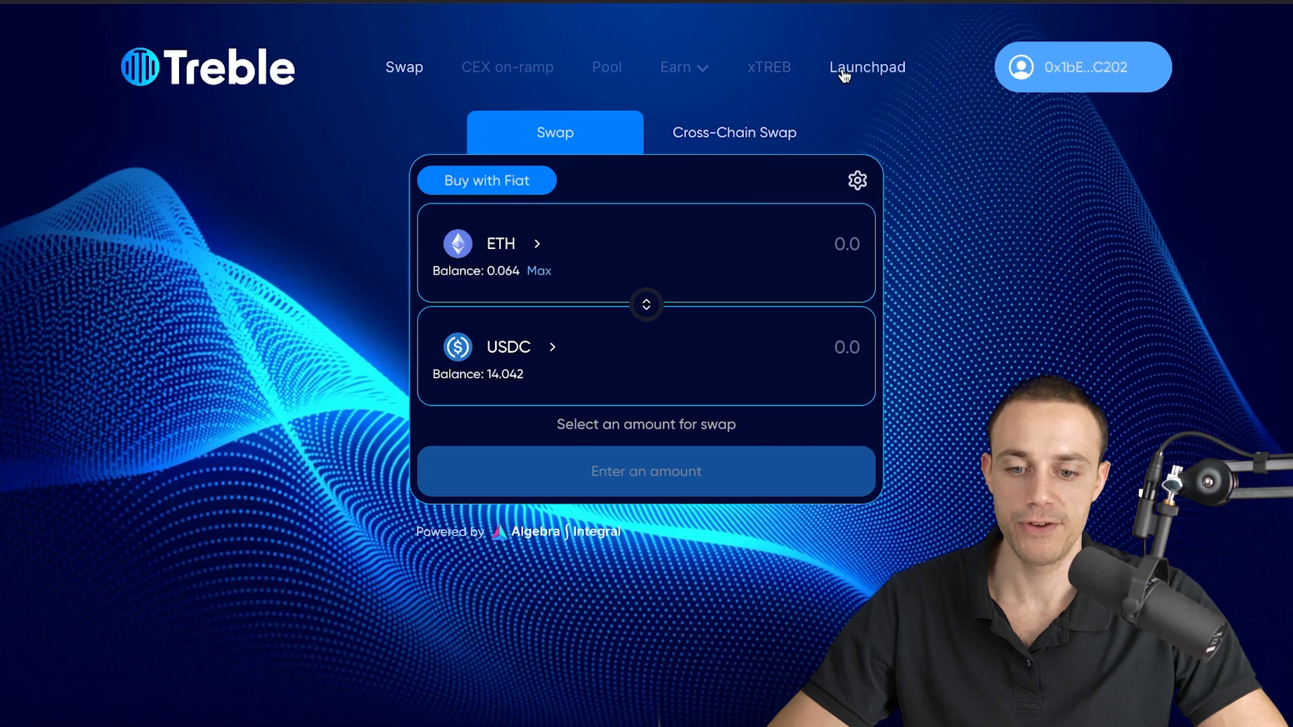
- Connect Rabby Wallet on the TREB Launchpad, showing zero TREB to claim
click(867, 66)
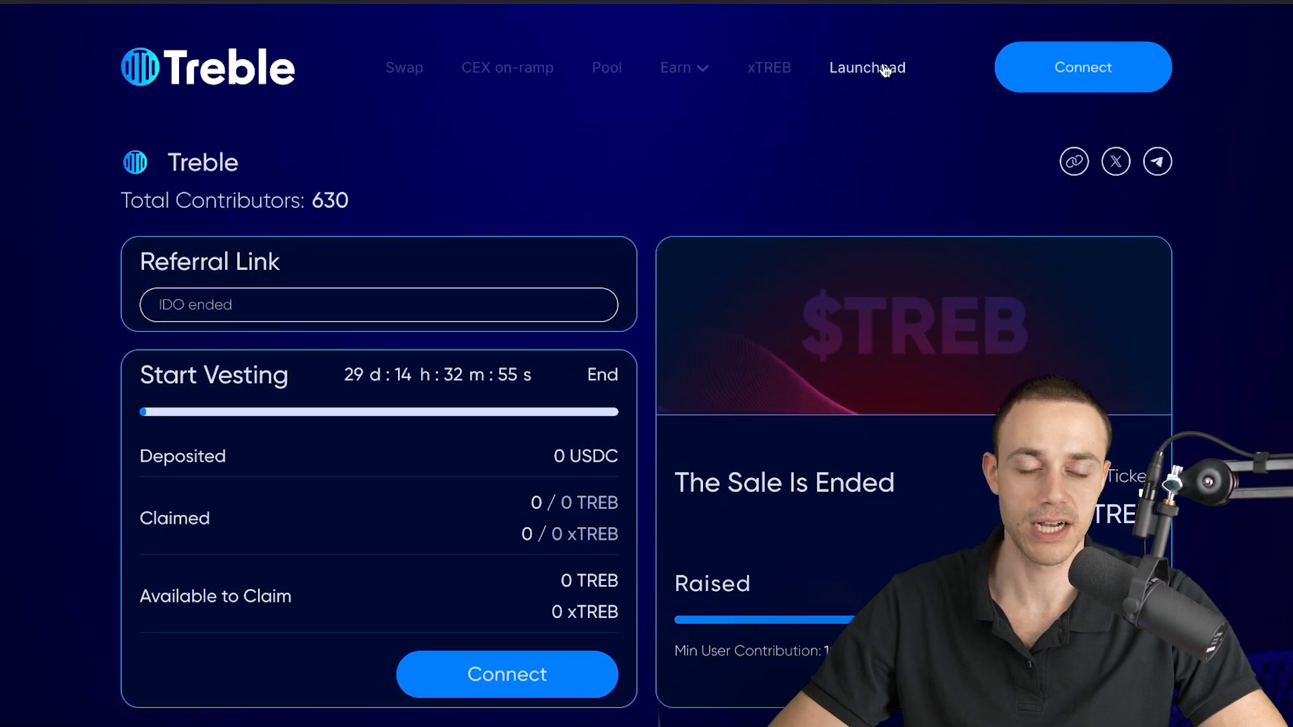
scroll(down, 3)
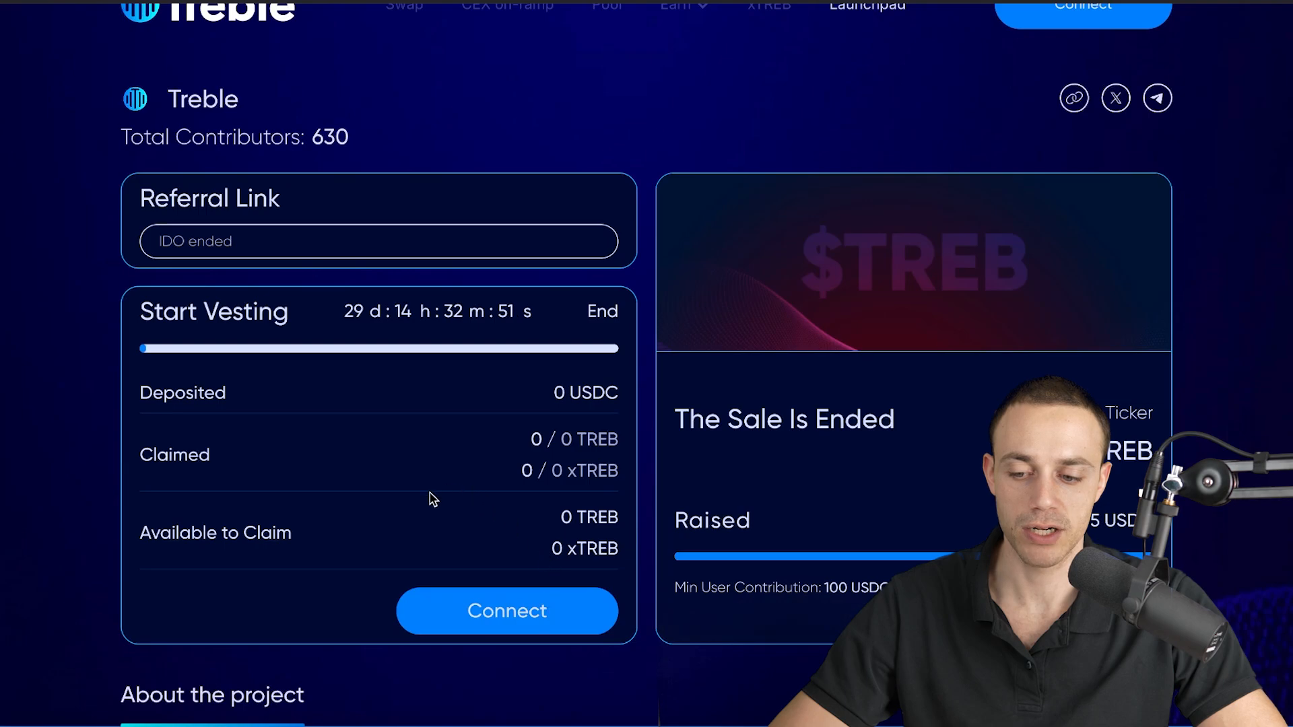
mouse_move(473, 537)
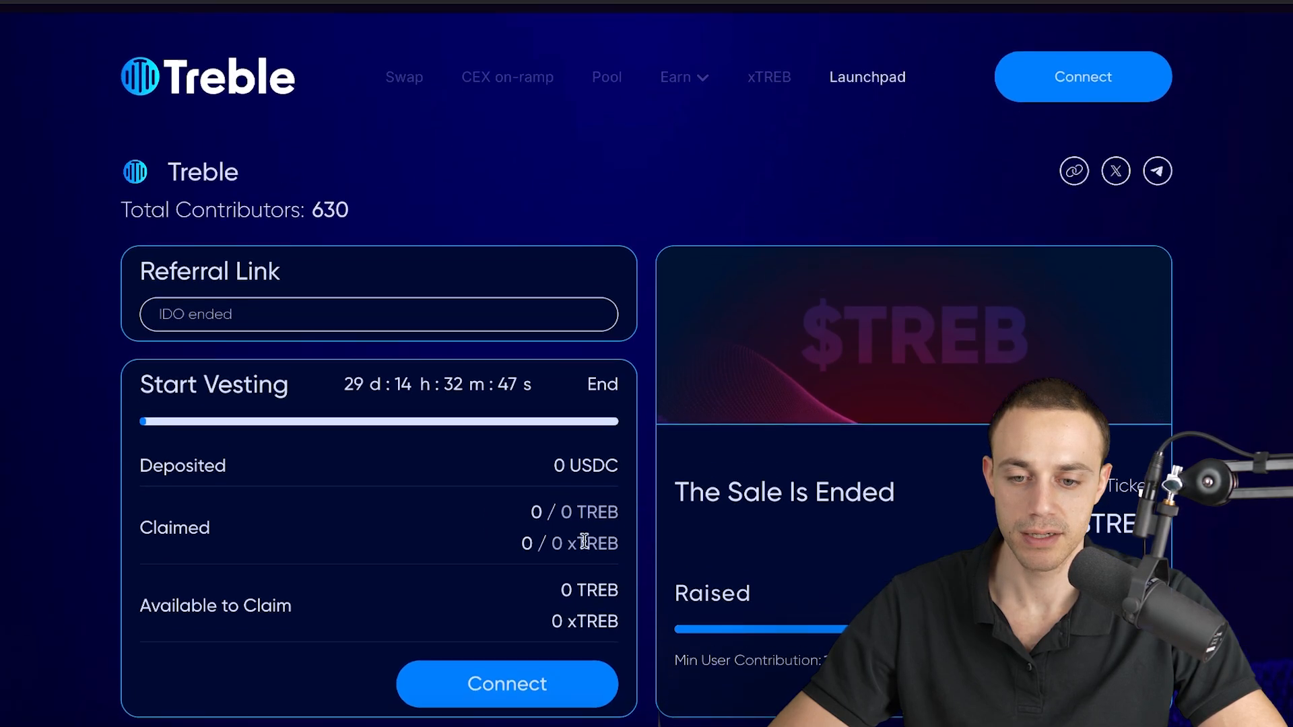
click(1082, 77)
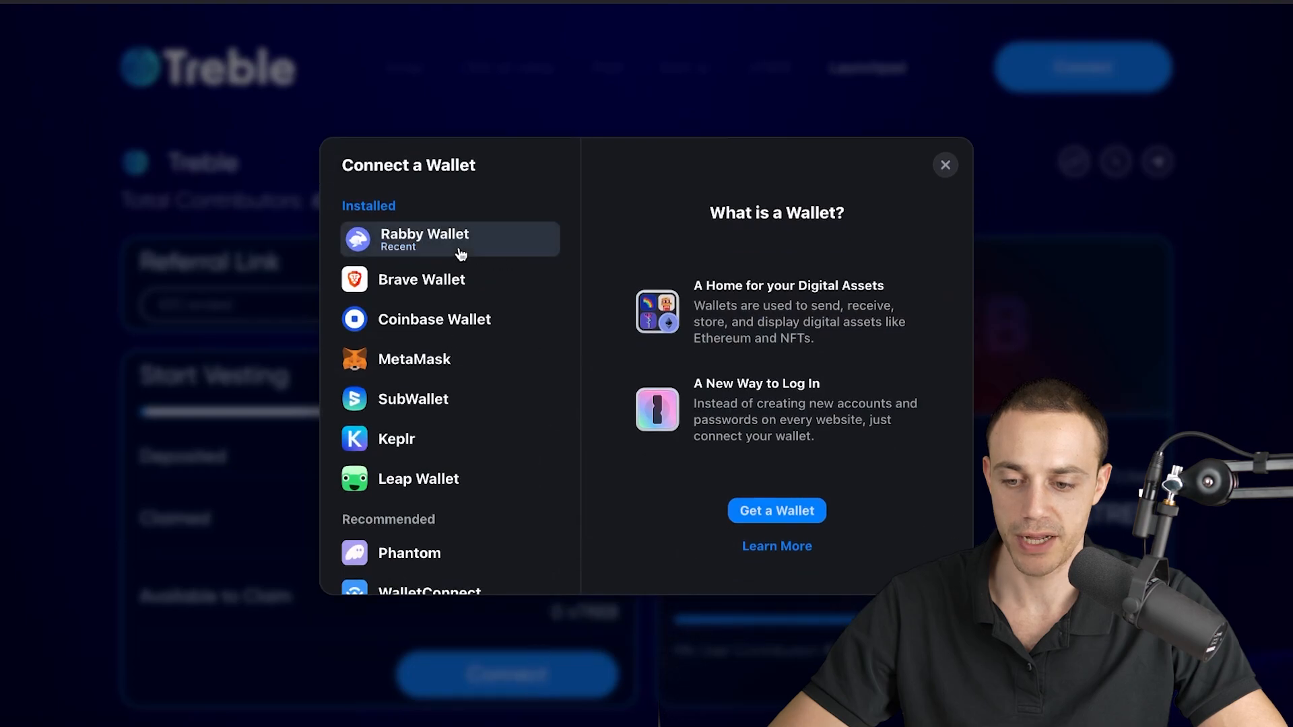
click(944, 164)
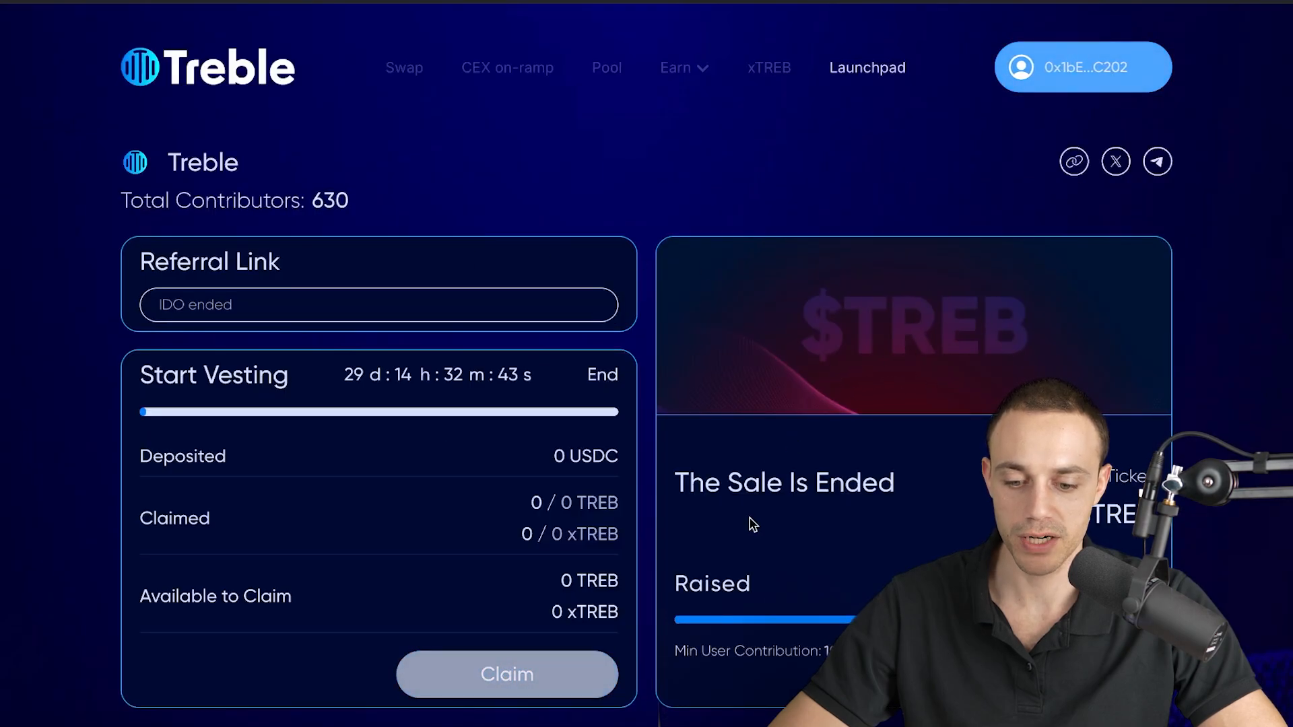
scroll(down, 3)
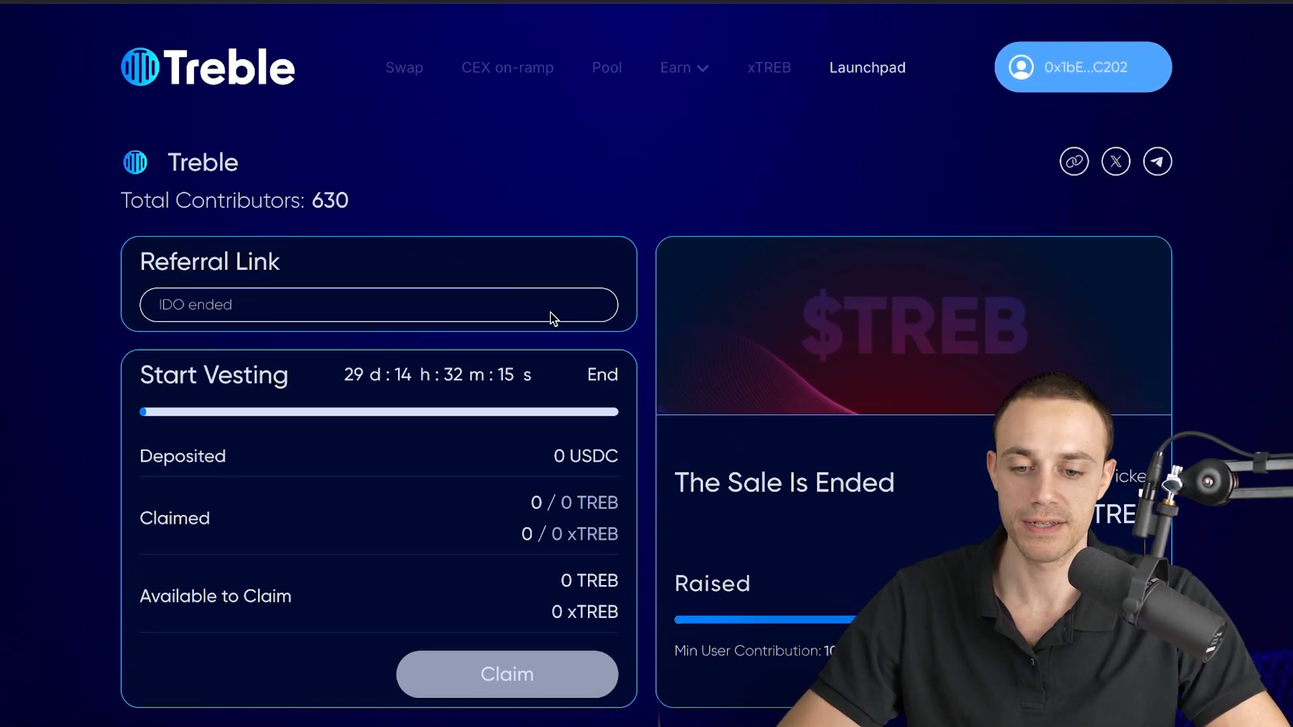
scroll(down, 3)
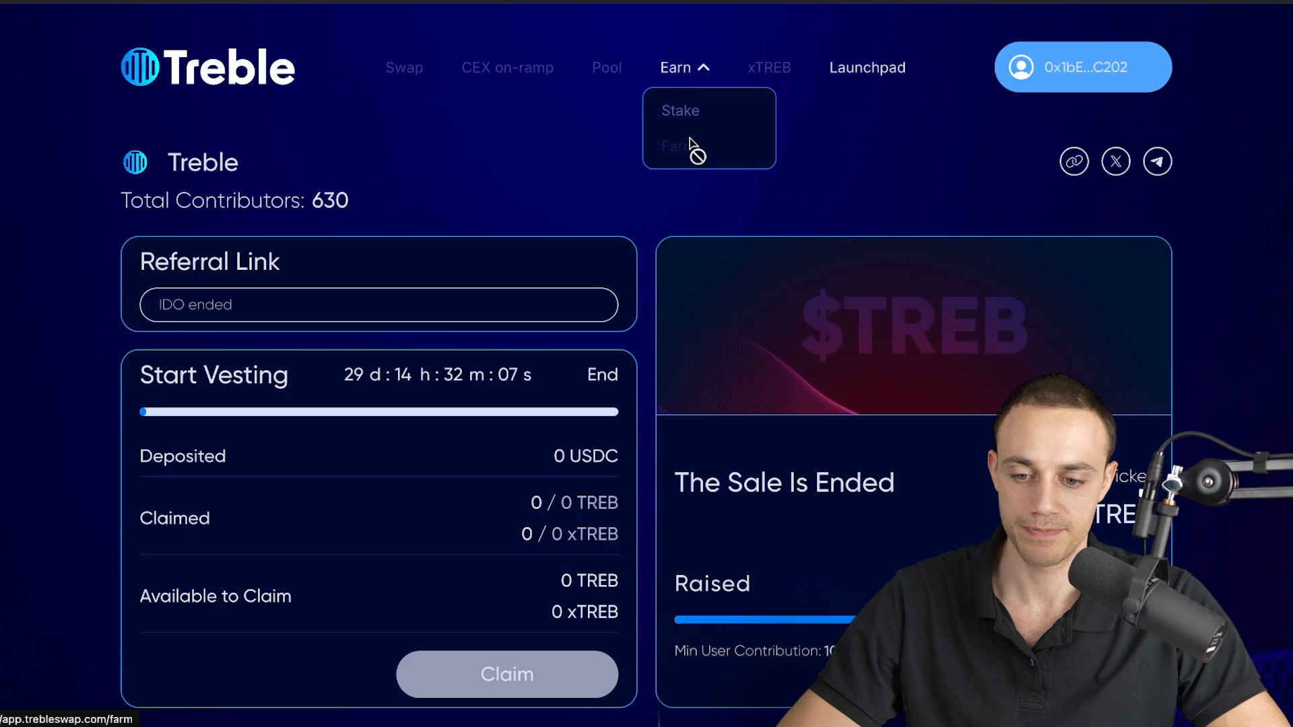
- Compare xTREB redeem durations and ratios, and try redeeming 75% of the balance
click(767, 68)
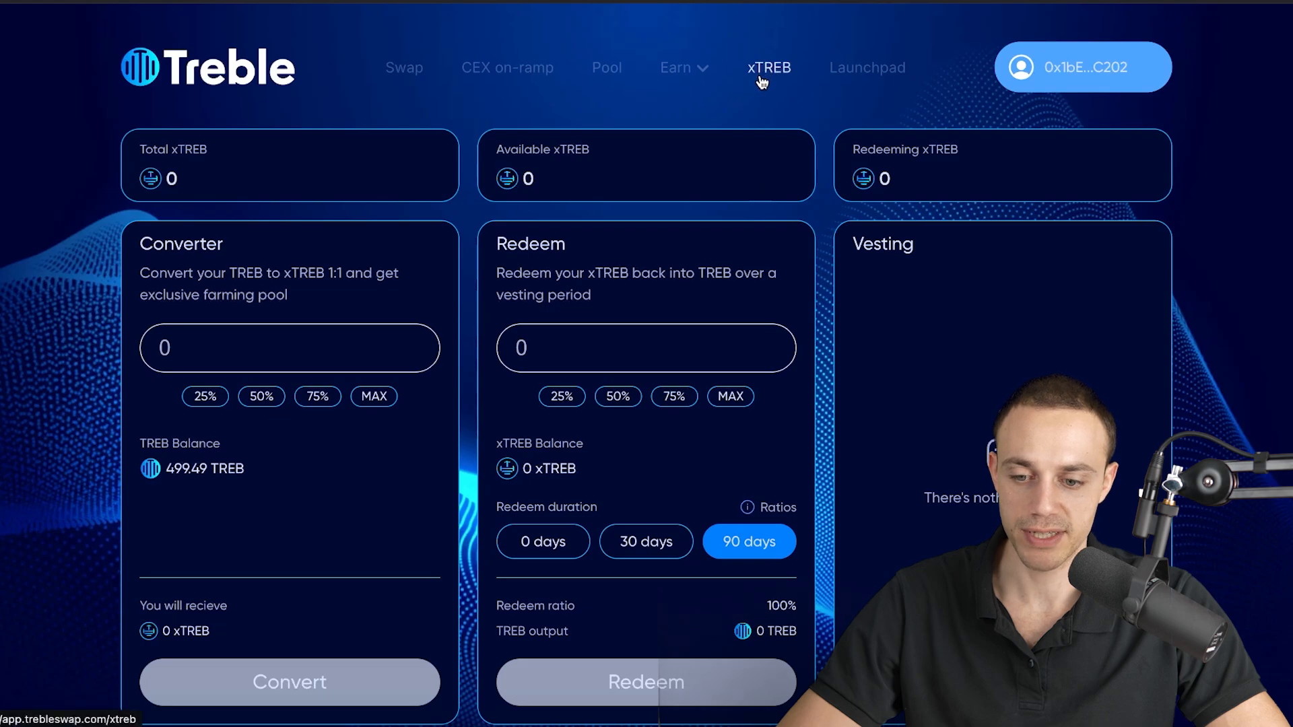
scroll(down, 3)
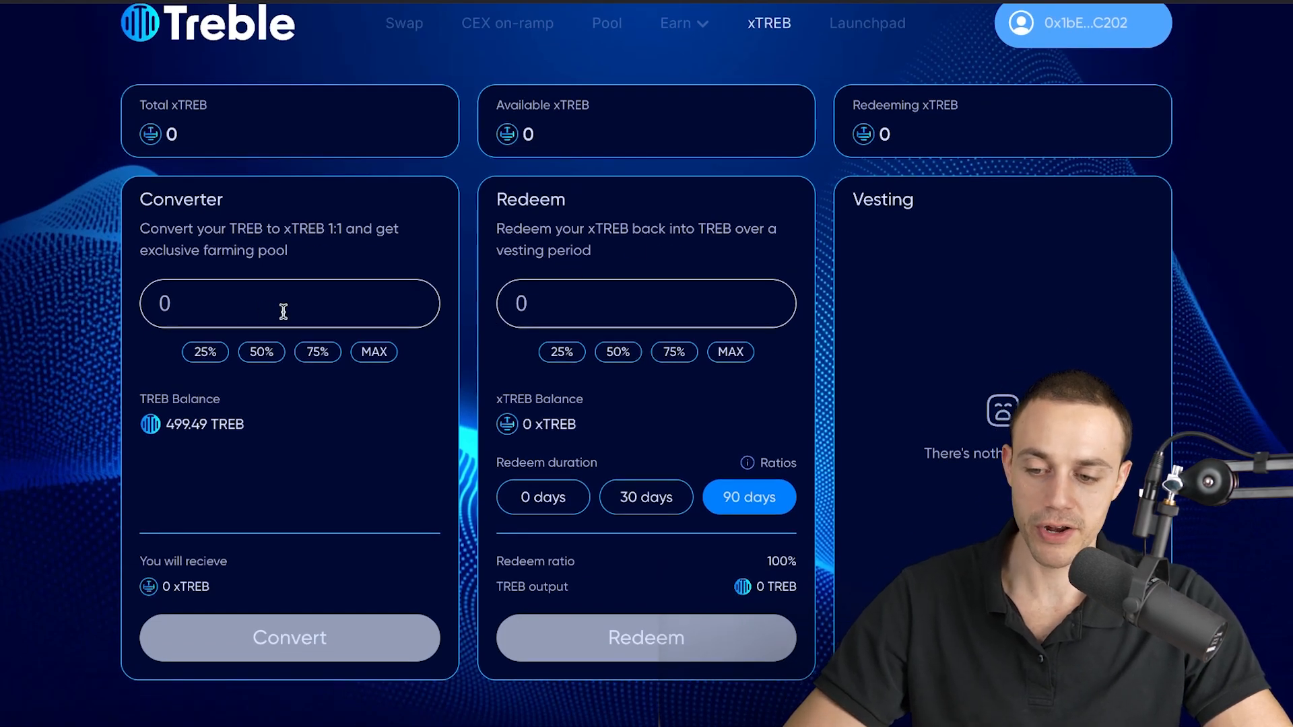
mouse_move(305, 238)
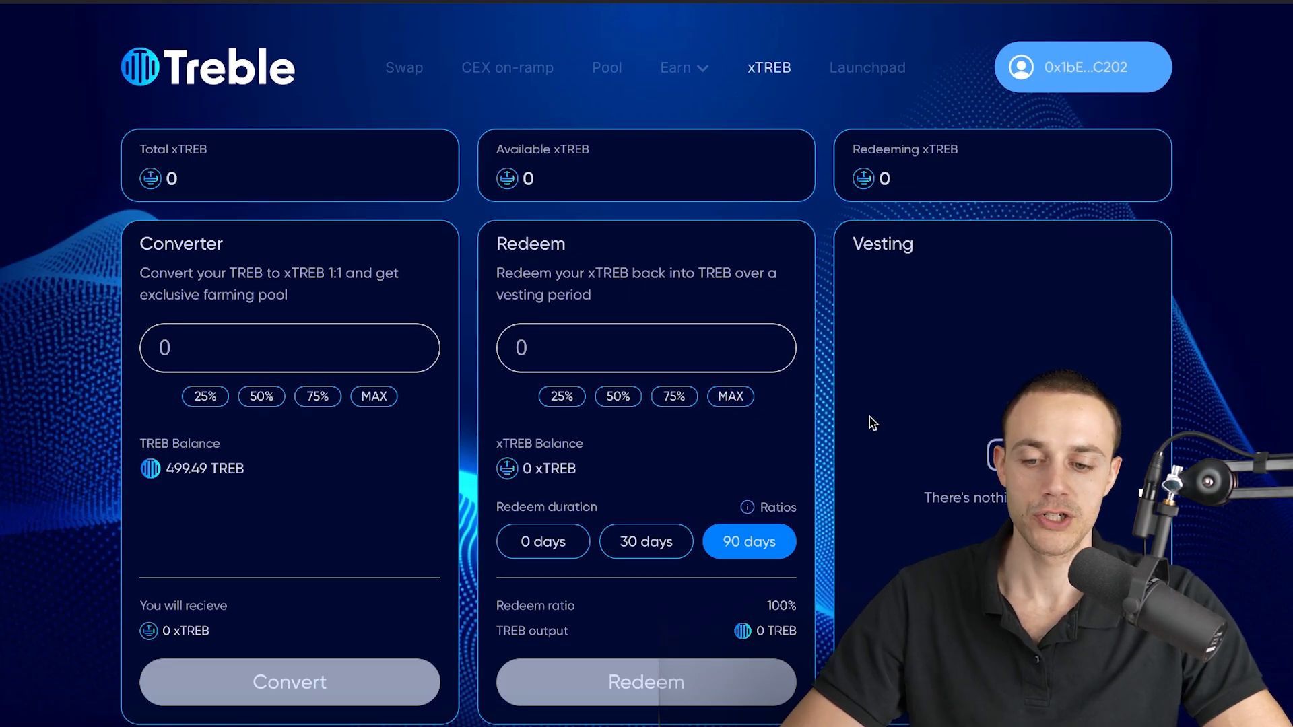
drag(547, 243, 722, 272)
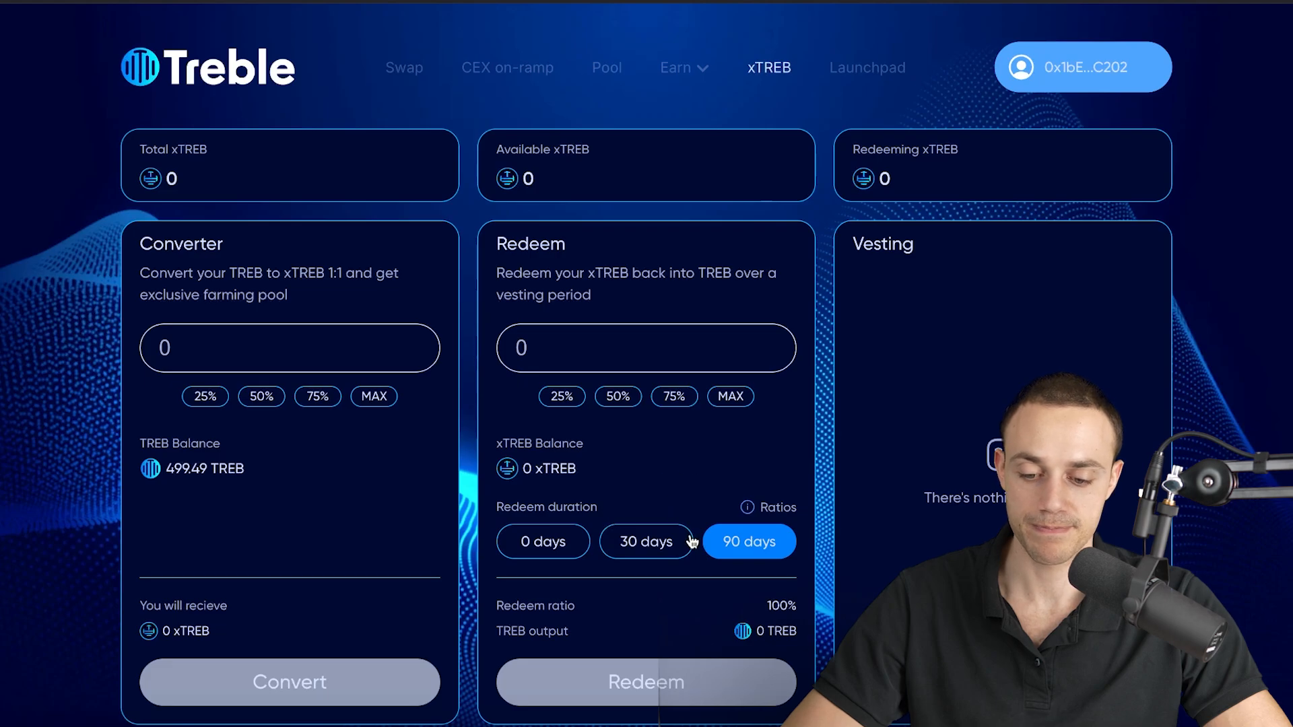
click(543, 541)
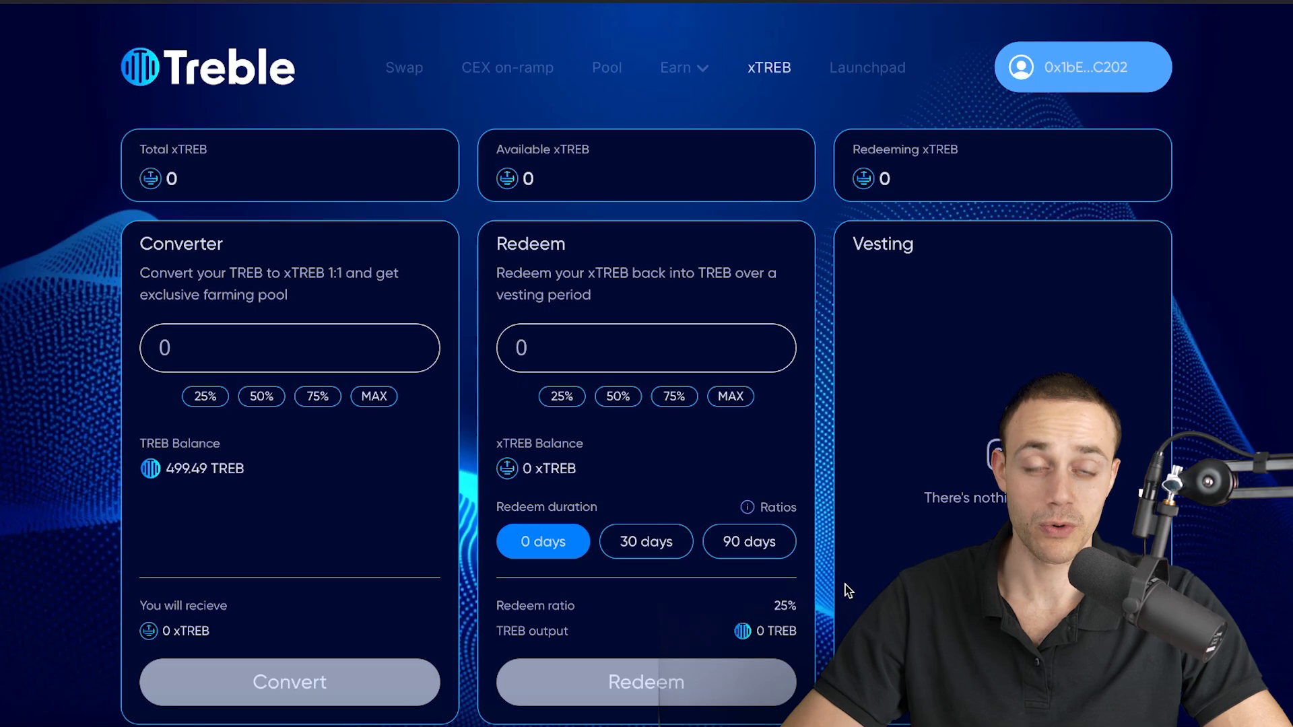
click(674, 396)
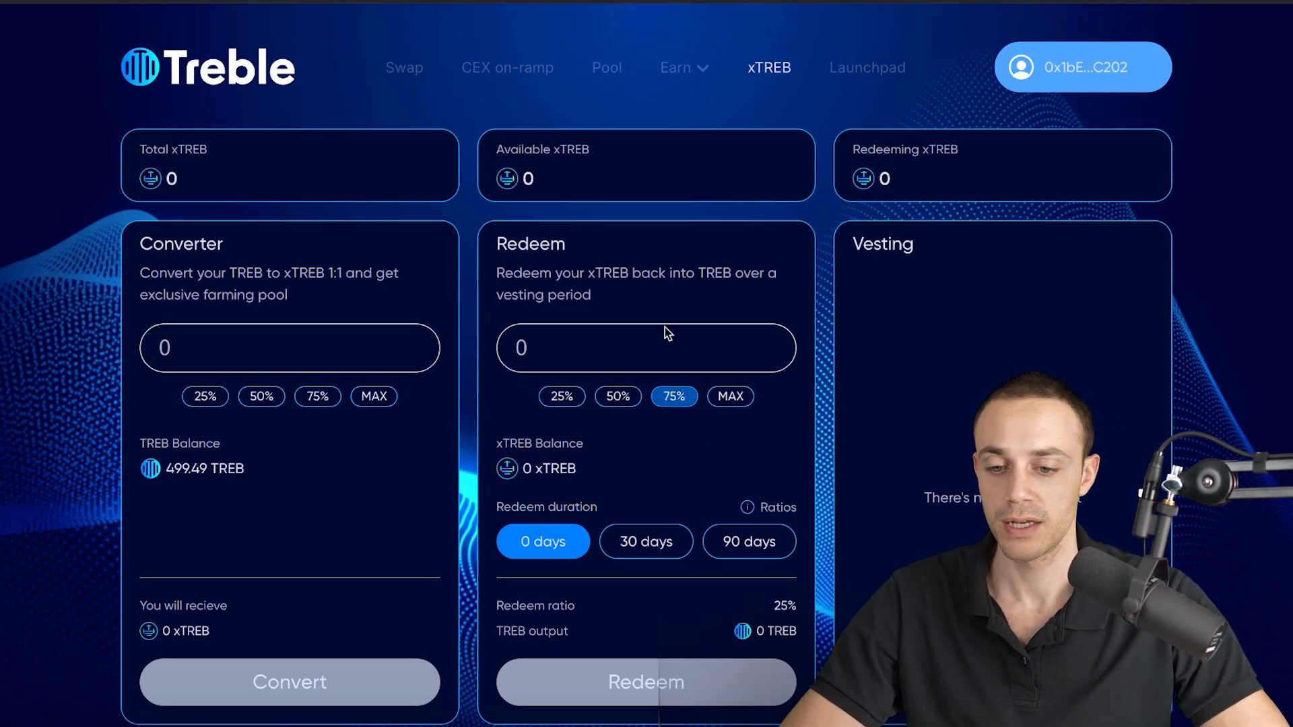
click(606, 67)
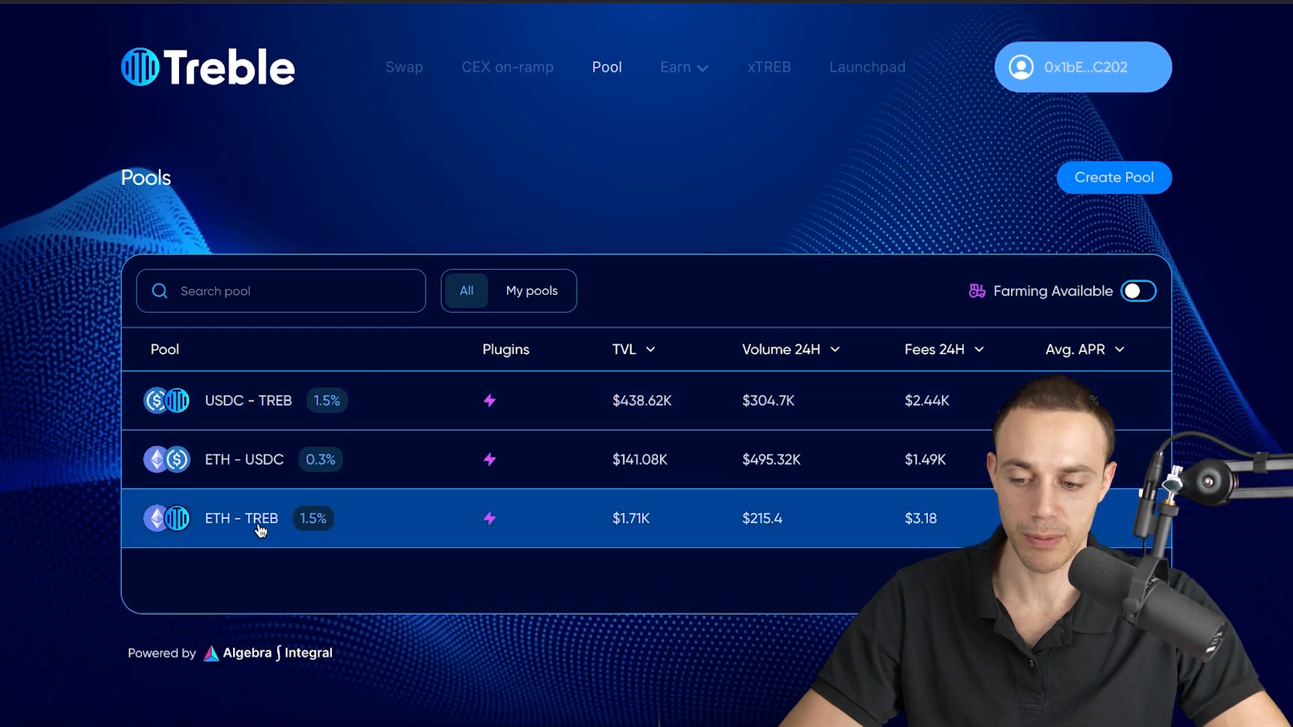
mouse_move(244, 459)
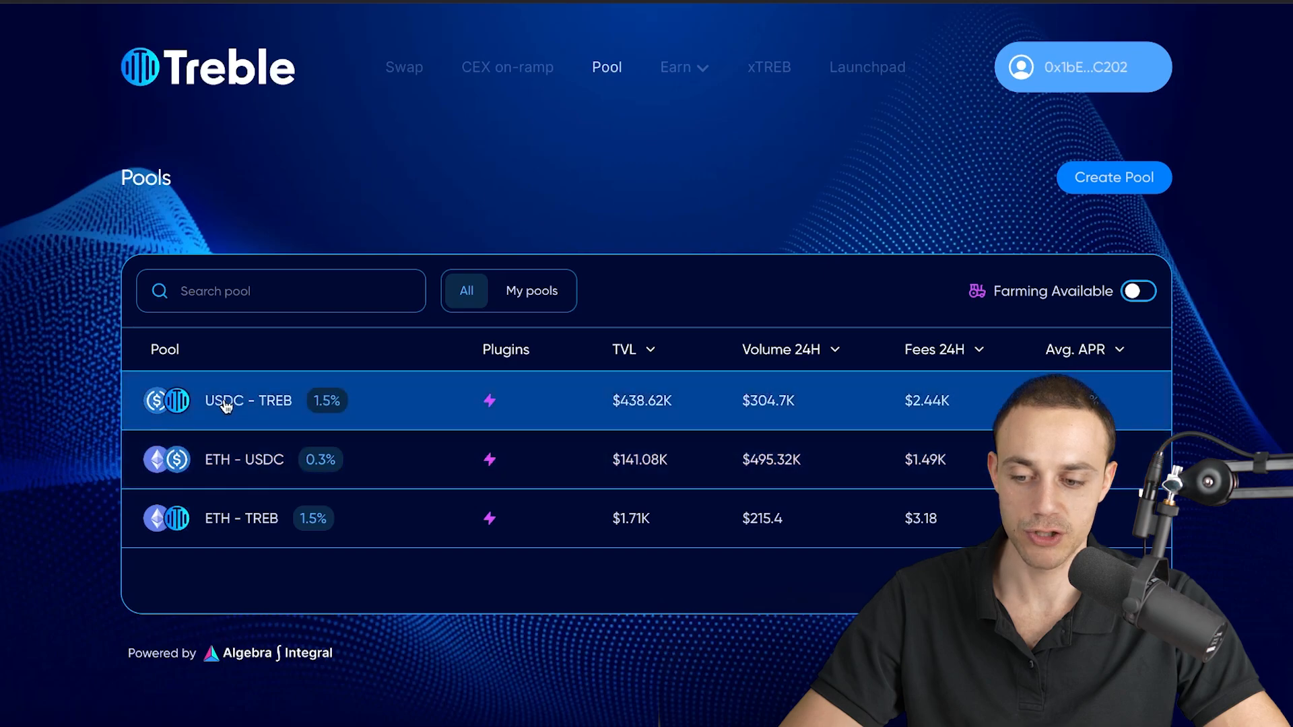
mouse_move(693, 323)
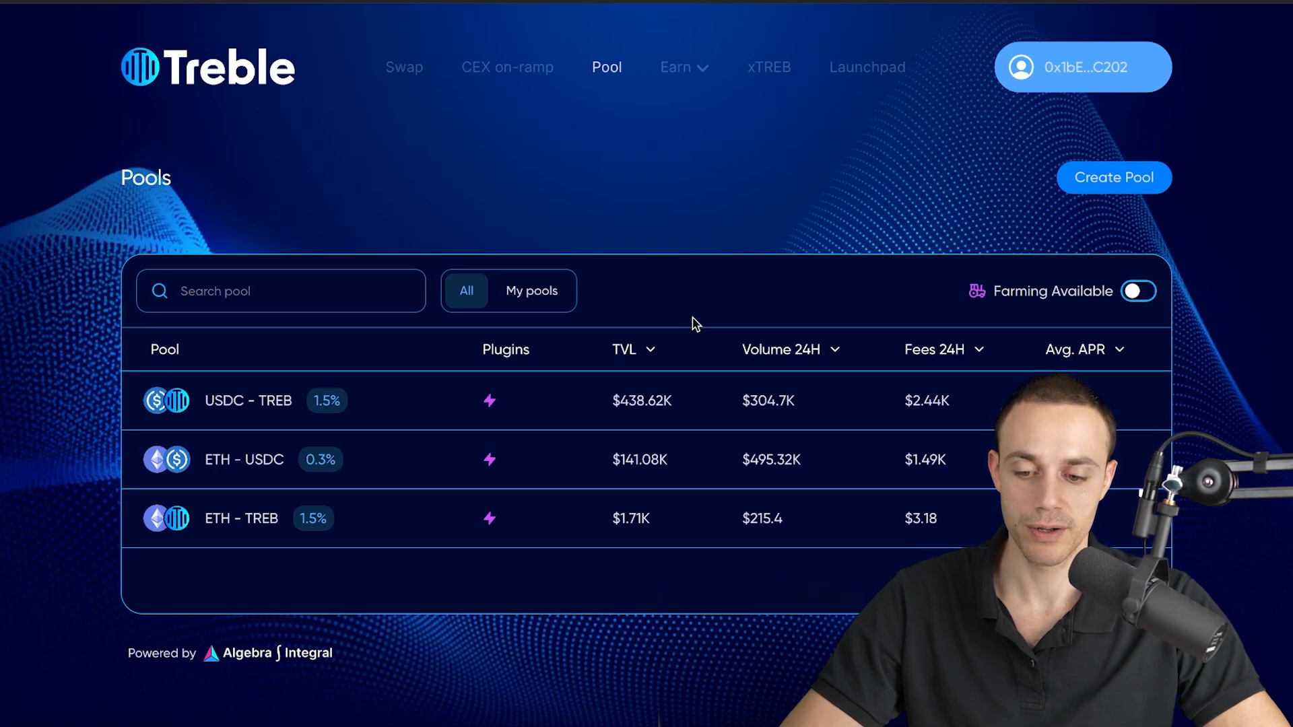
mouse_move(705, 460)
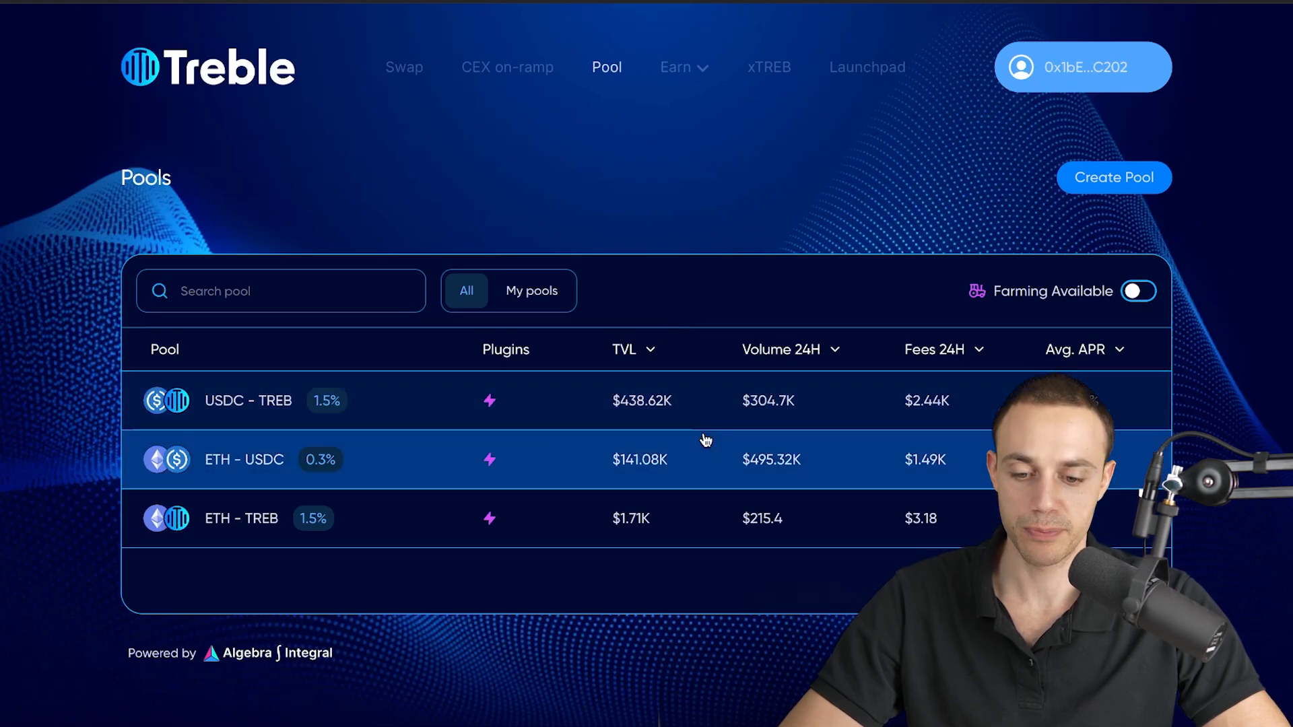
mouse_move(591, 396)
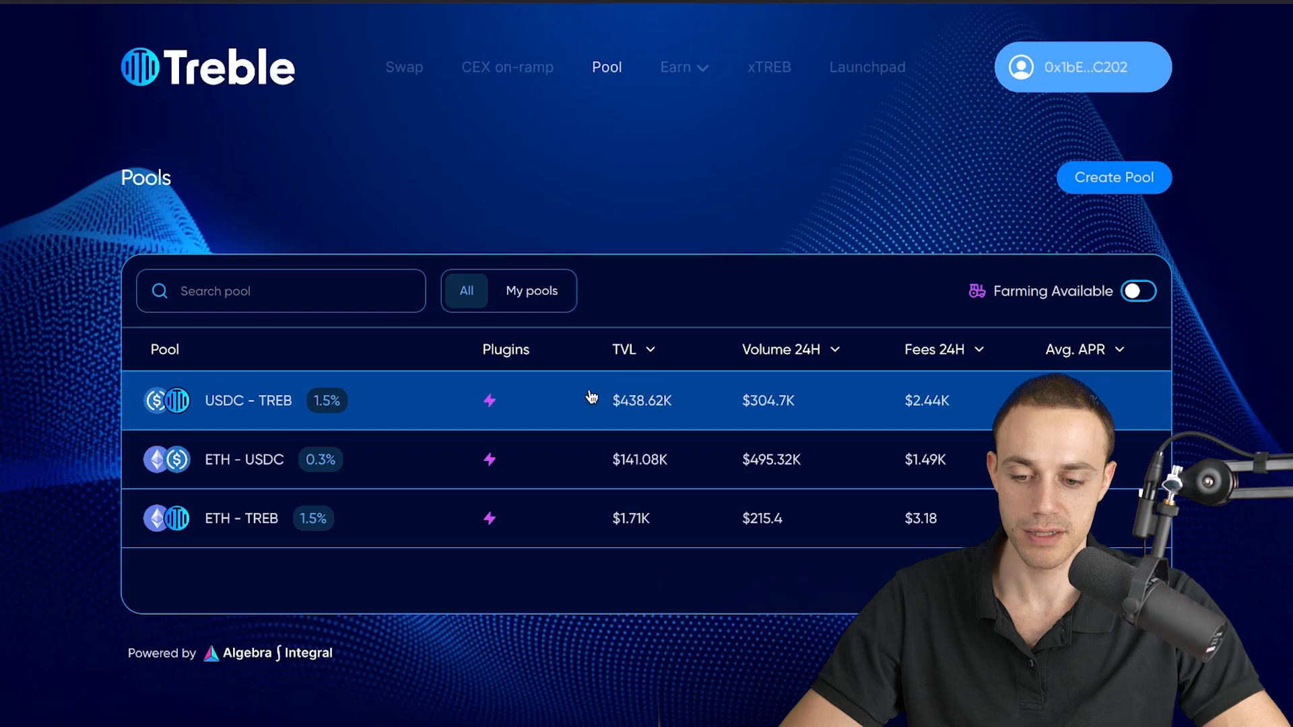
mouse_move(275, 402)
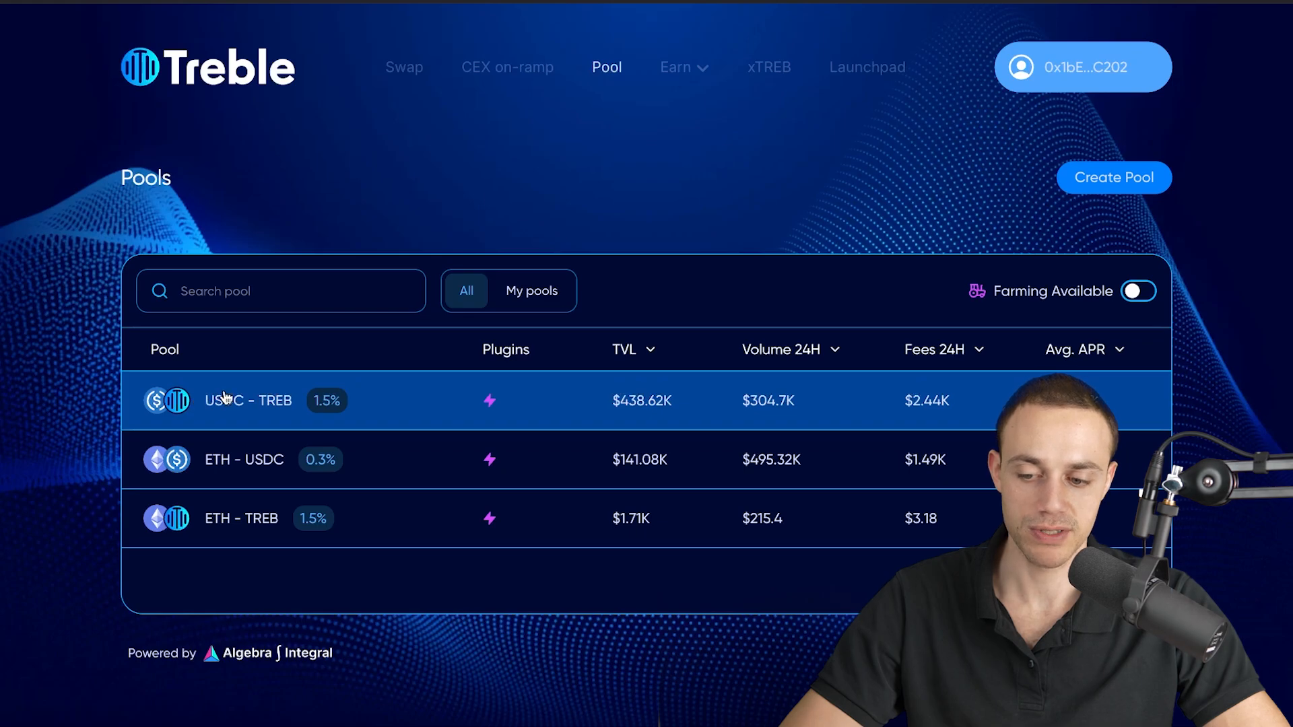
mouse_move(296, 33)
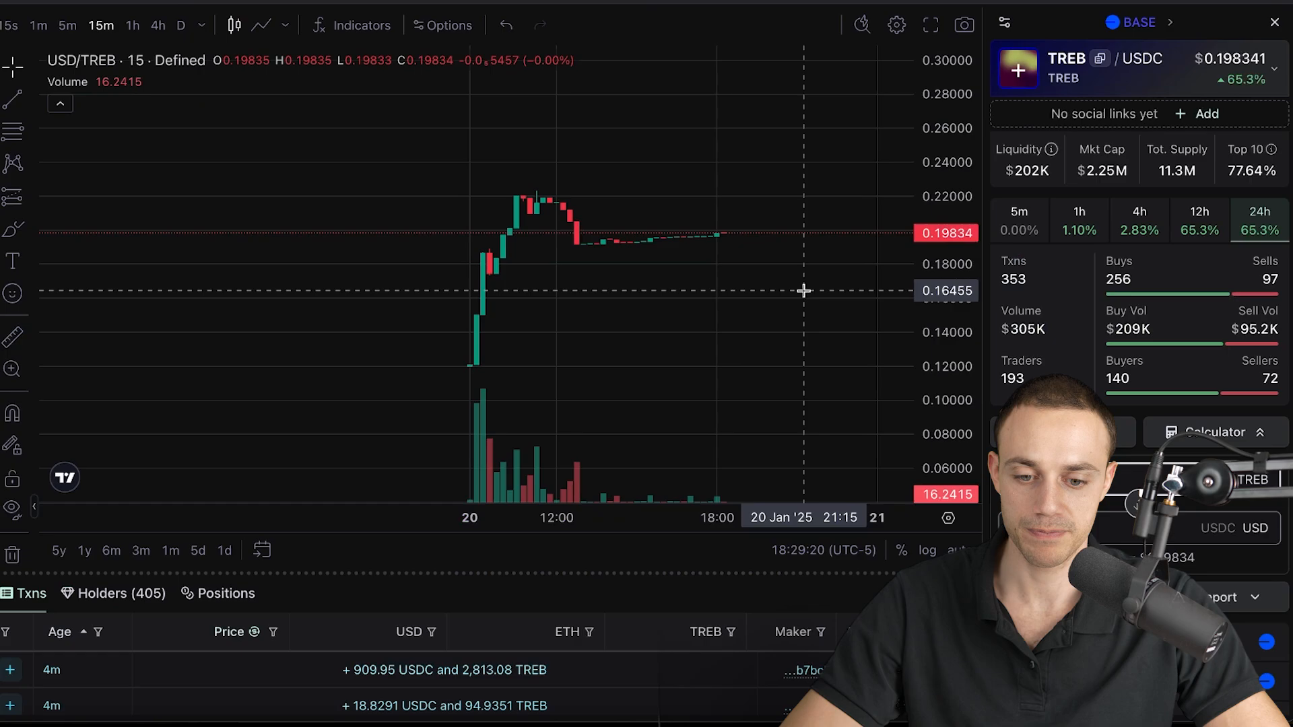
mouse_move(529, 150)
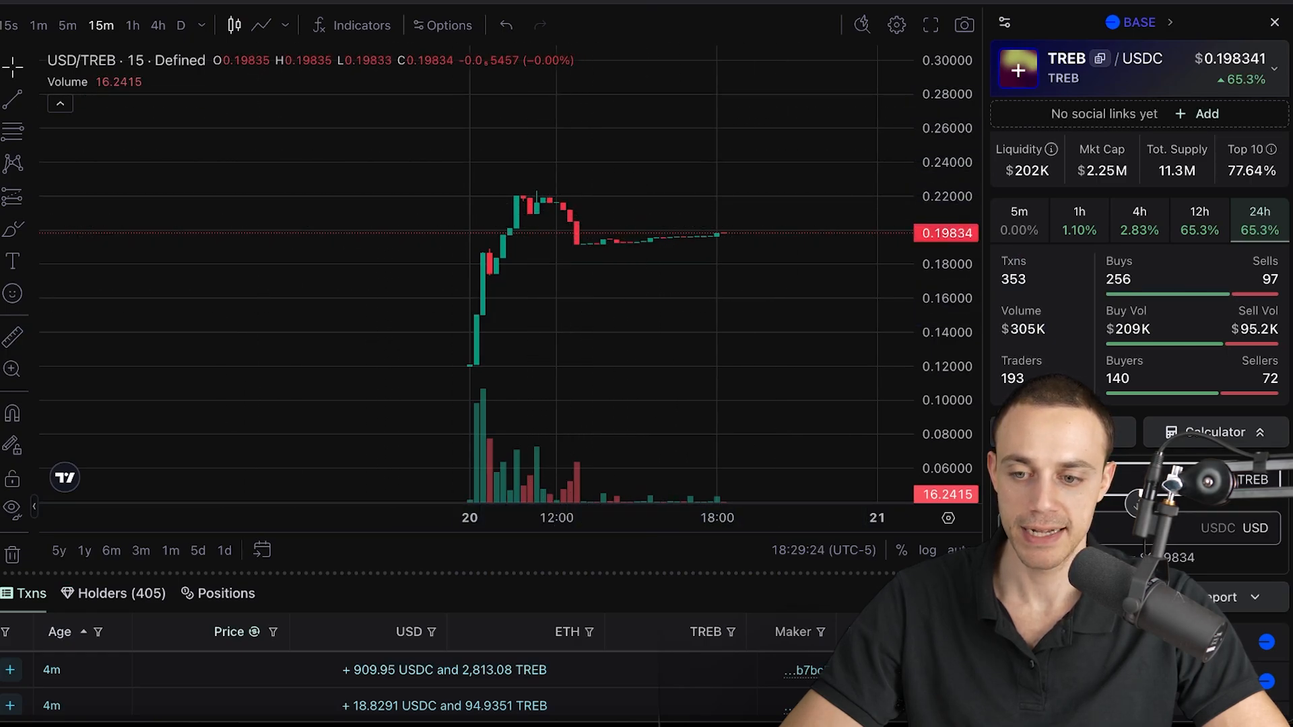
mouse_move(782, 219)
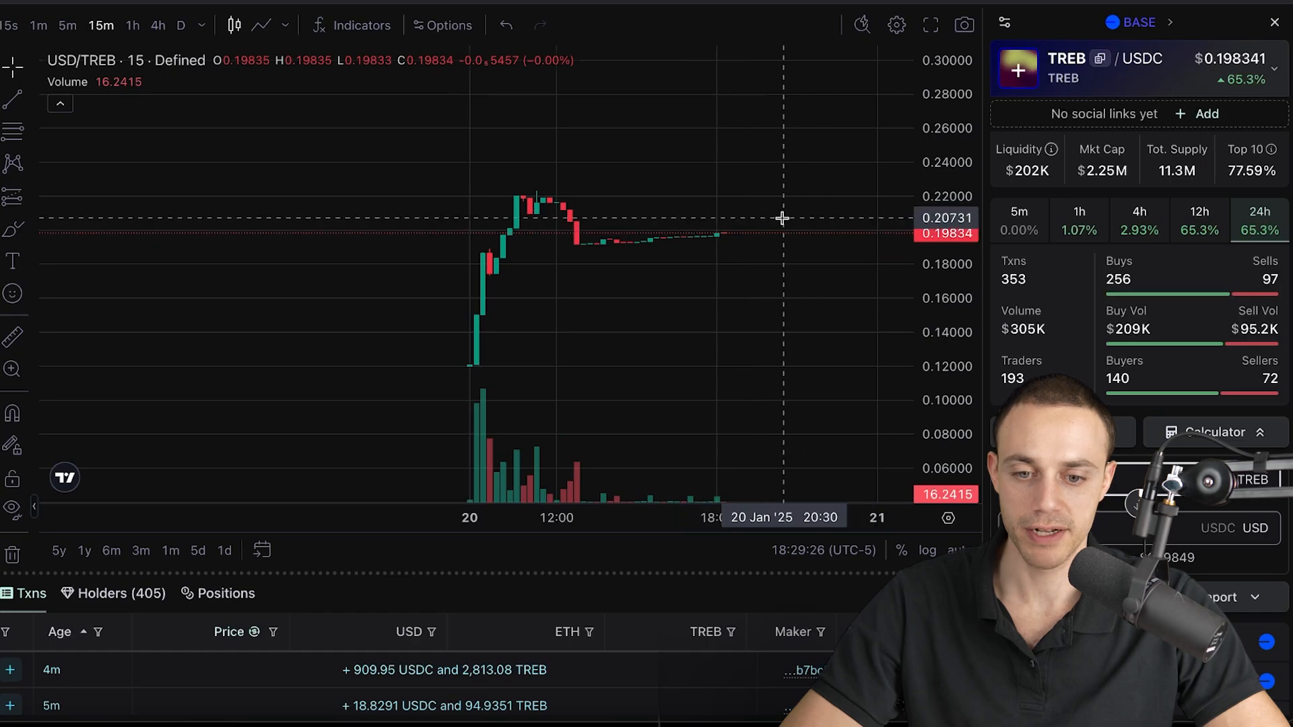
mouse_move(745, 204)
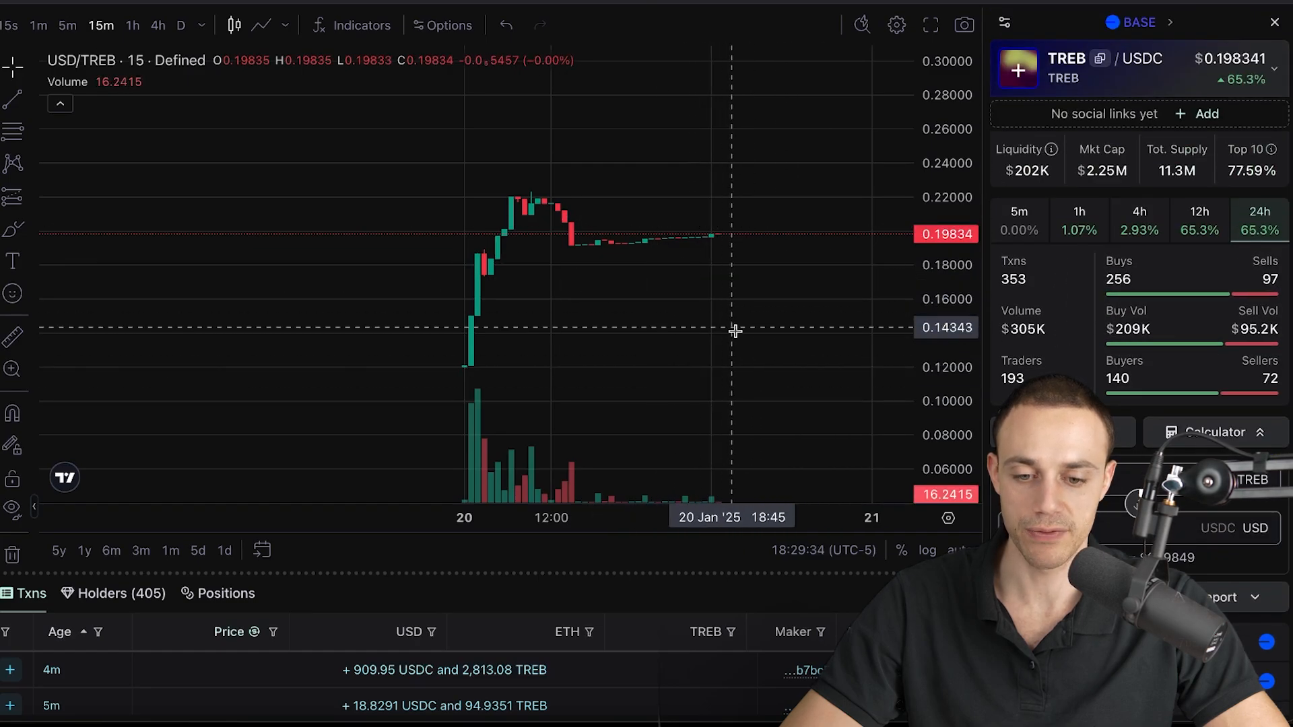
mouse_move(703, 275)
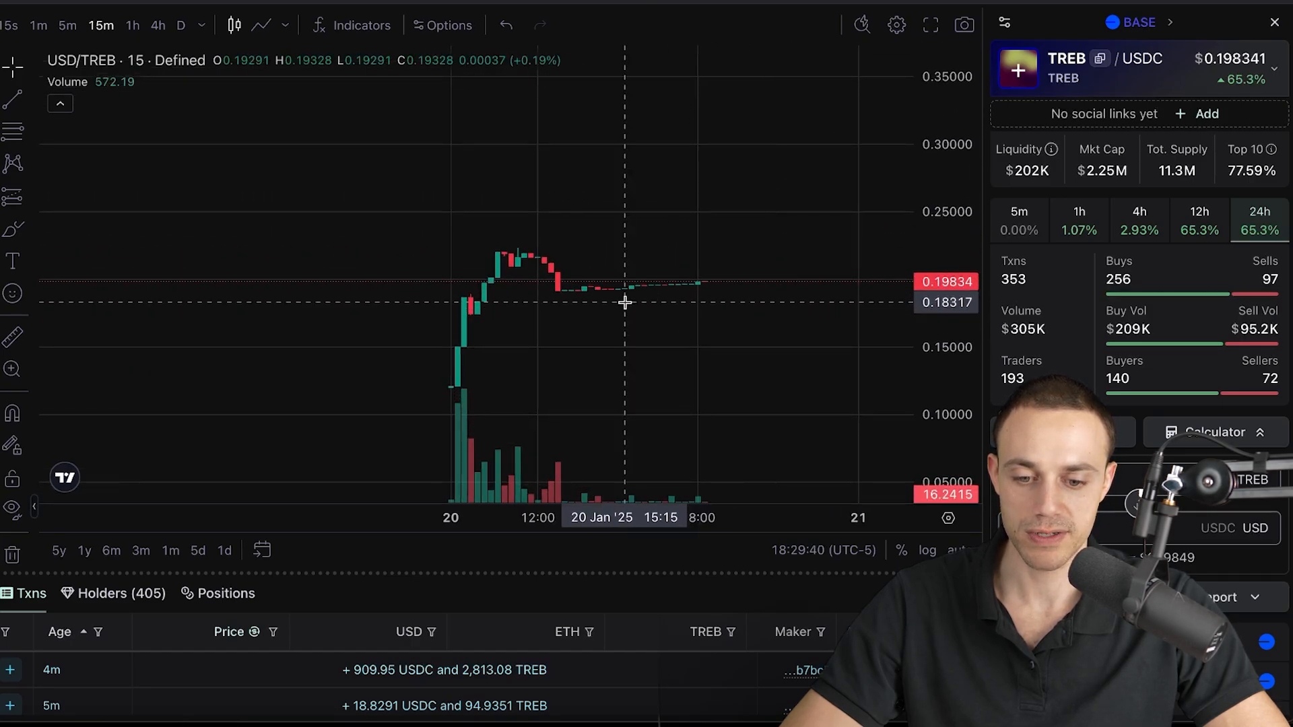
mouse_move(610, 256)
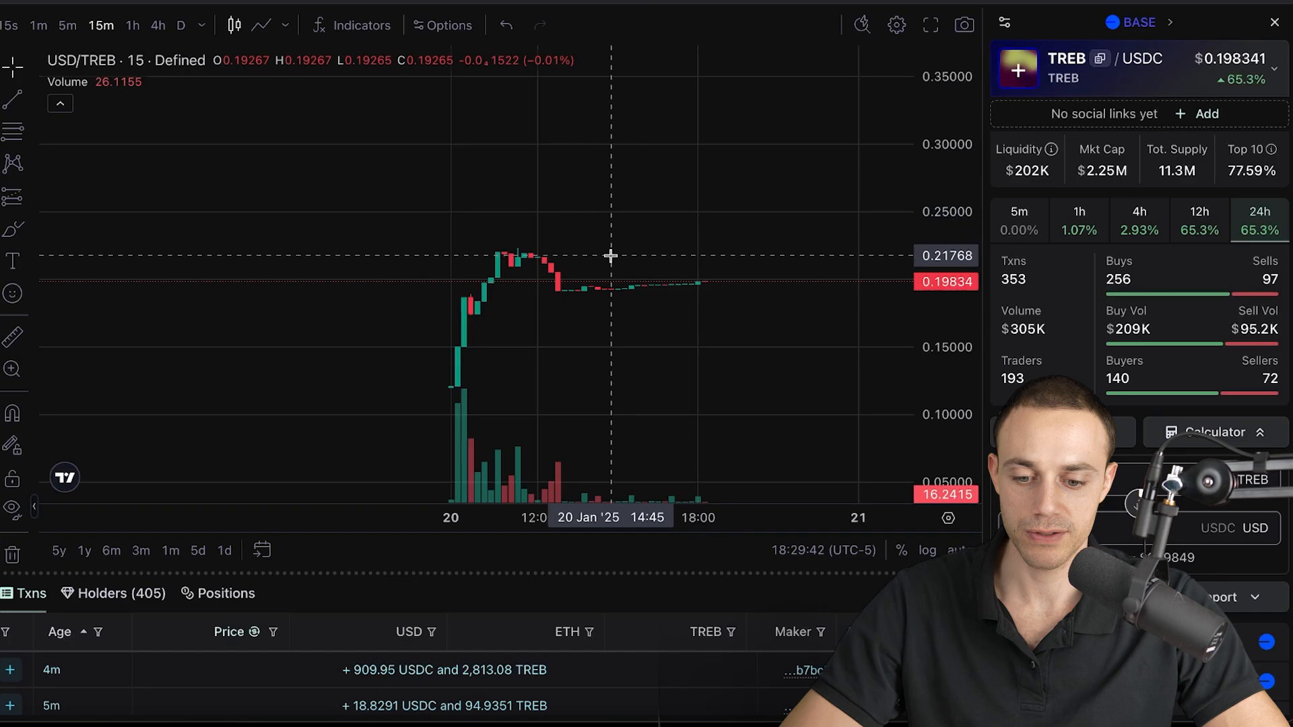
mouse_move(664, 43)
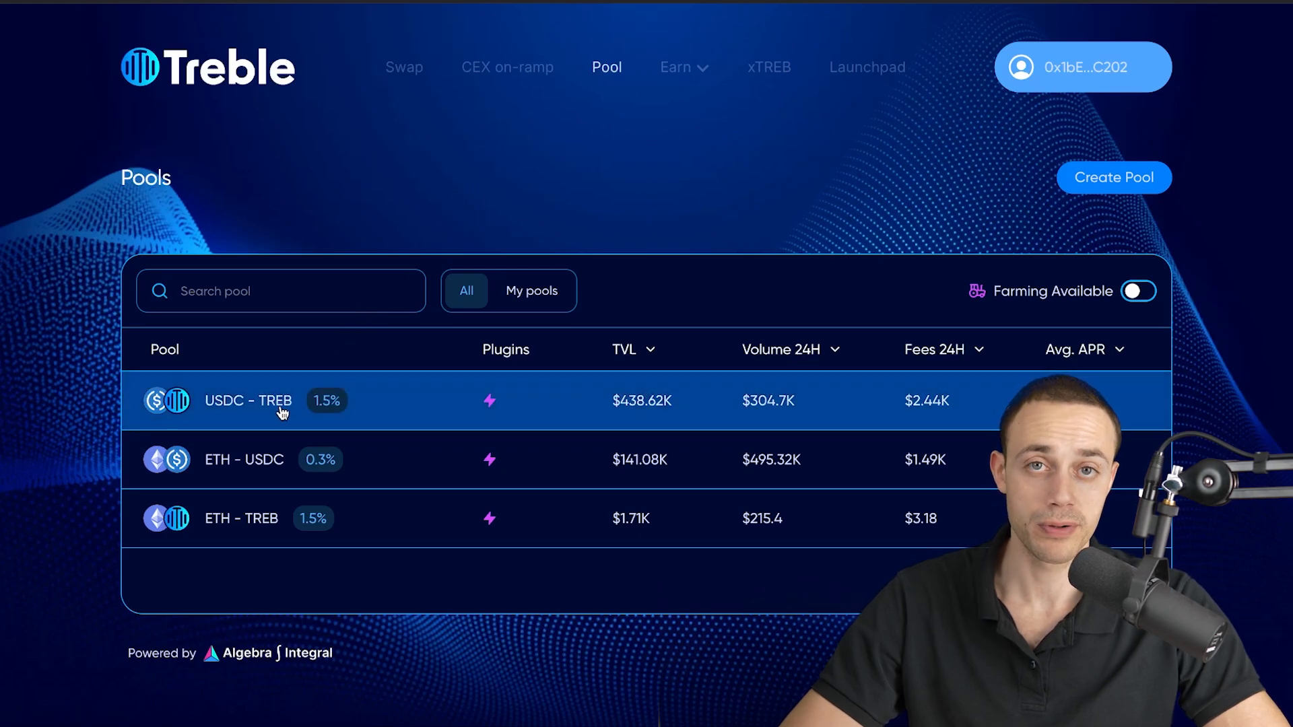
mouse_move(322, 373)
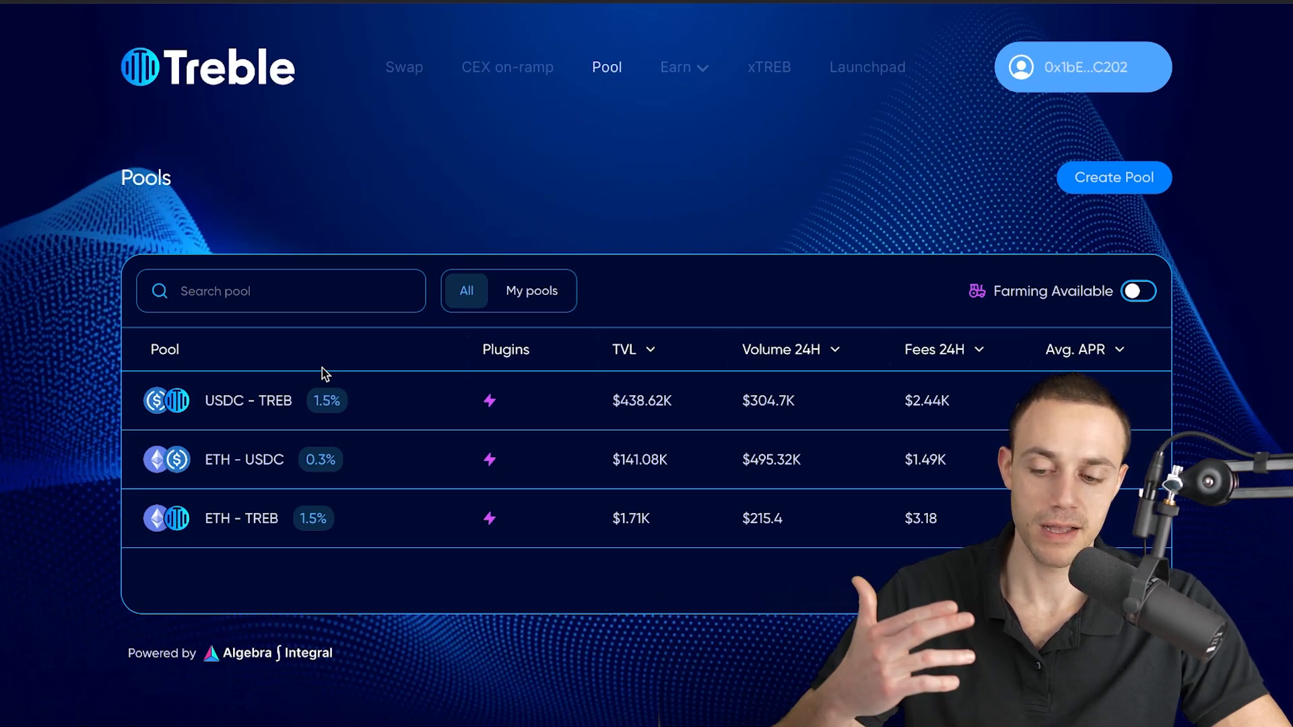
mouse_move(262, 528)
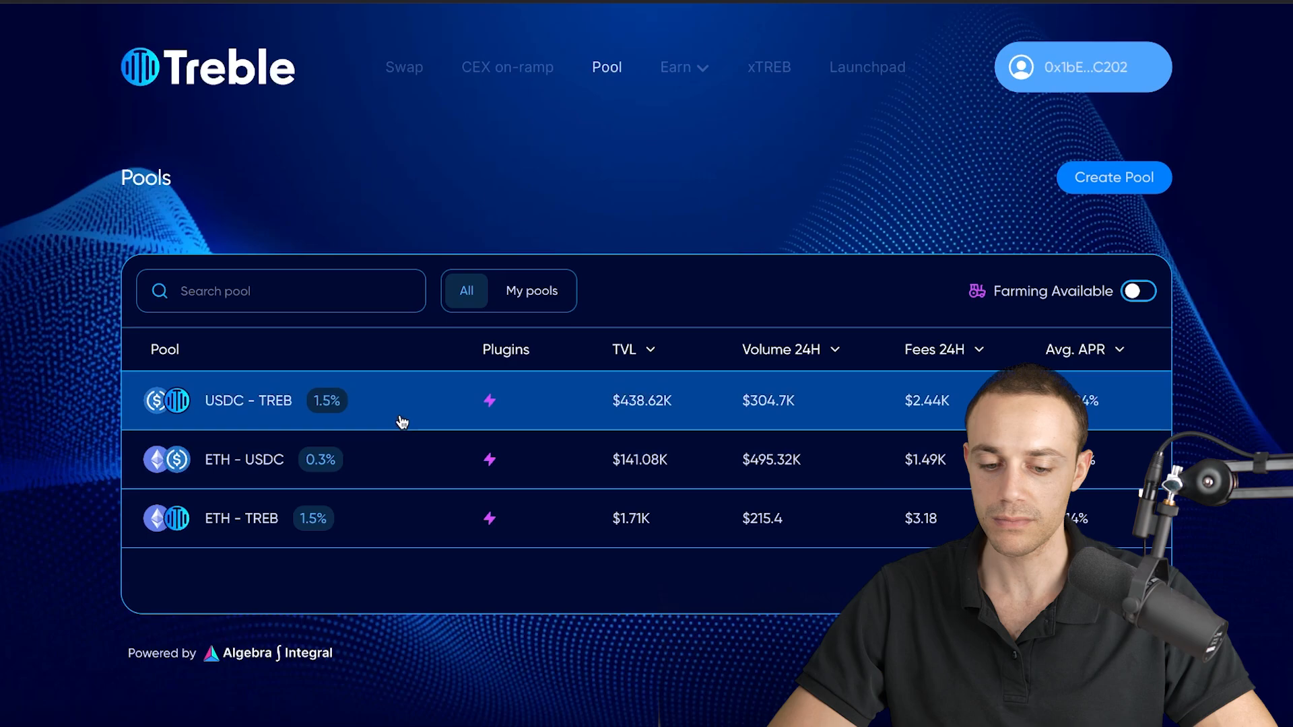
- Preview a USDC–TREB position, then open the ETH–TREB pool's position form
click(247, 401)
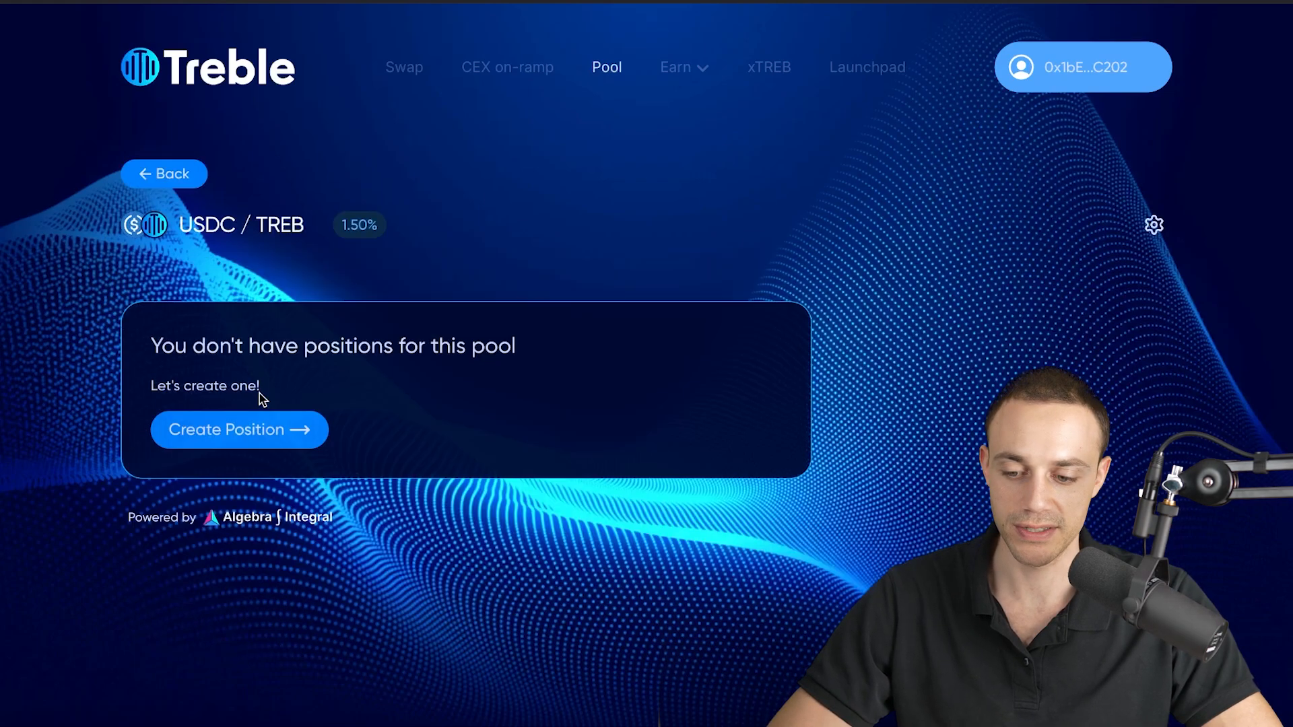
mouse_move(429, 397)
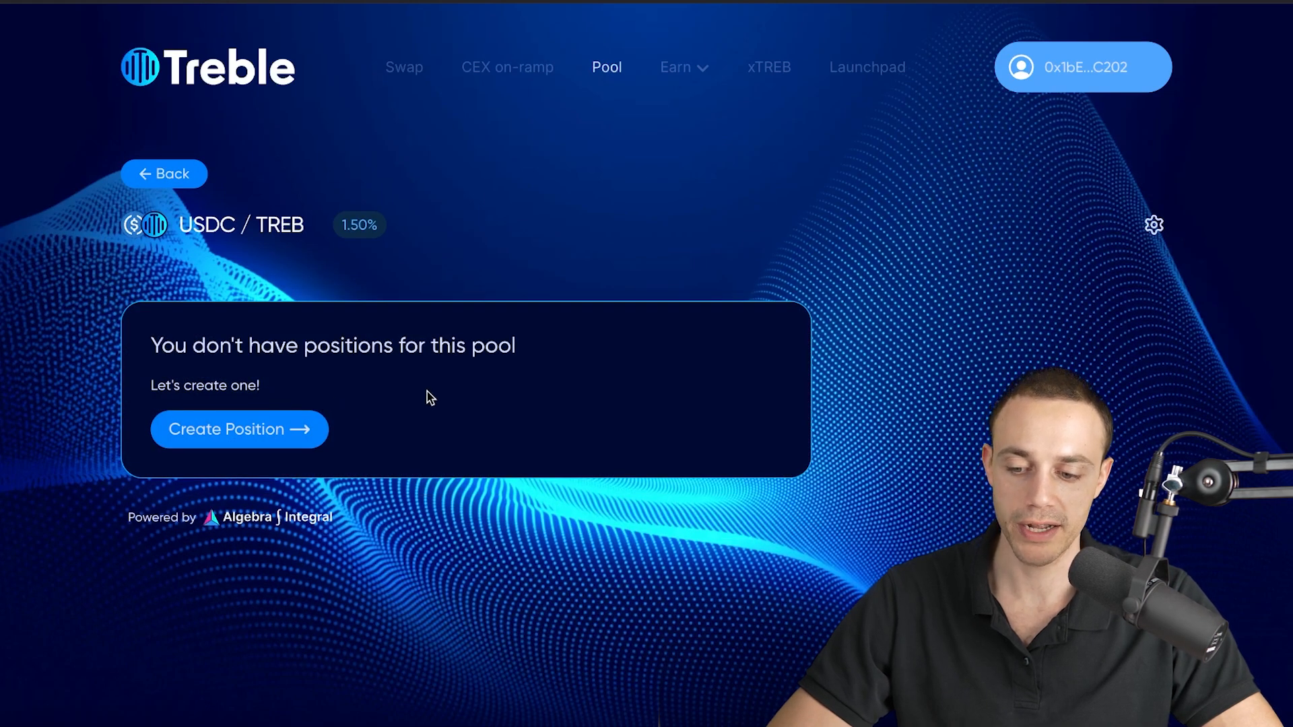
click(238, 429)
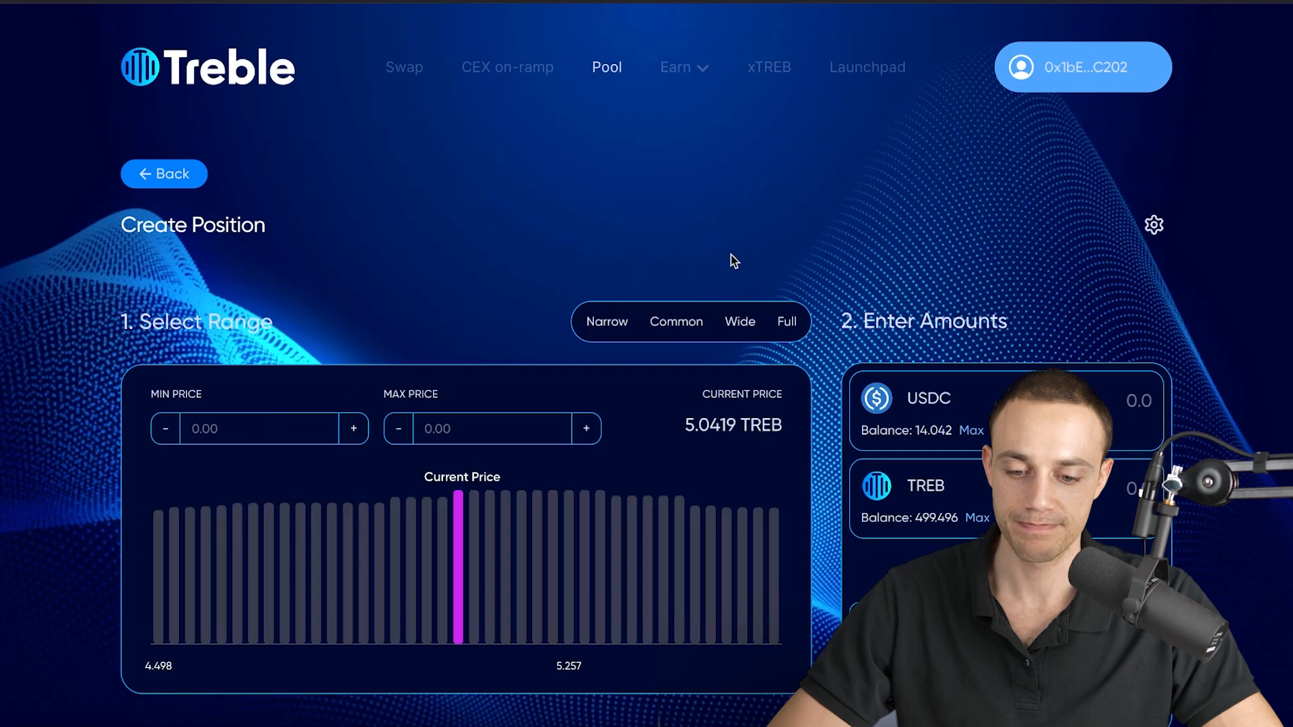
scroll(down, 3)
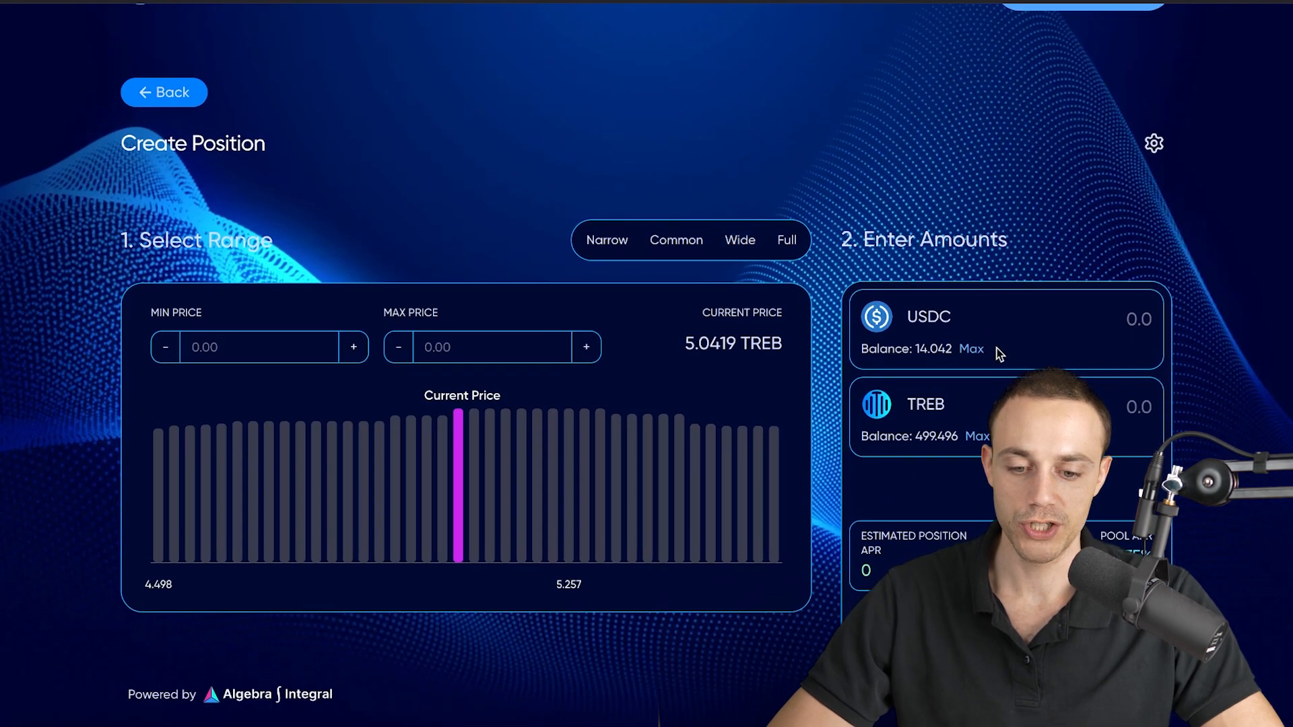
mouse_move(969, 339)
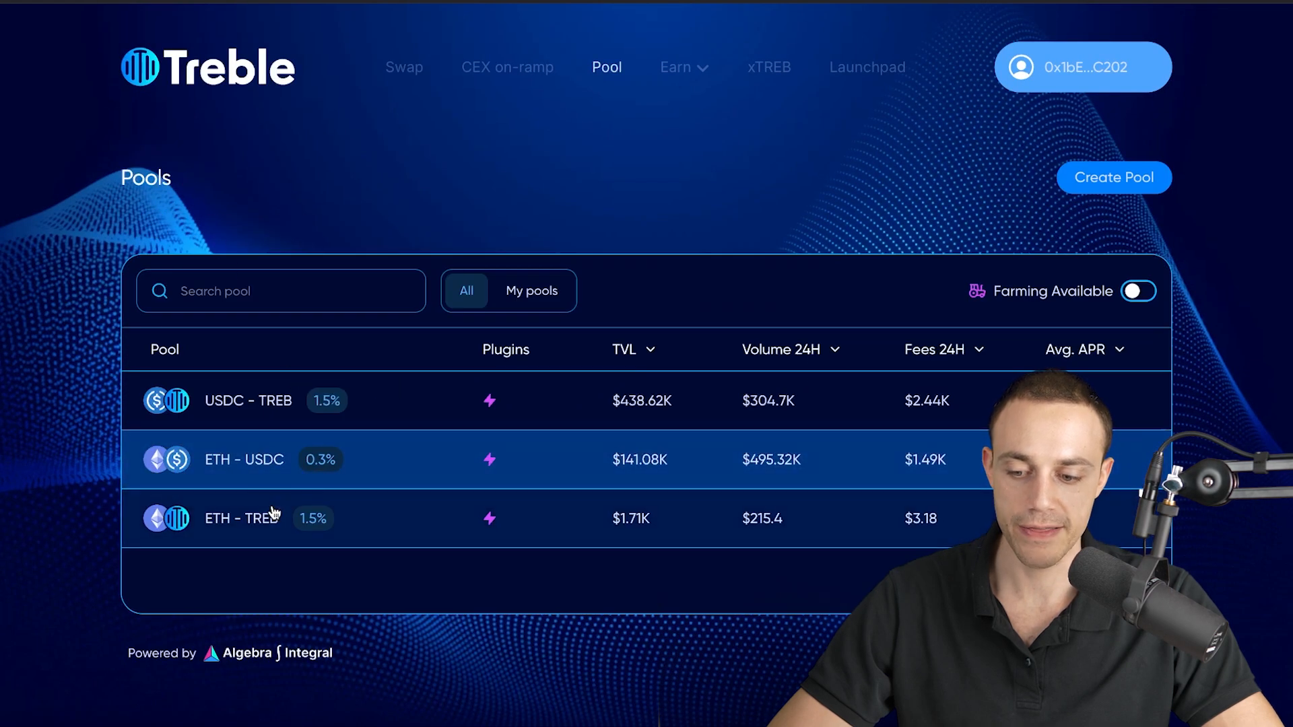
click(243, 517)
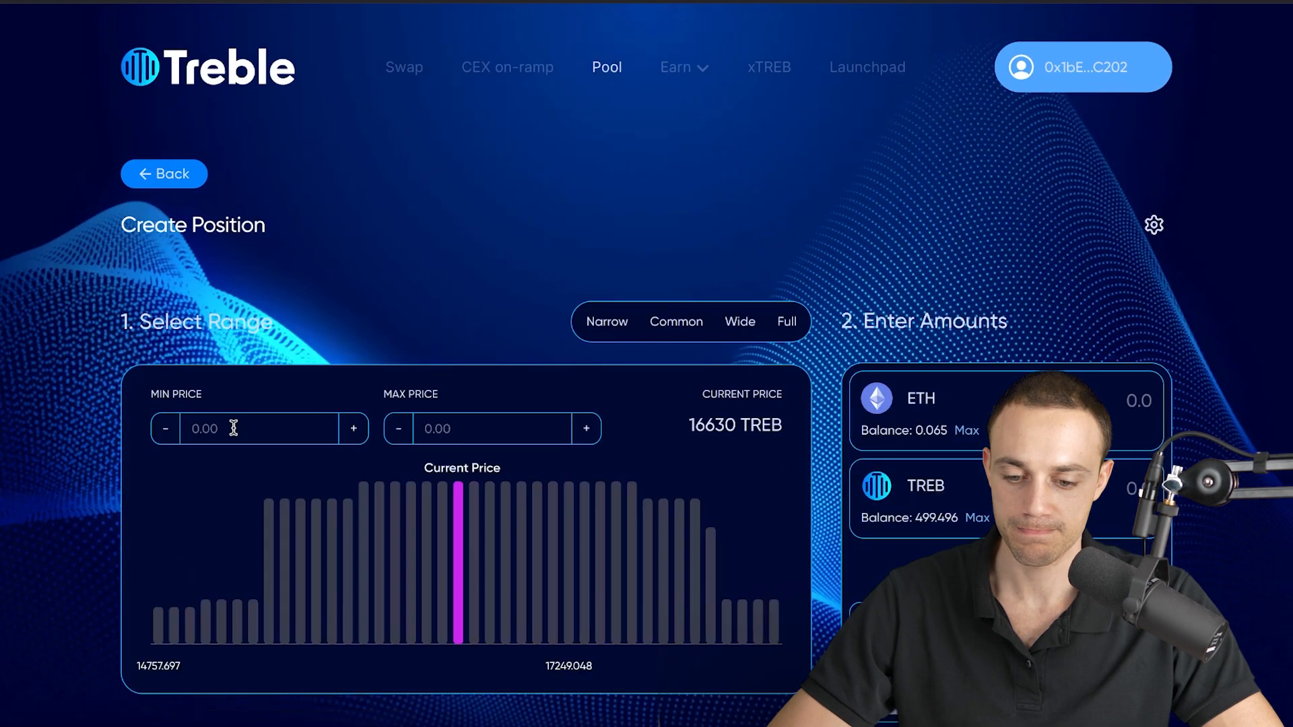
scroll(down, 3)
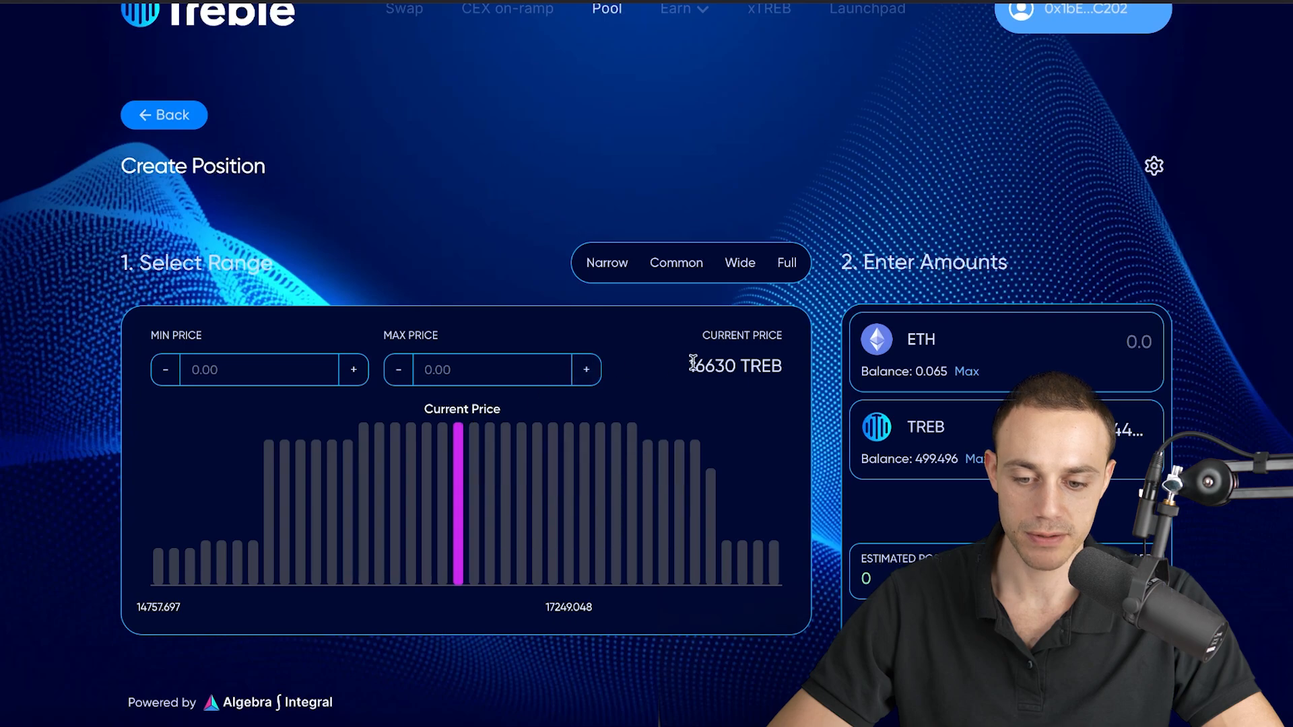
double_click(715, 365)
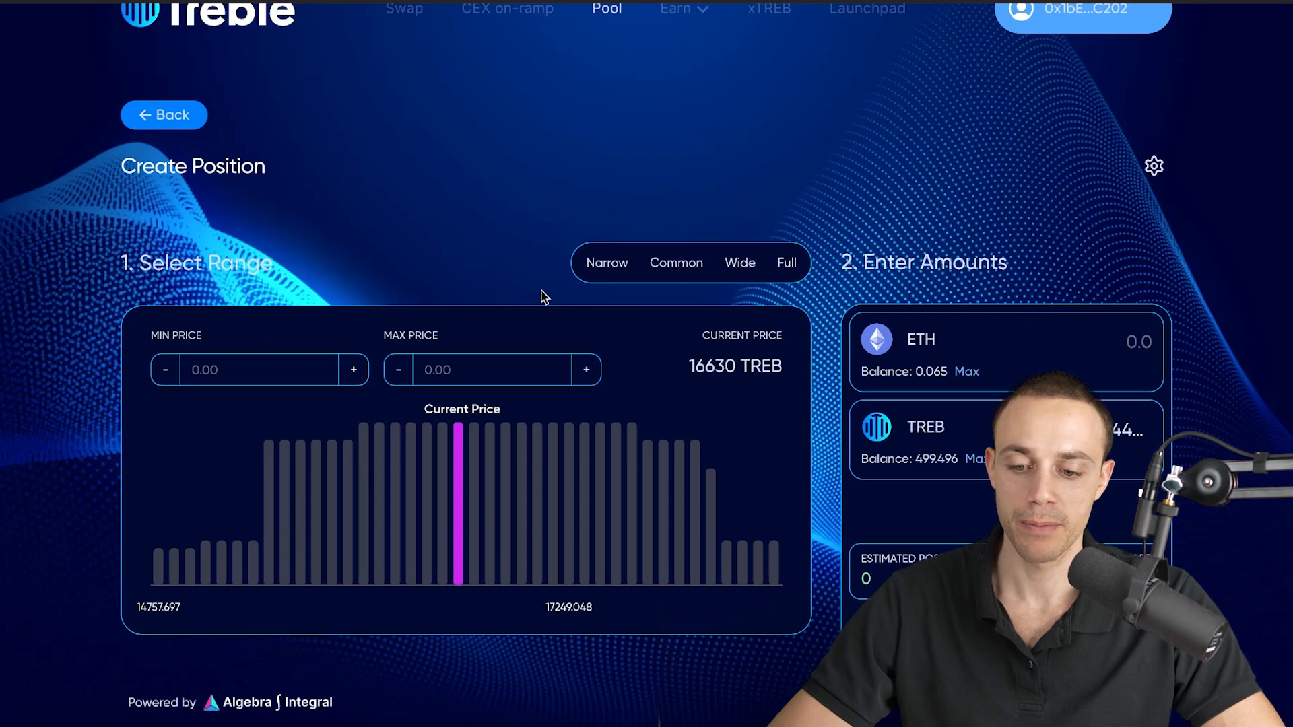
click(676, 261)
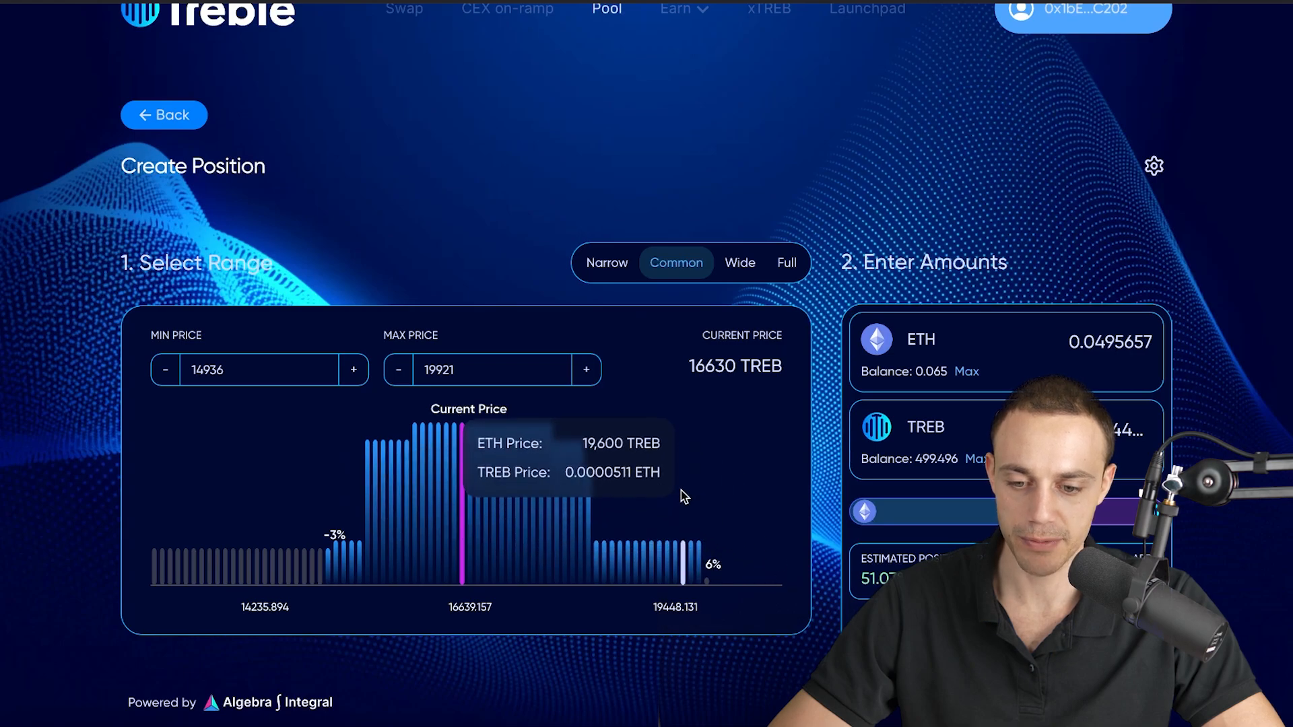
- Compare Narrow and Wide presets, then settle on Common (14936–19921 TREB)
click(606, 262)
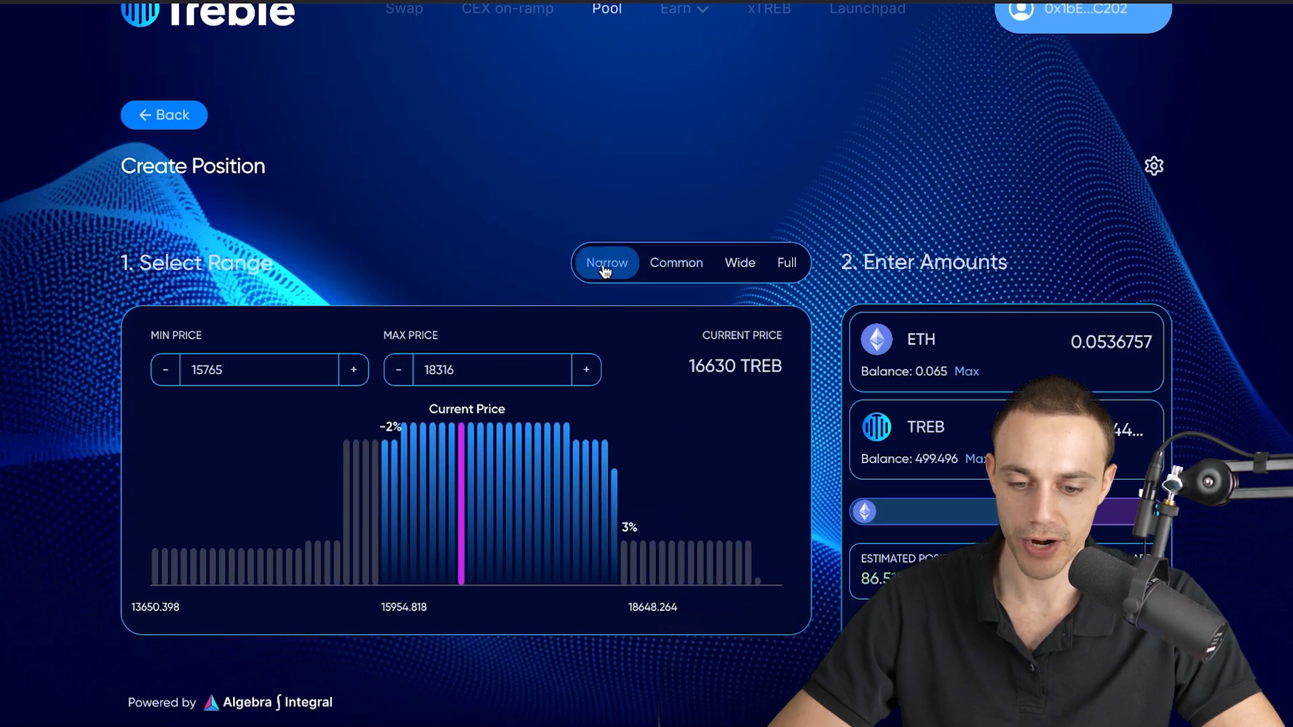
click(739, 262)
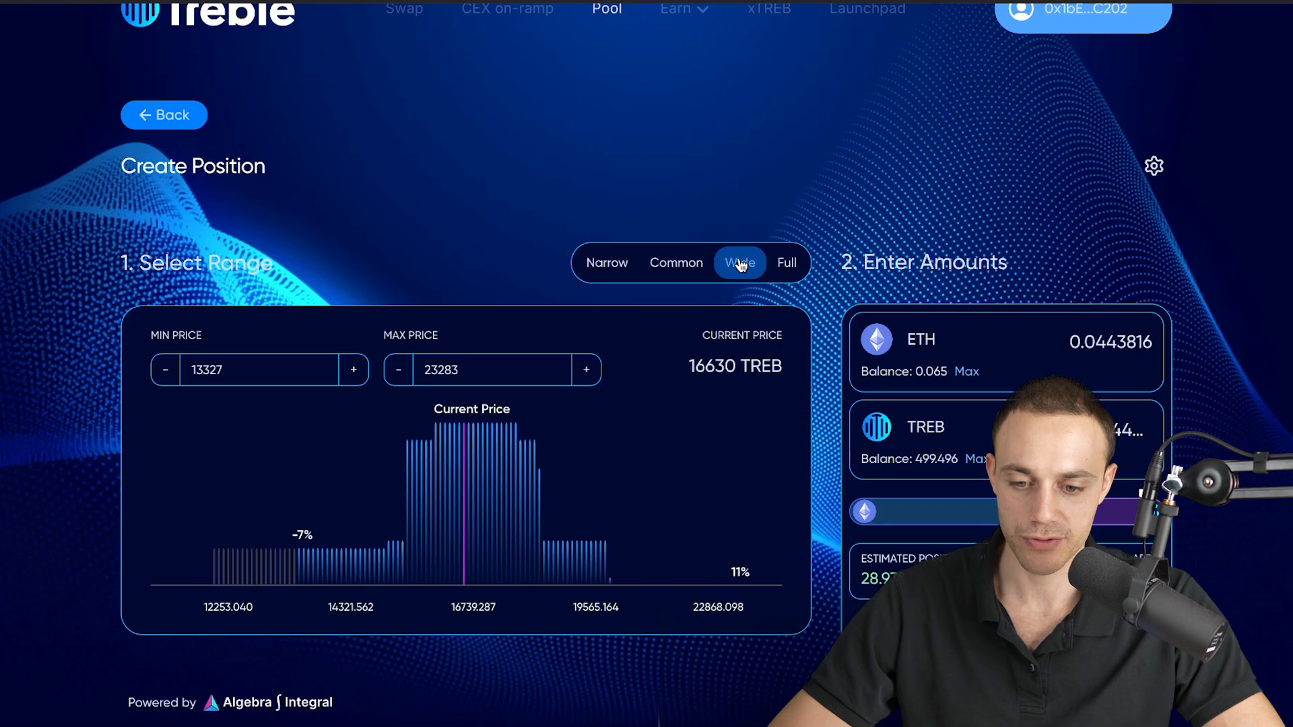
click(676, 262)
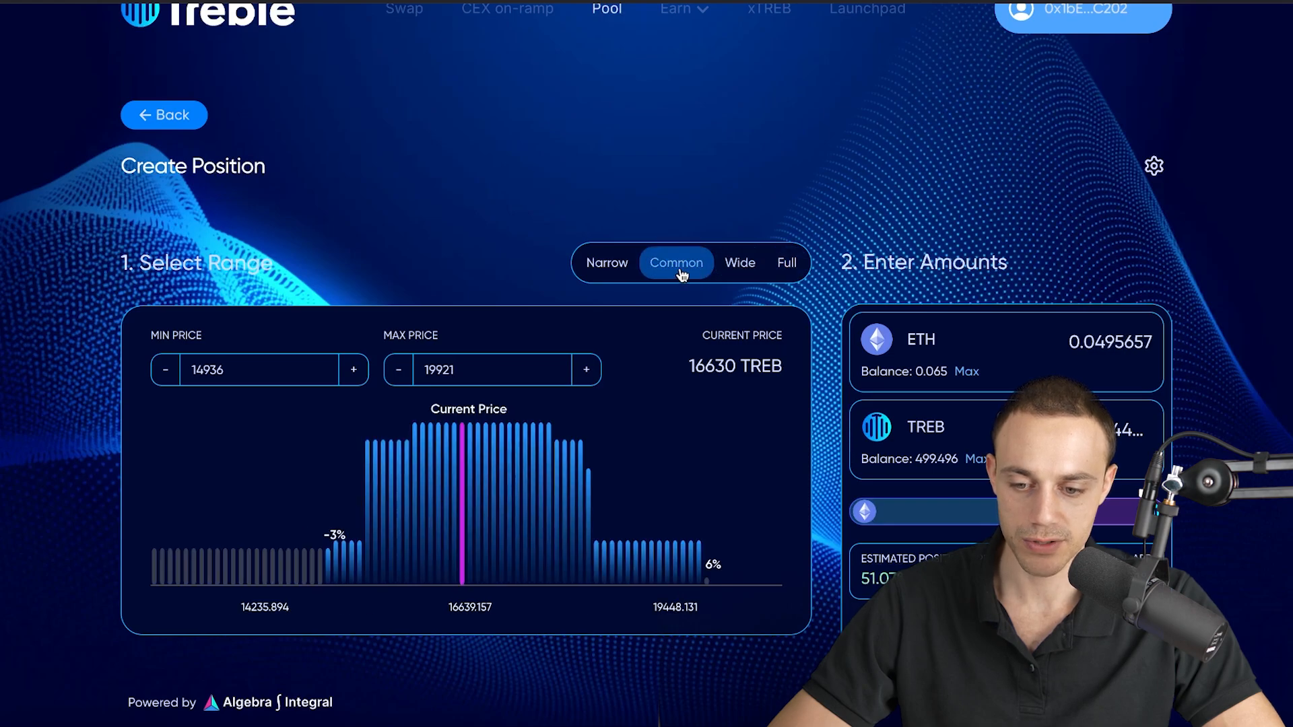
mouse_move(678, 286)
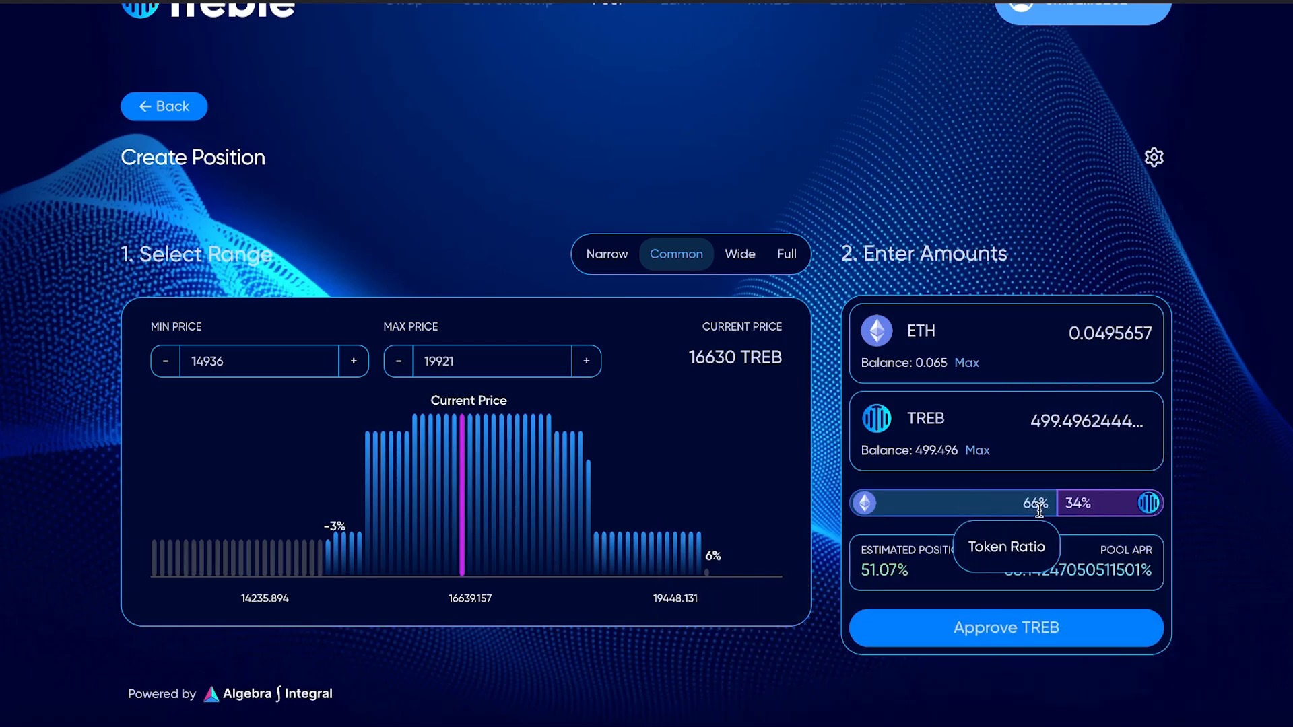
mouse_move(515, 454)
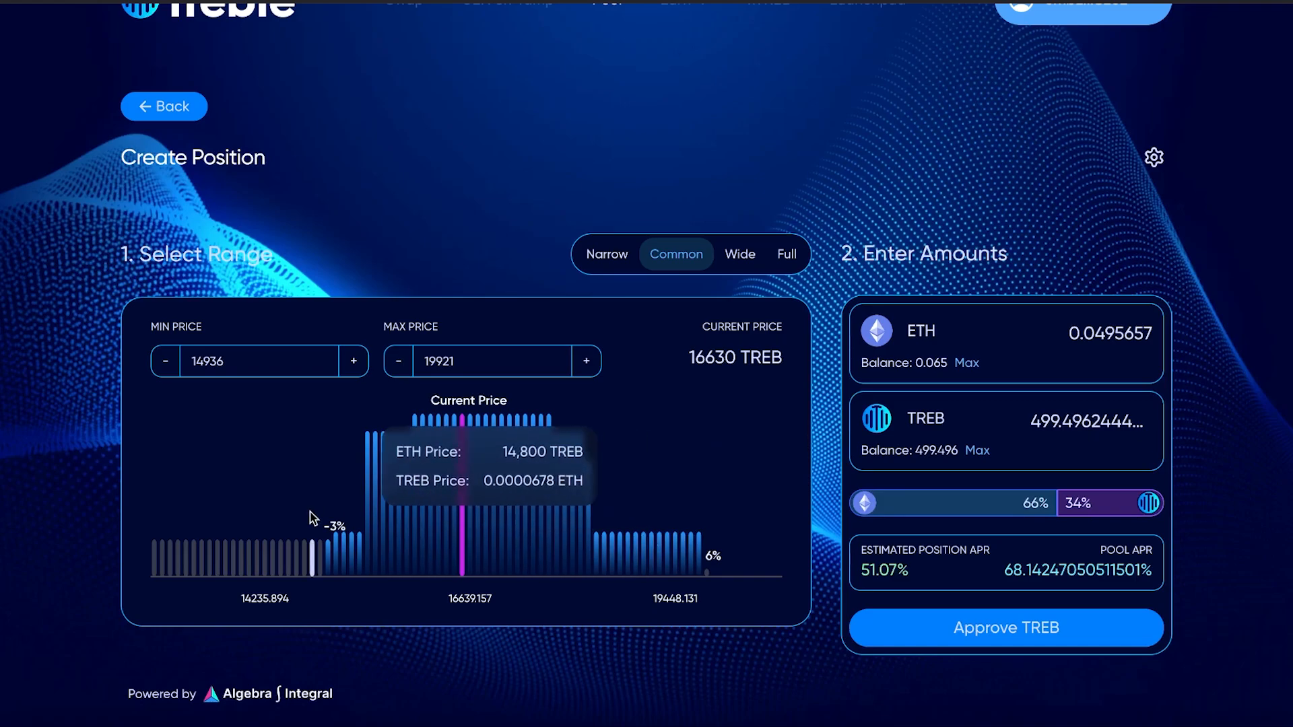
- Try a 14669 TREB minimum price, then reset the range to Common
click(258, 361)
text(147)
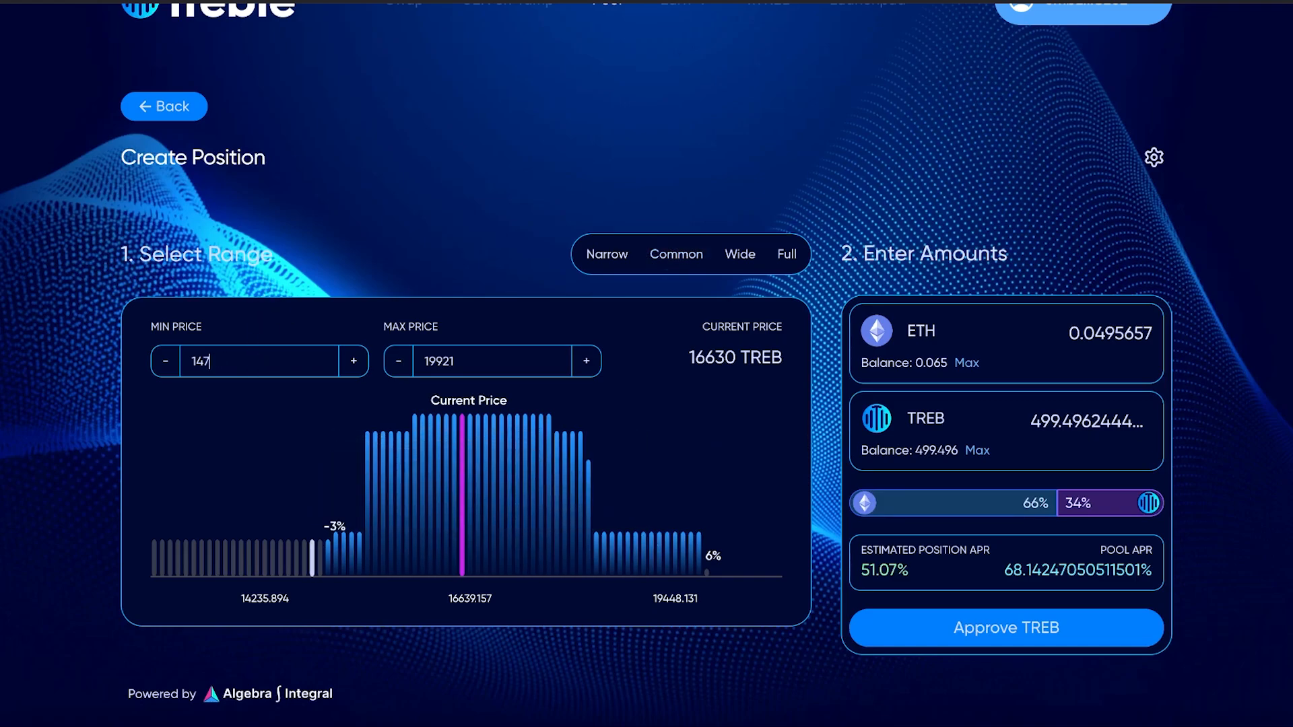
text(14669)
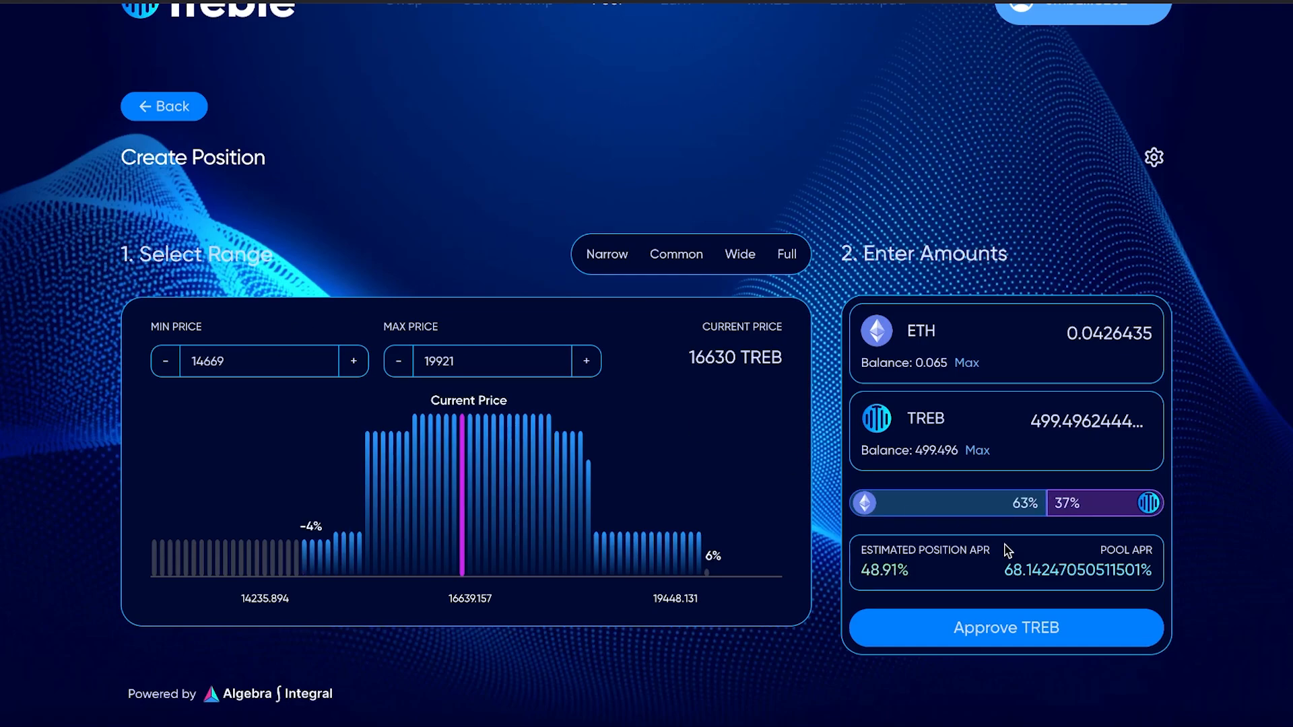
mouse_move(1047, 516)
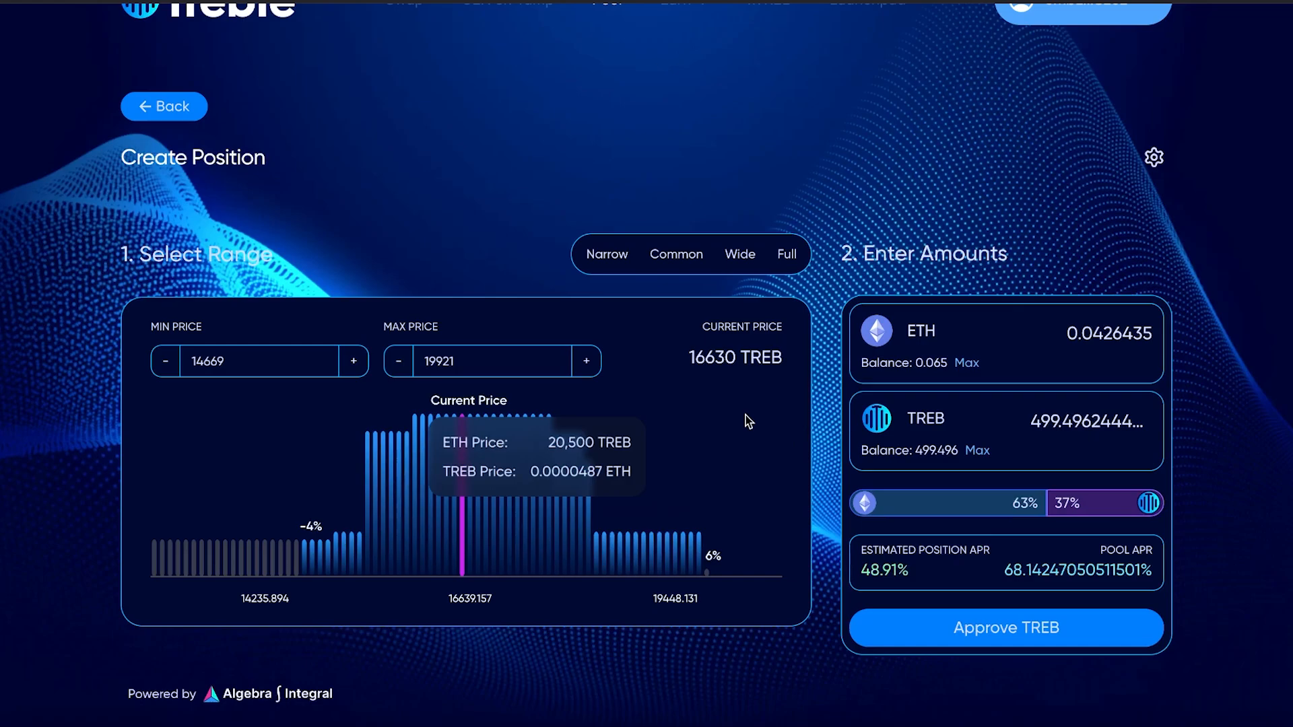
click(676, 254)
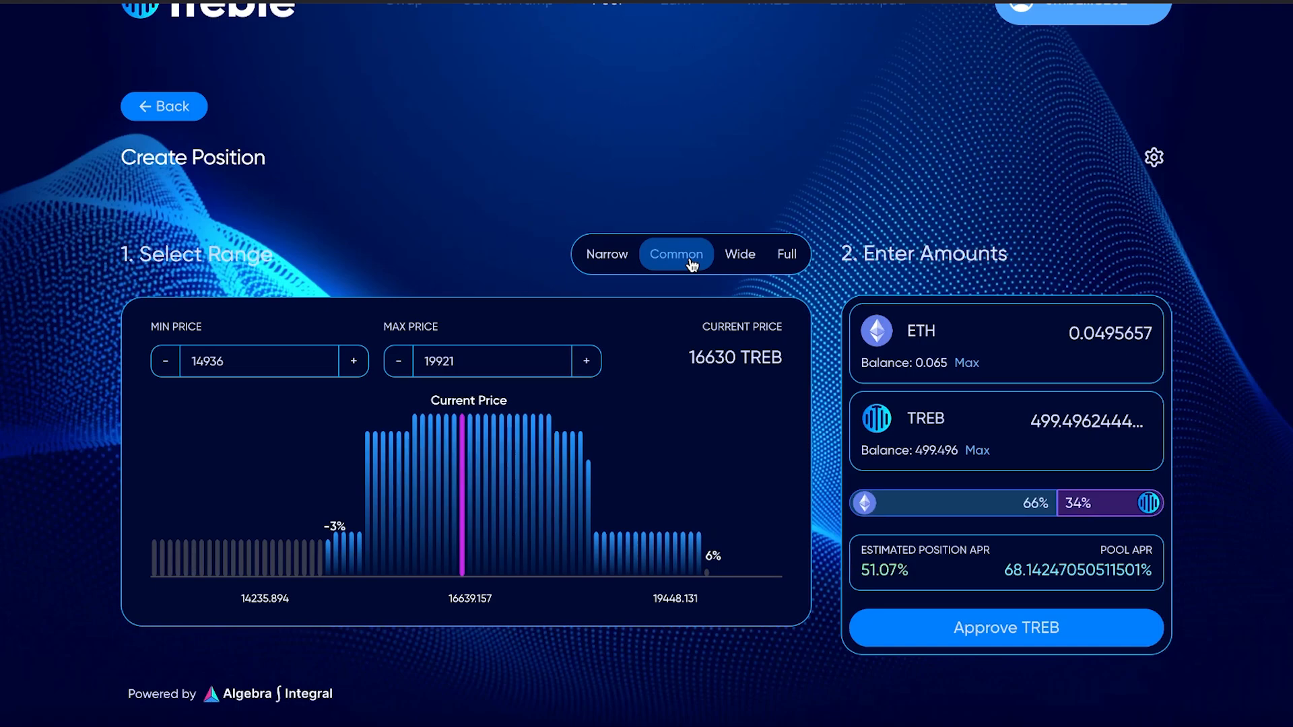
mouse_move(1042, 316)
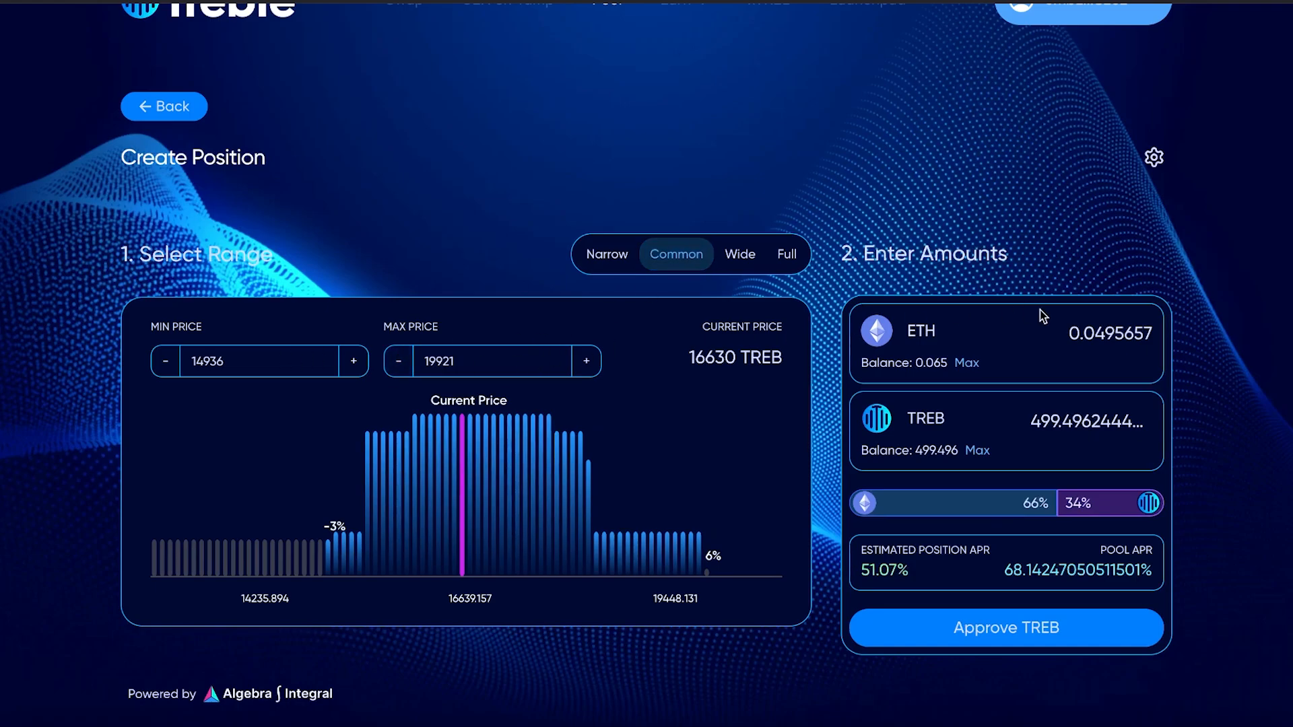
mouse_move(1032, 504)
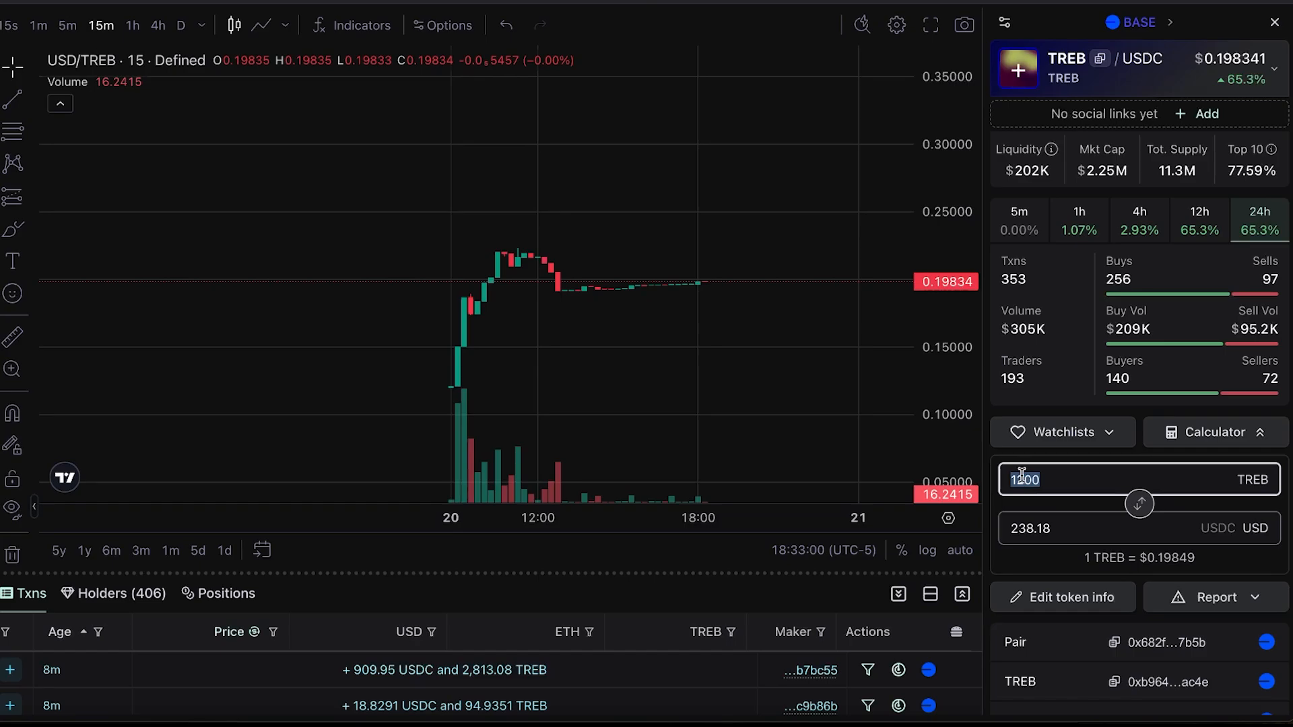
- Enter 499 TREB in DEX Screener's calculator to get its USDC value
text(499.4962444...)
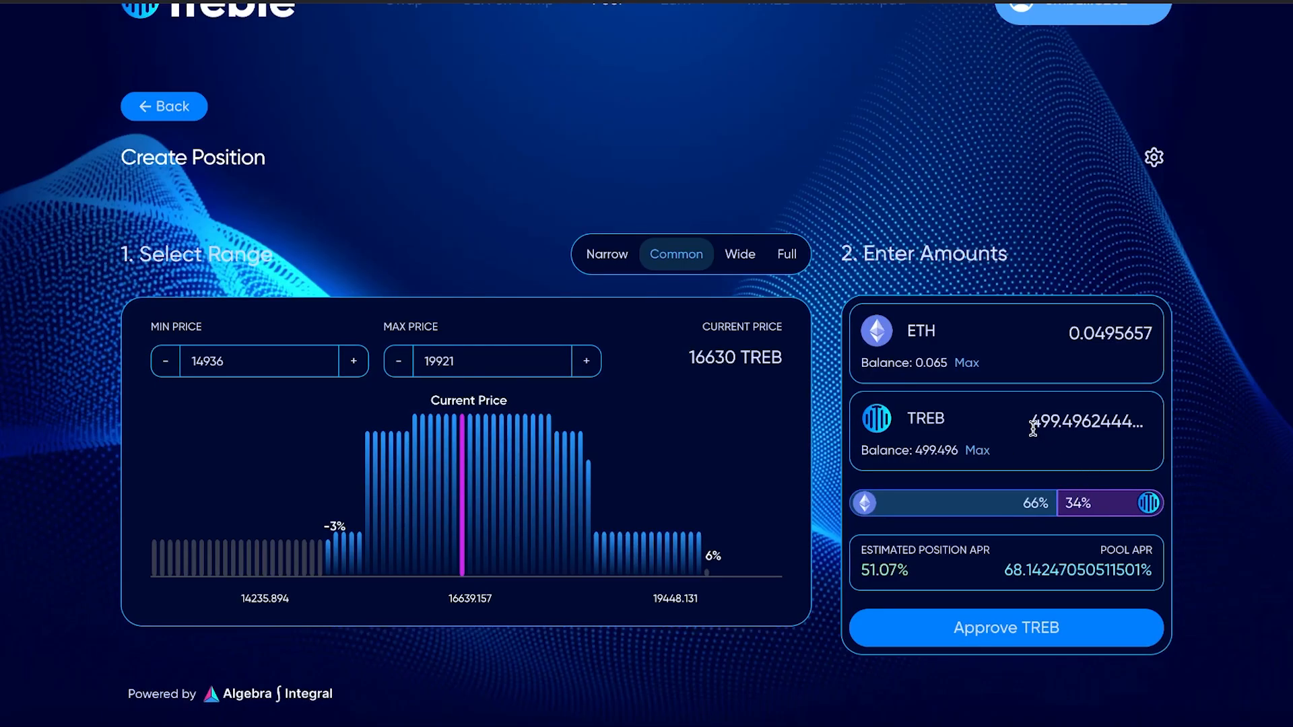
- Set the TREB amount to 300, pairing about 0.0298 ETH, and request TREB approval
text(250)
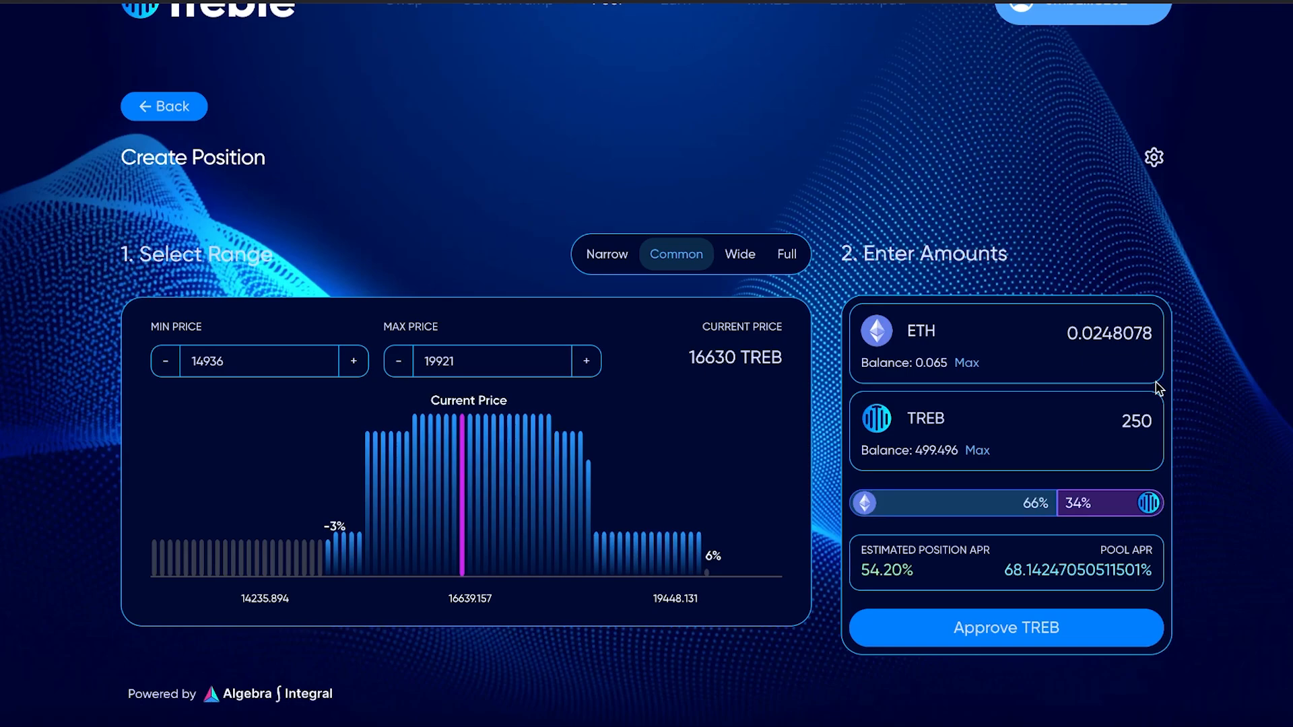
text(300)
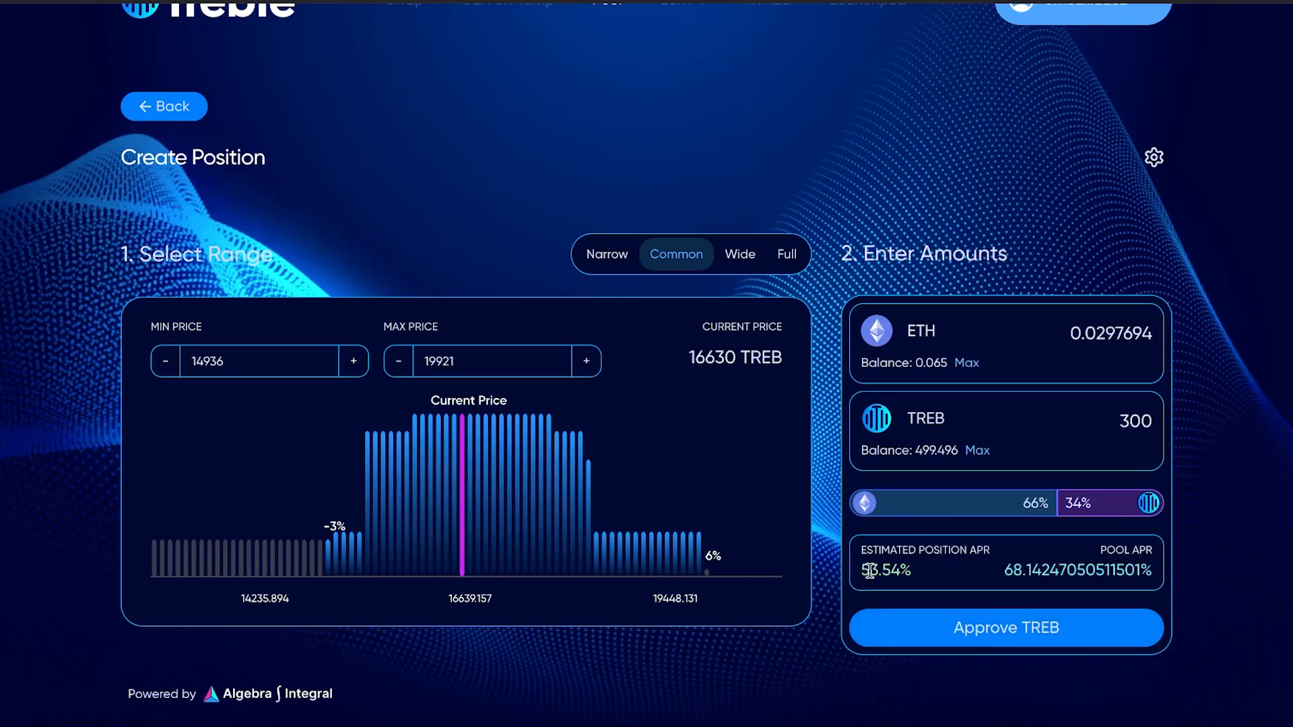
mouse_move(971, 602)
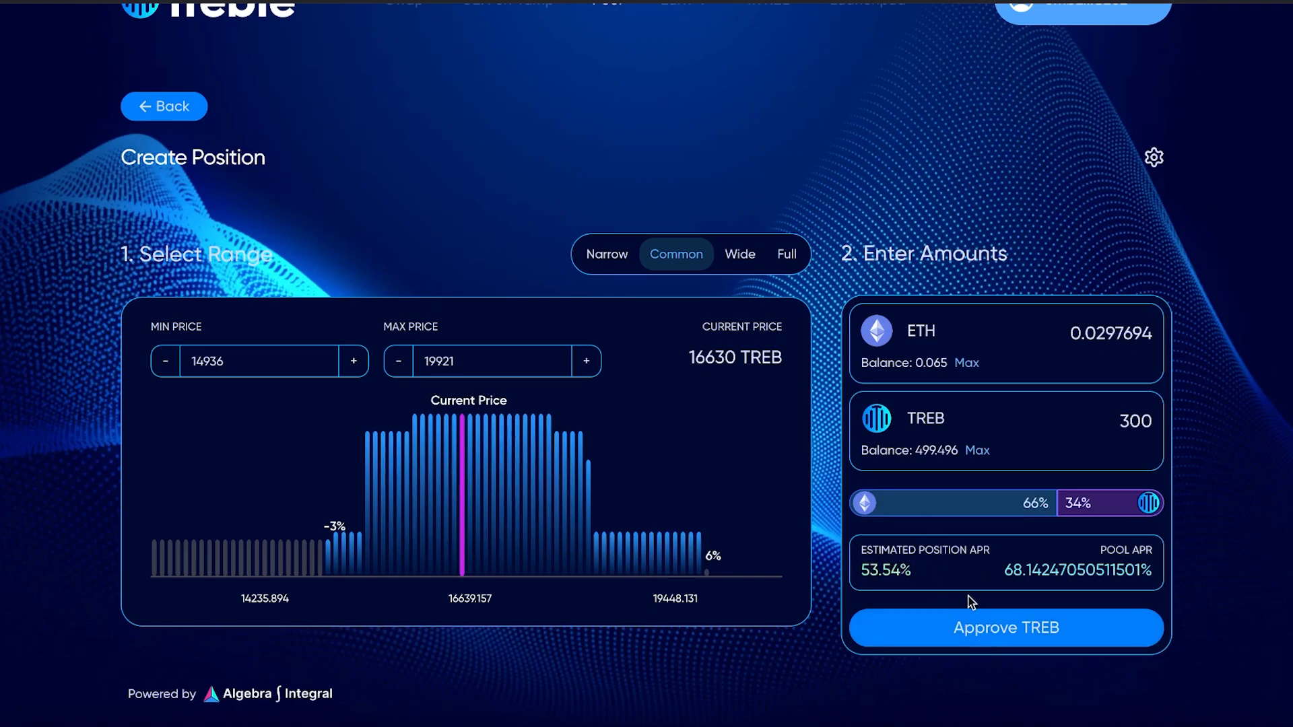
click(1005, 628)
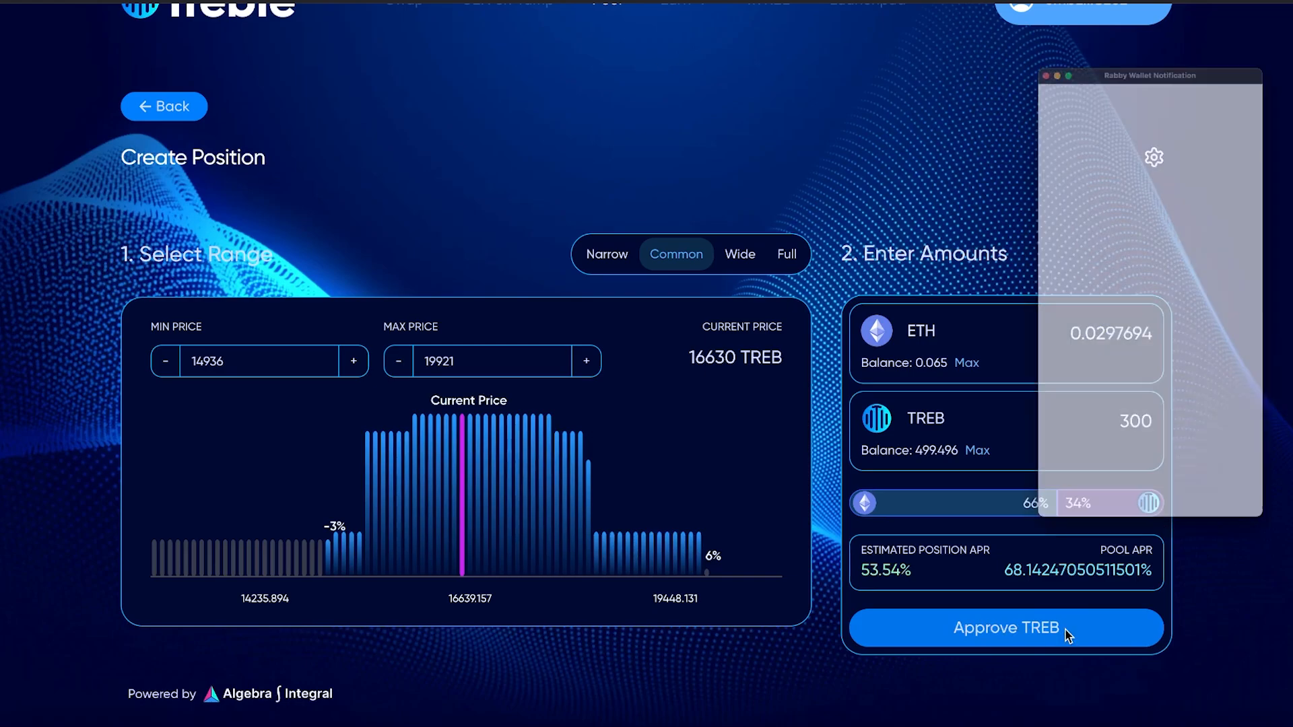
- Approve spending 300 TREB in Rabby Wallet
click(1005, 628)
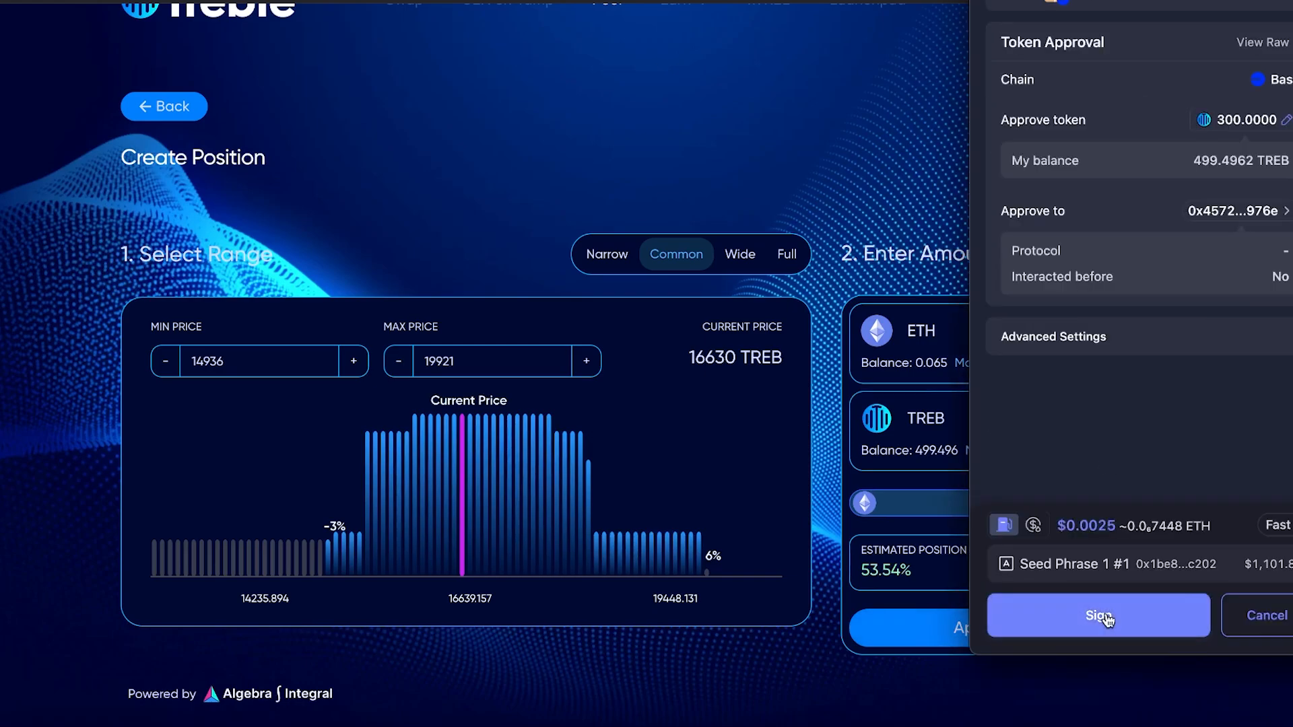
click(1098, 615)
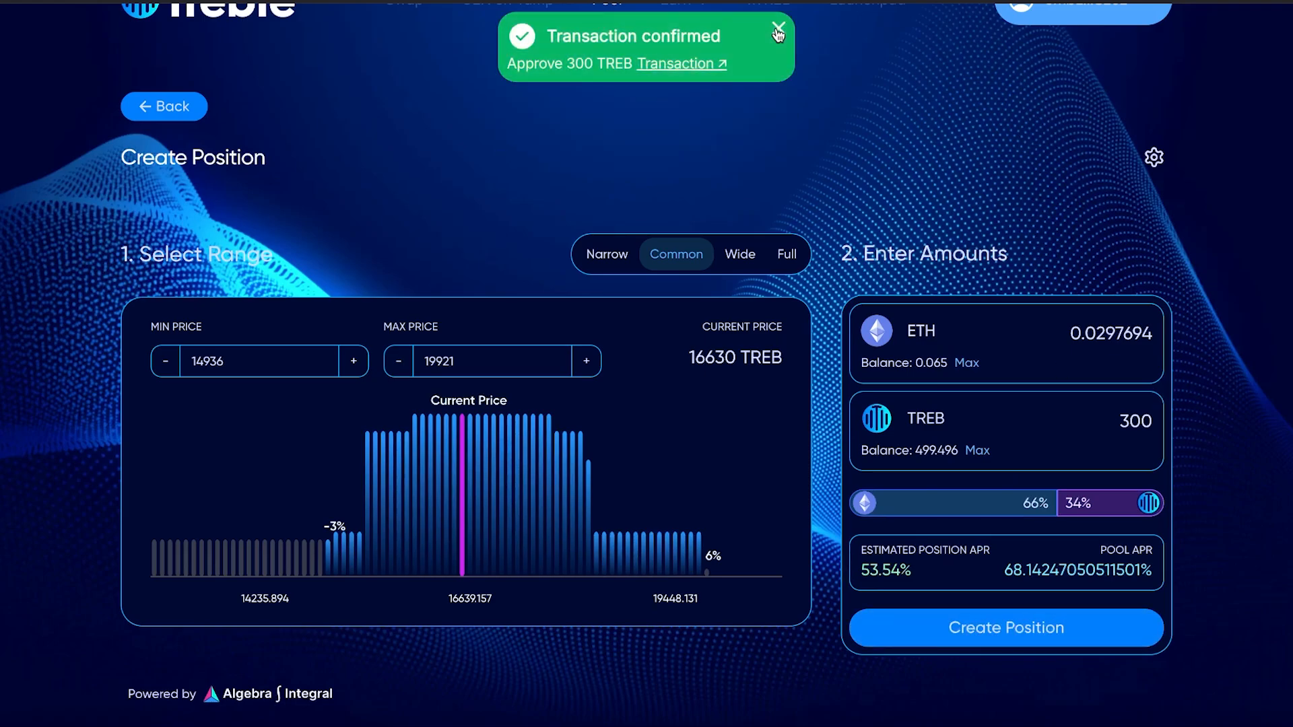
- Create the position and sign and confirm the add-liquidity transaction
click(1006, 627)
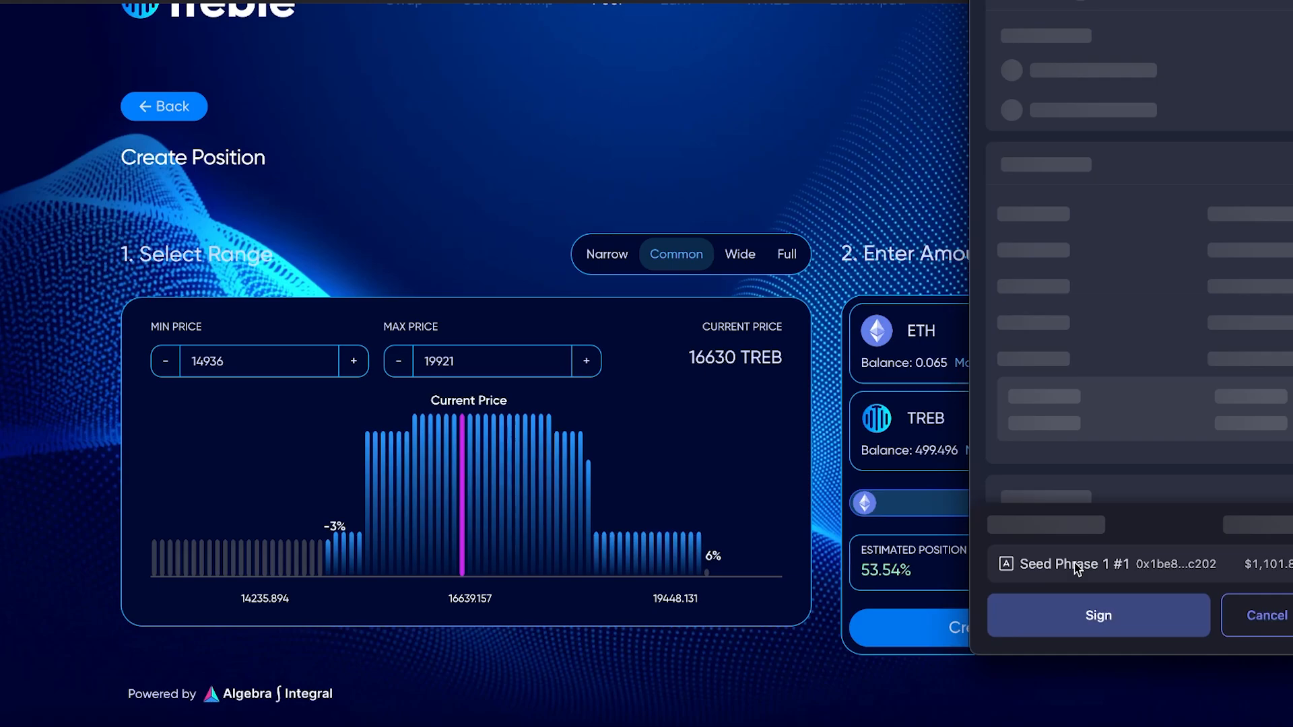
click(1098, 615)
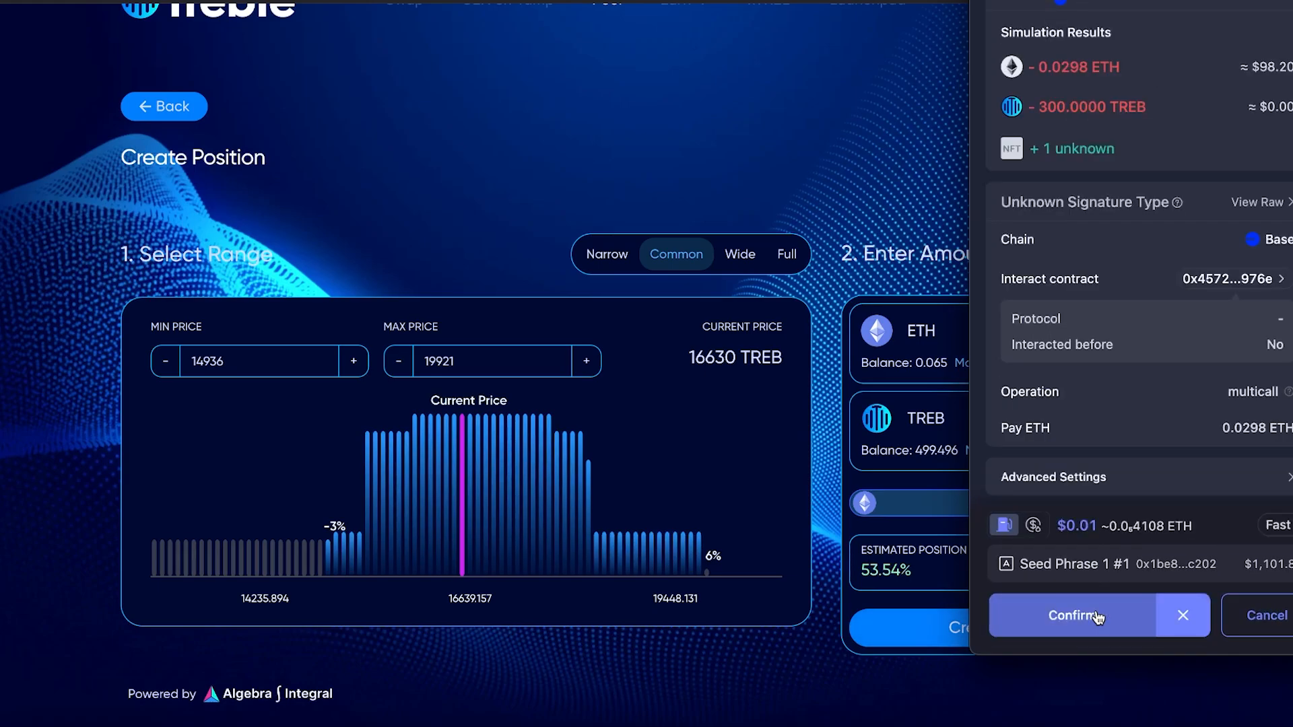
click(1071, 614)
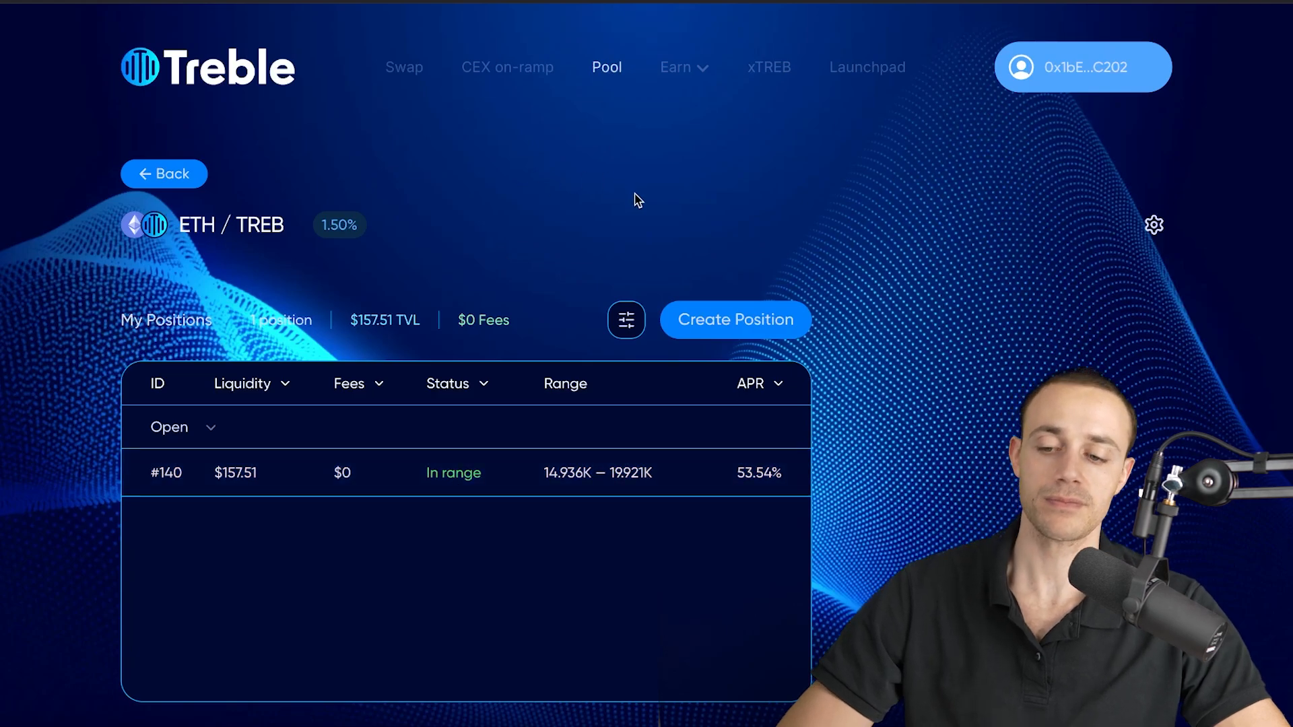
mouse_move(173, 174)
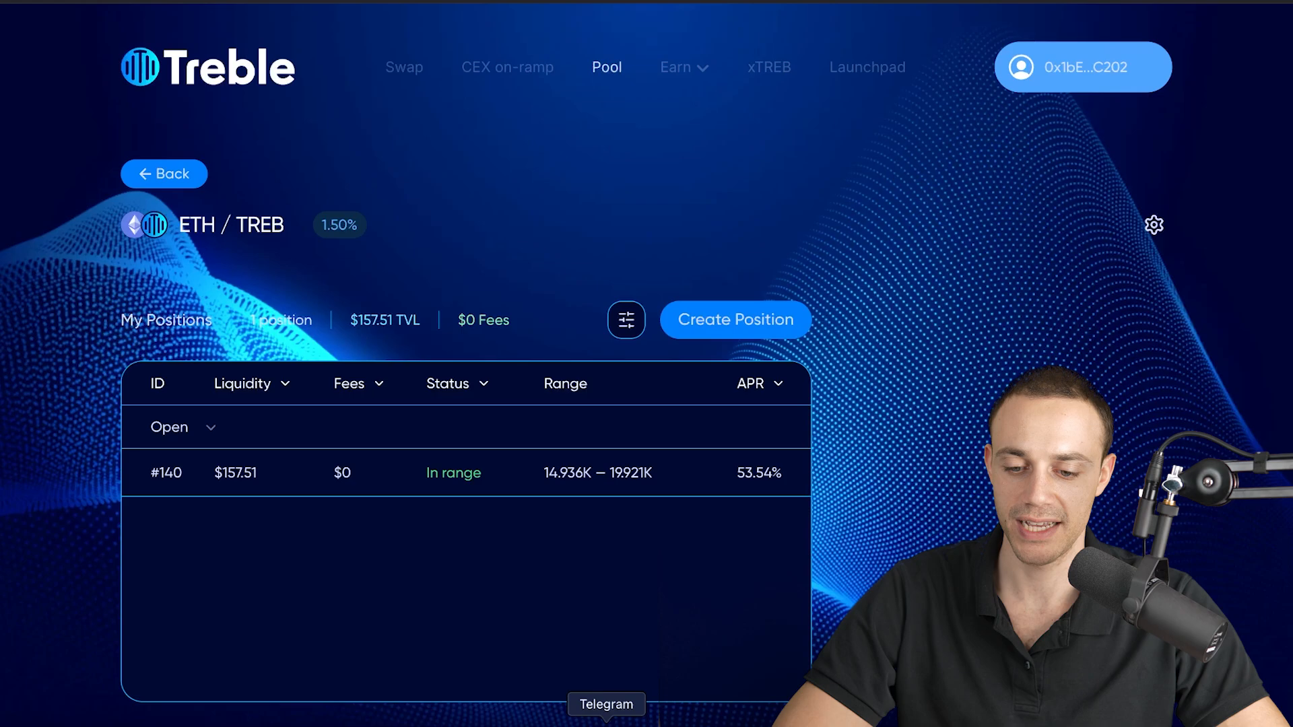
- Check that position #140 is listed in range, then switch to Telegram
click(607, 705)
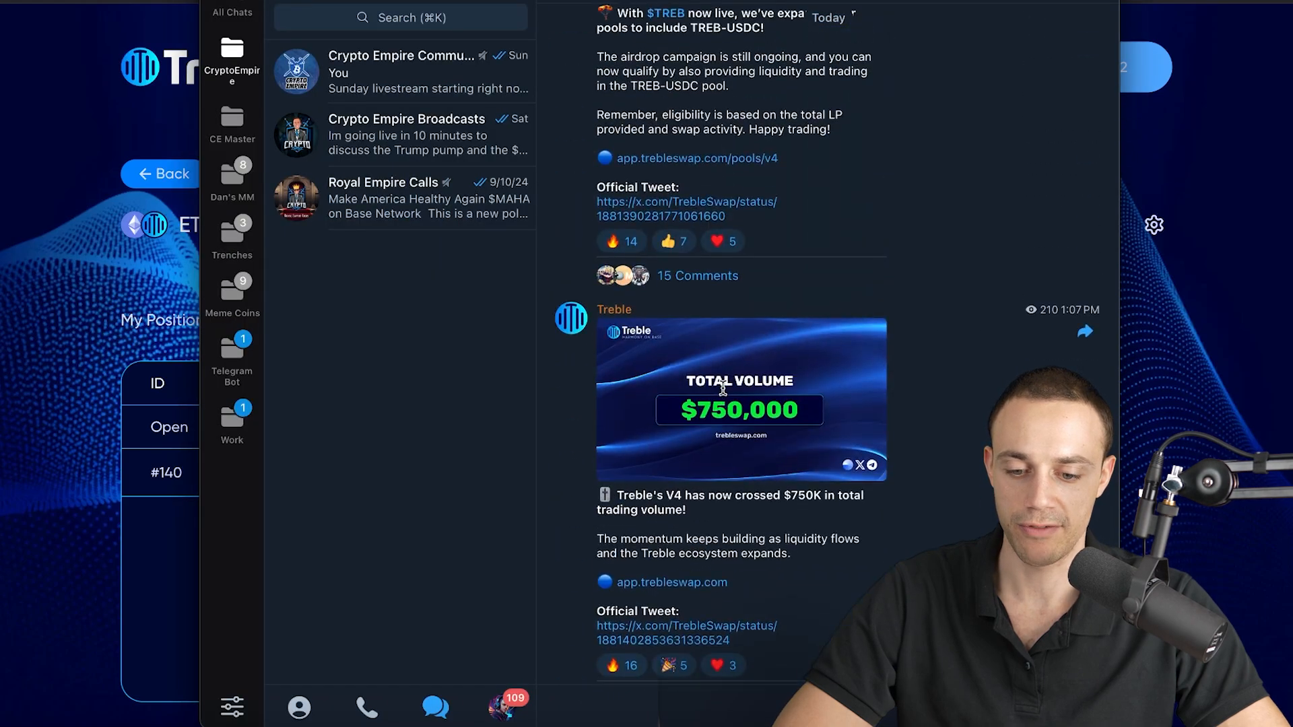
- Read Treble's $750K V4 volume post, then bring up DefiLlama's dashboard
click(739, 399)
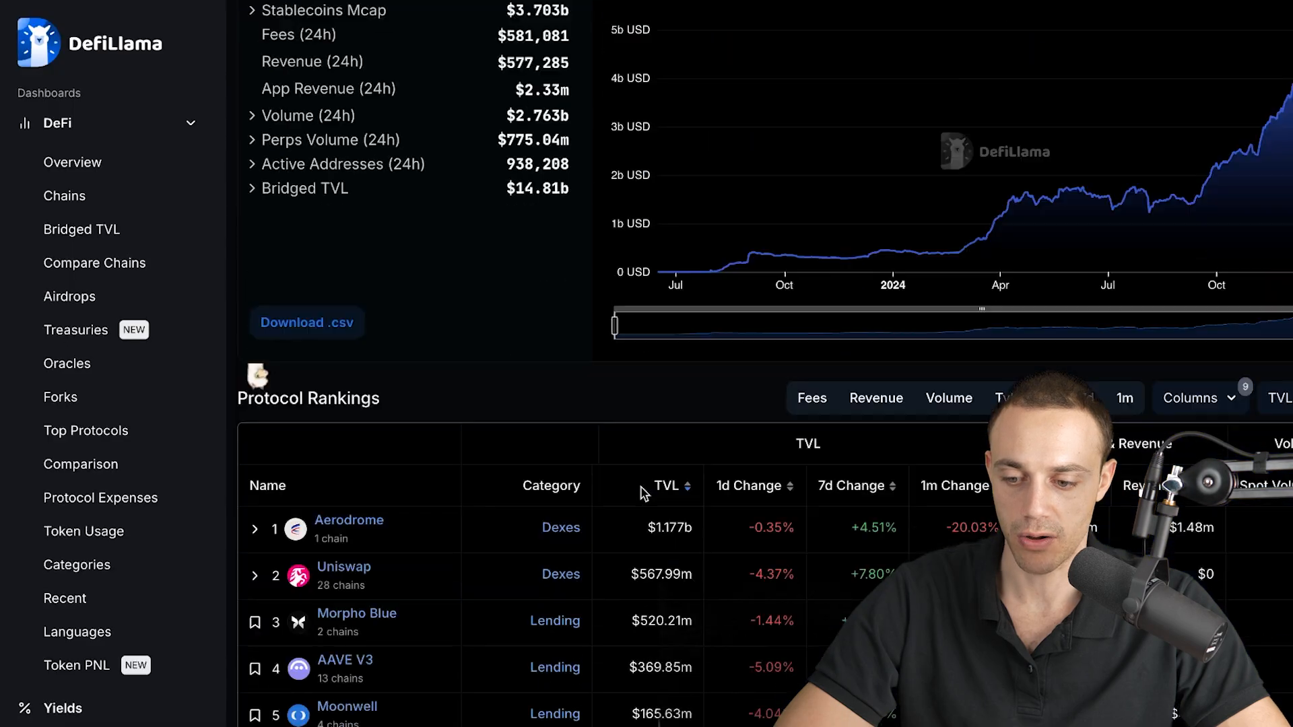
- Browse the Base protocol rankings, then return to the $3.611b TVL overview
scroll(down, 3)
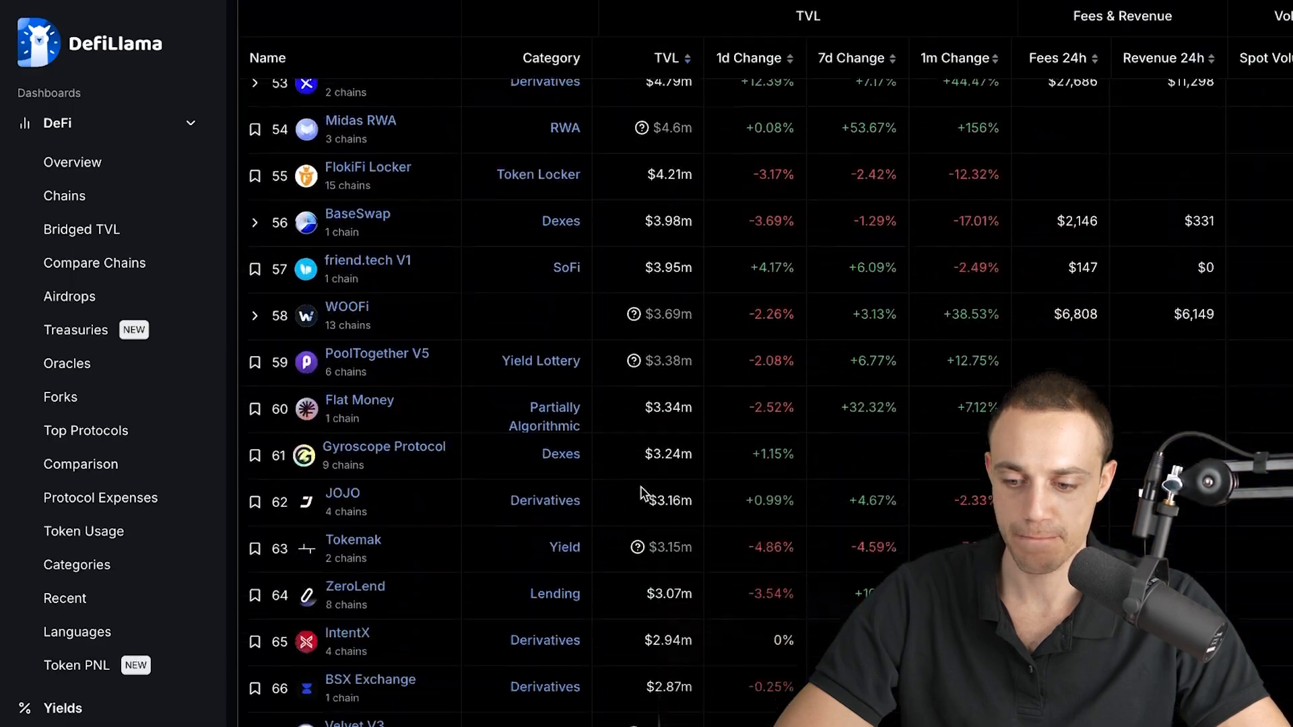
scroll(up, 3)
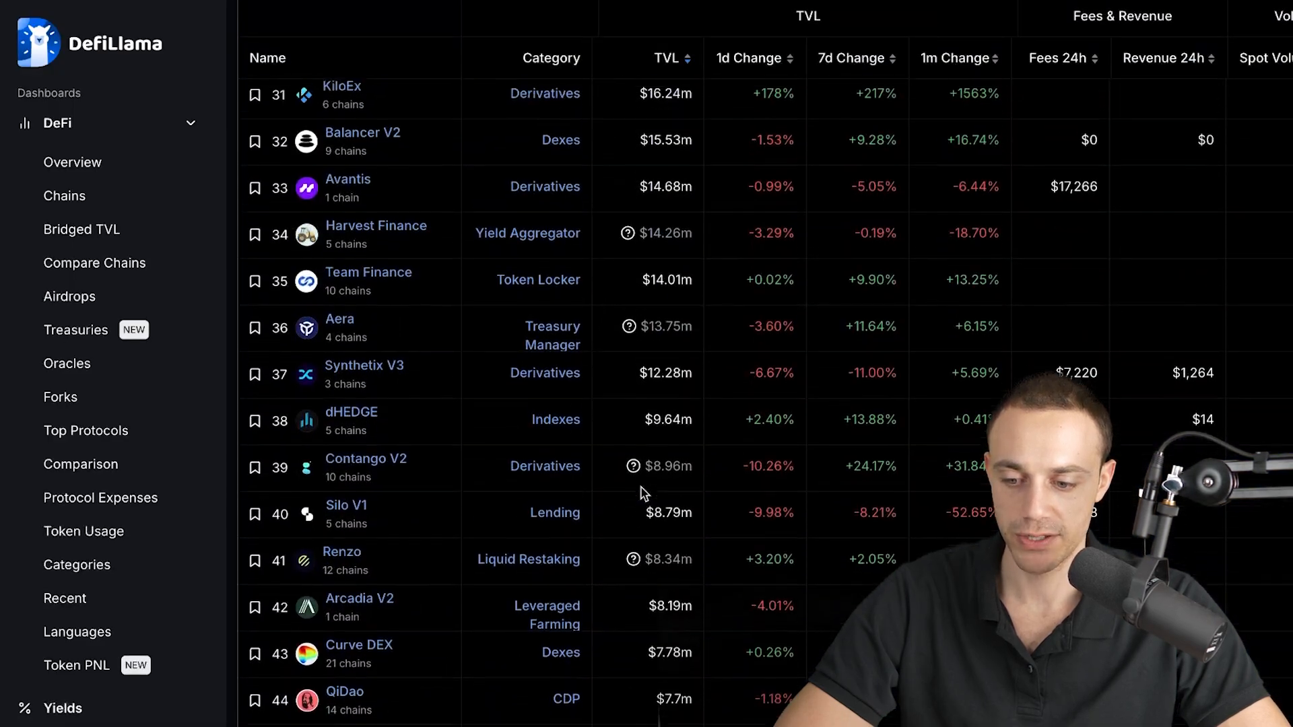
scroll(up, 3)
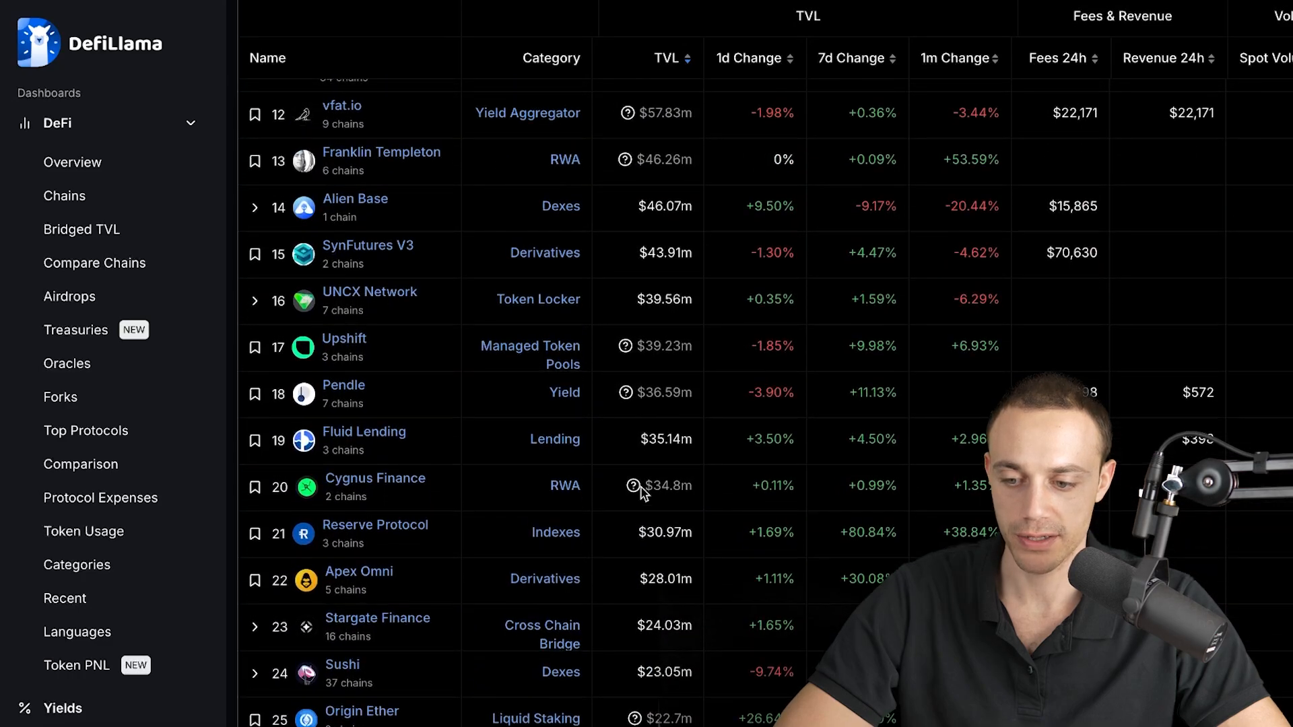
scroll(up, 3)
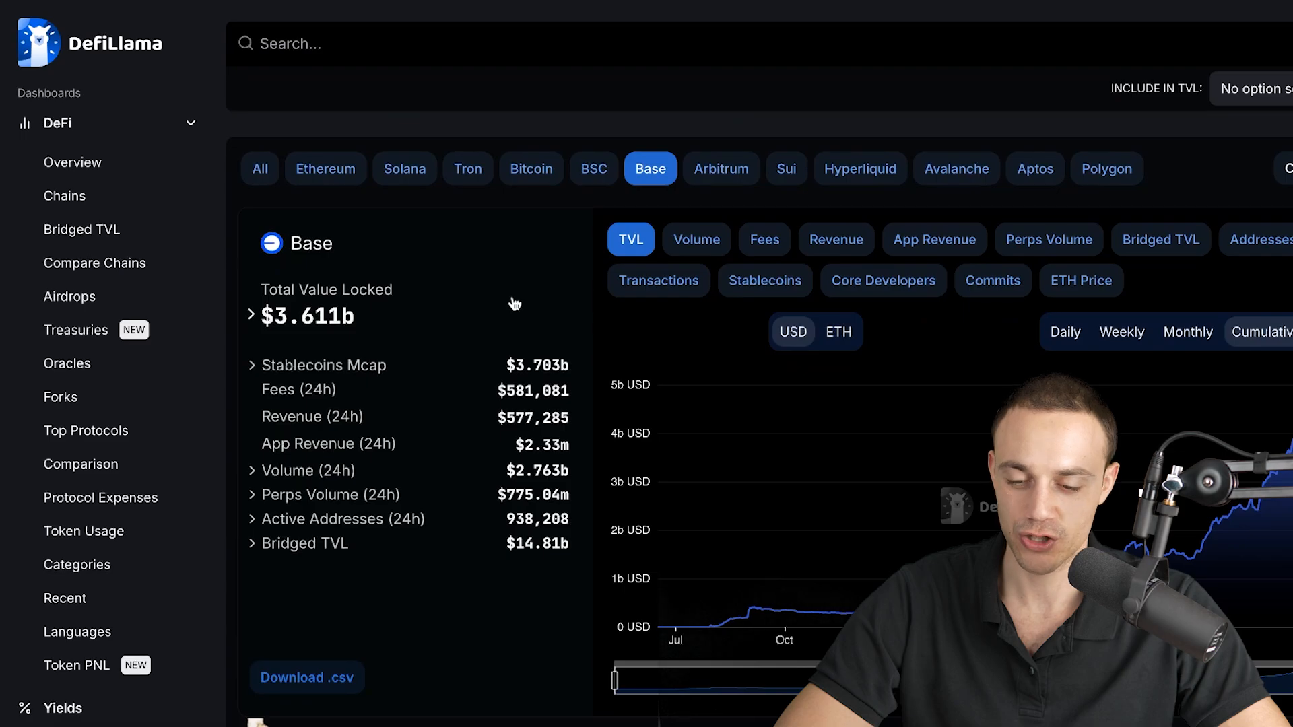
mouse_move(458, 43)
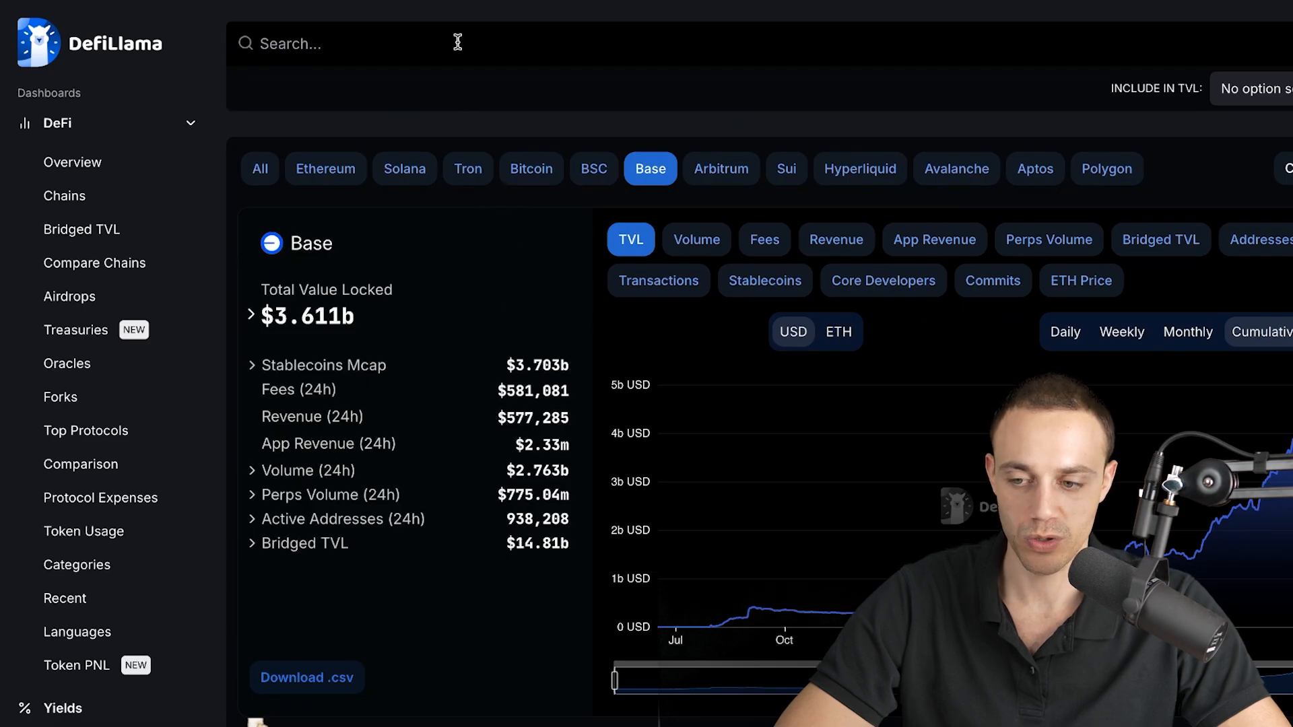